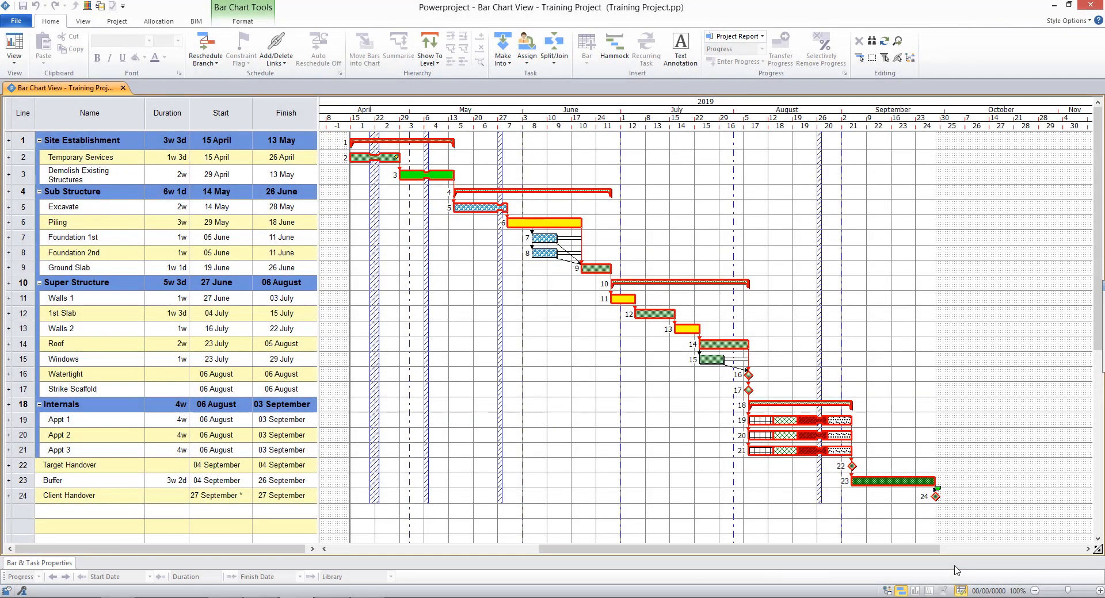
mouse_move(782, 361)
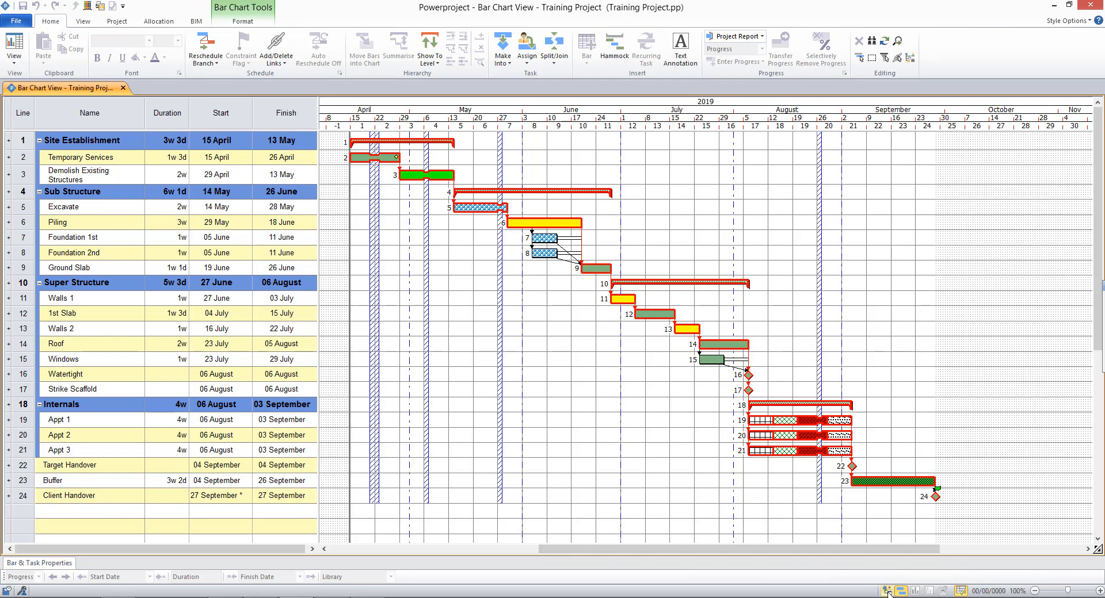
mouse_move(883, 591)
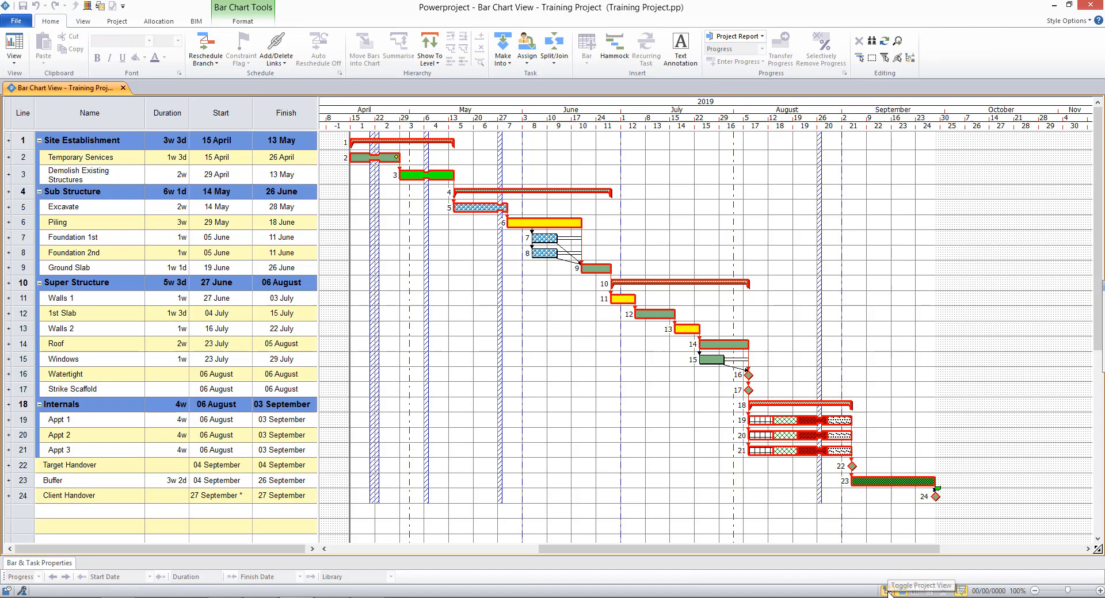
- Show the Project View tree and expand resource groups, consumables, cost centres, Site Resources and Labour categories
left_click(884, 587)
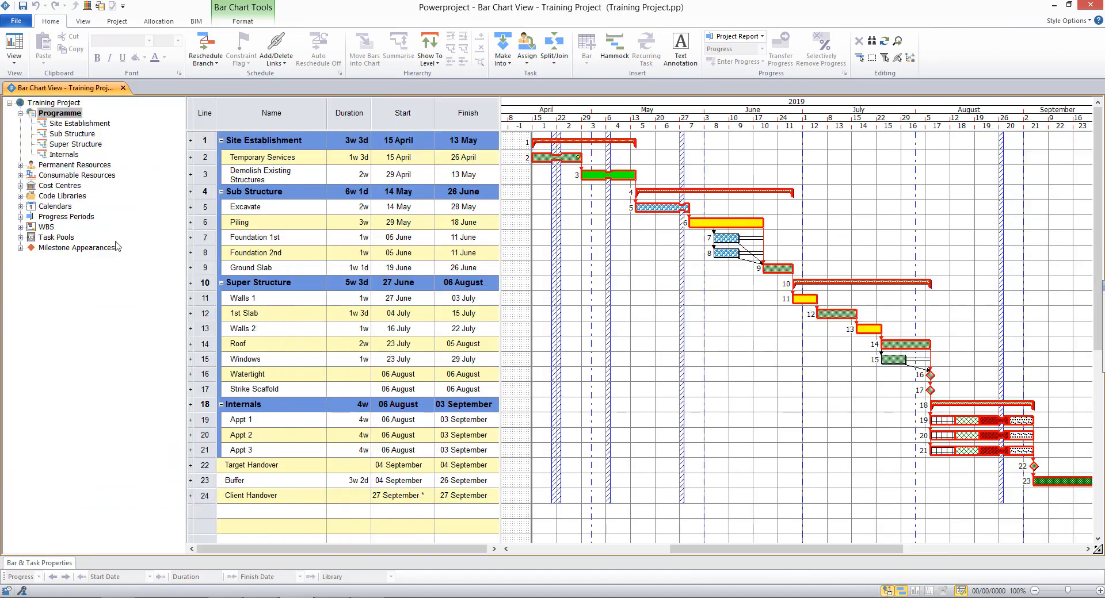
left_click(21, 165)
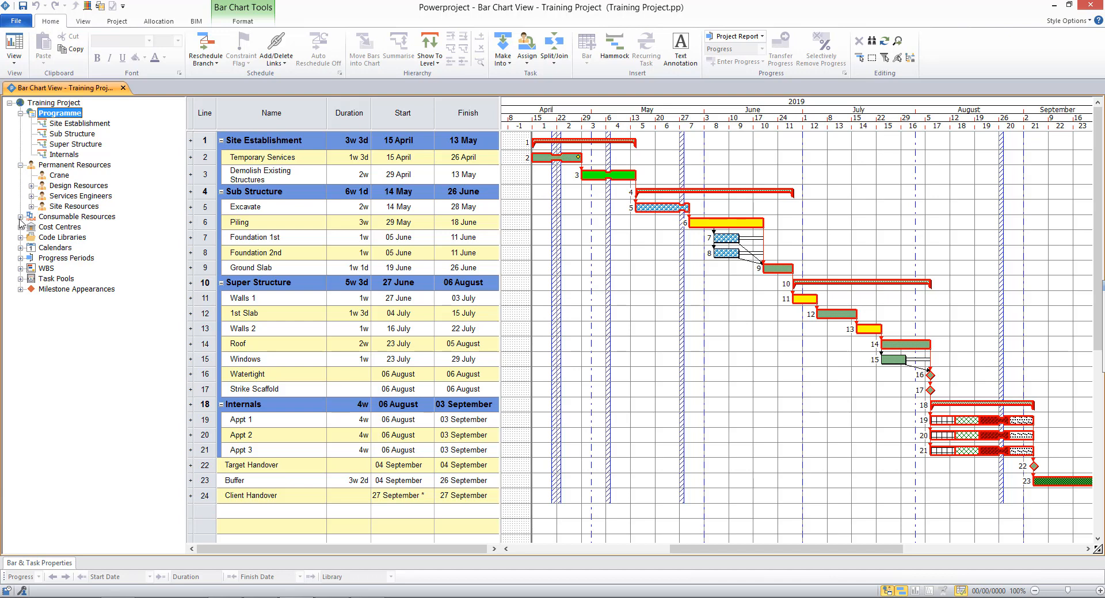
left_click(21, 217)
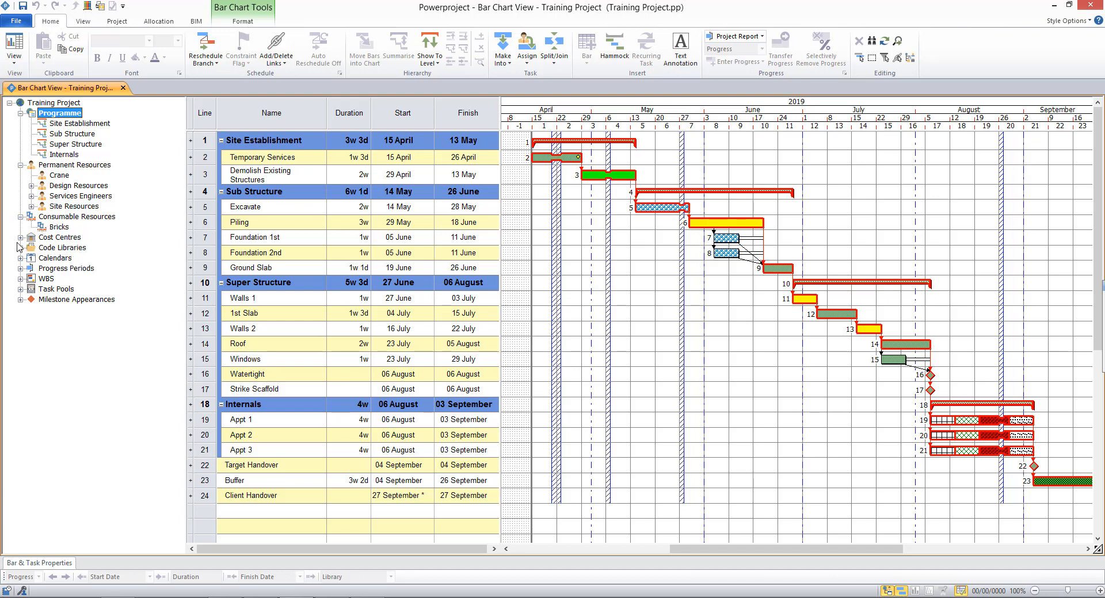
left_click(20, 237)
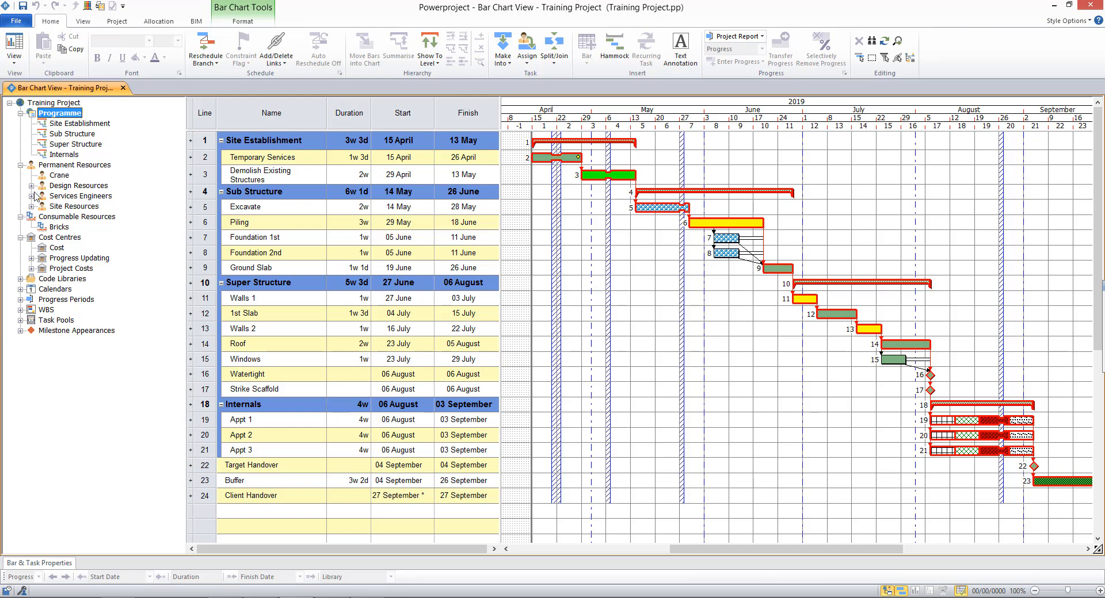
left_click(22, 206)
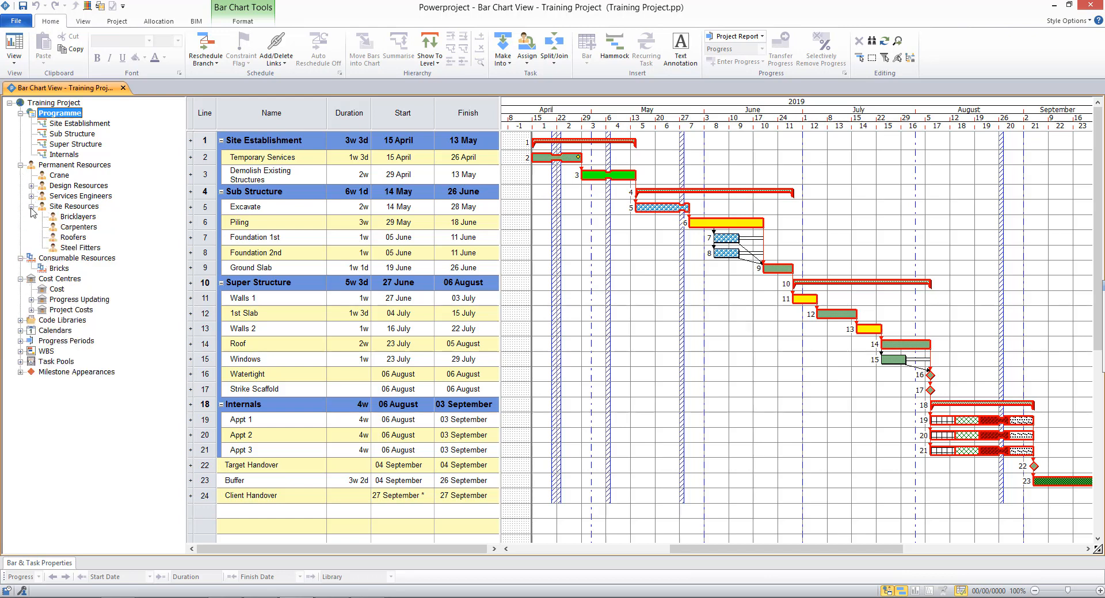
mouse_move(70, 225)
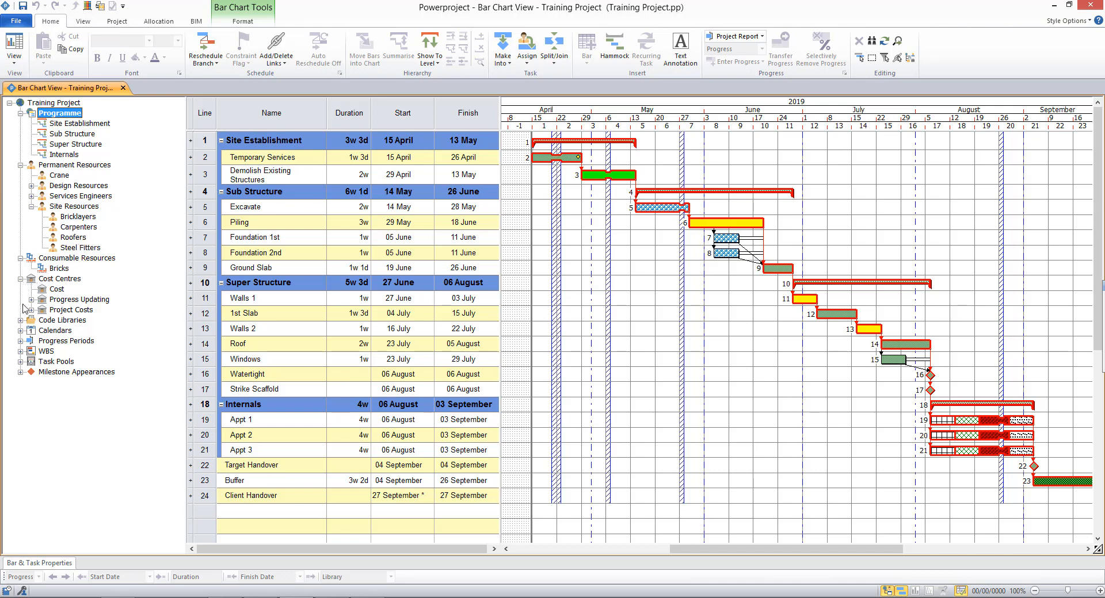
left_click(23, 310)
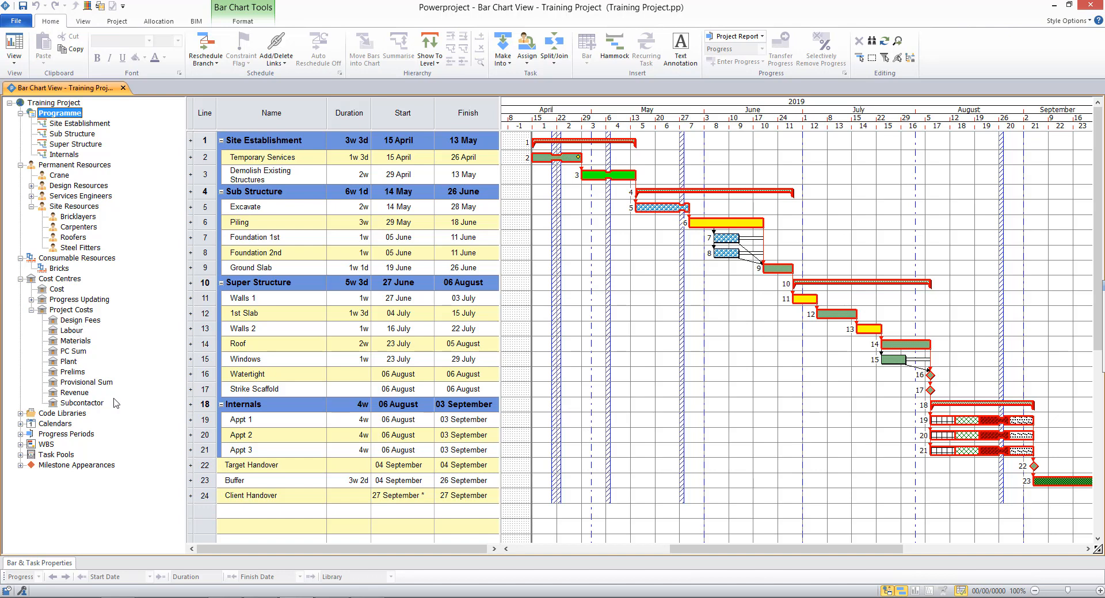
mouse_move(120, 407)
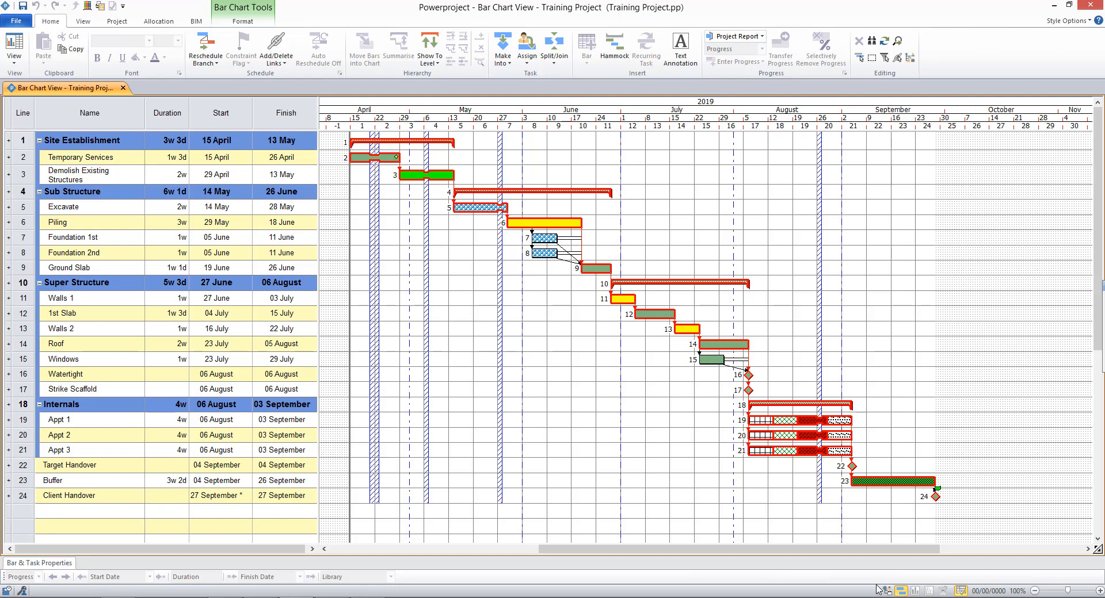
mouse_move(459, 173)
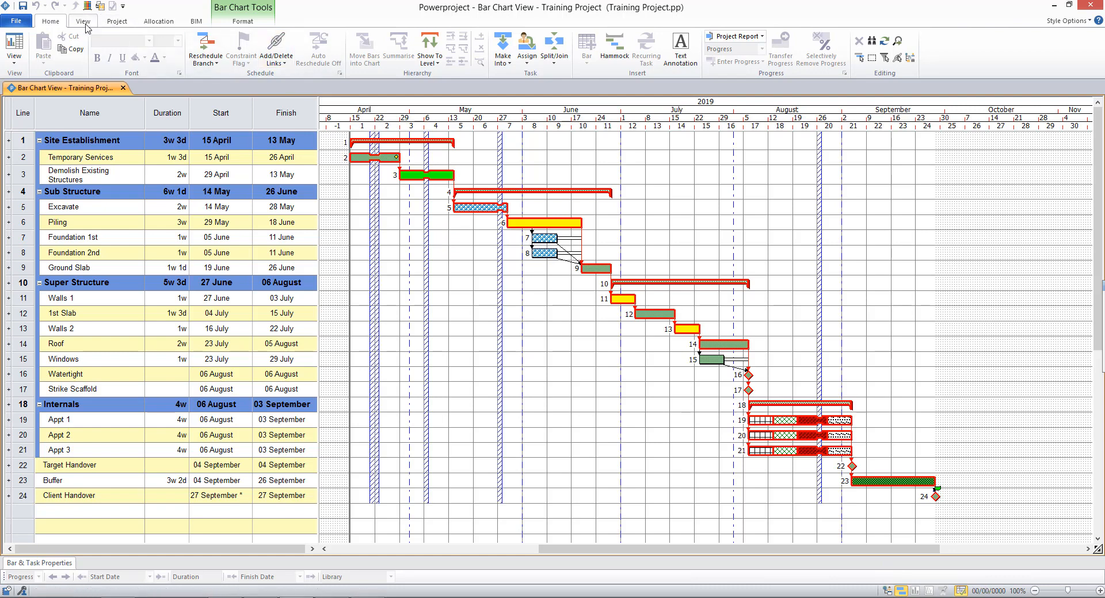
- Apply the Task Work table to the bar chart from the View table list
left_click(82, 21)
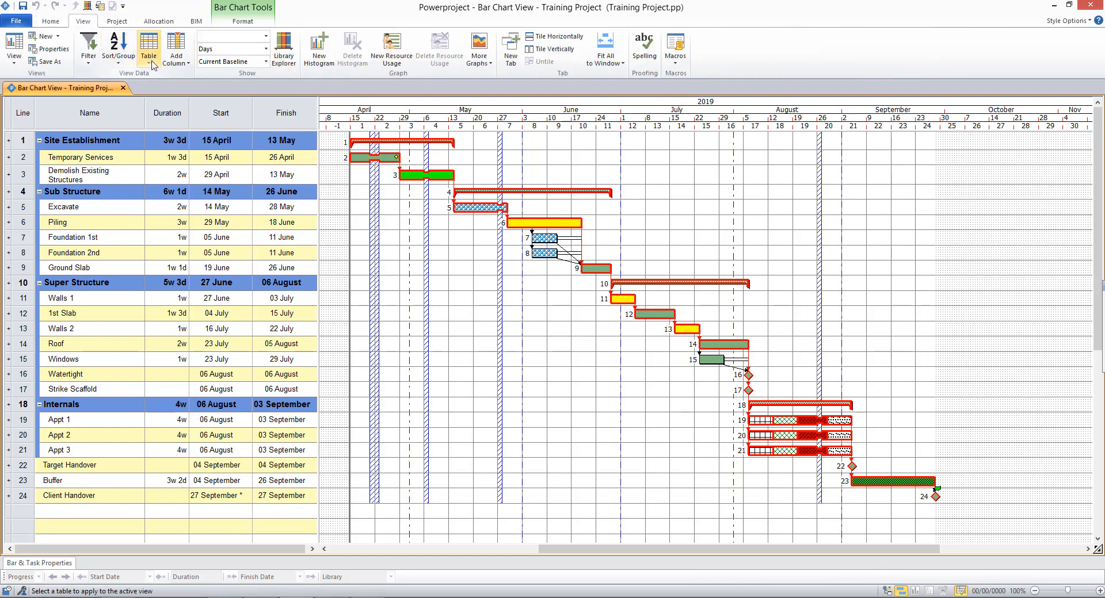
left_click(148, 48)
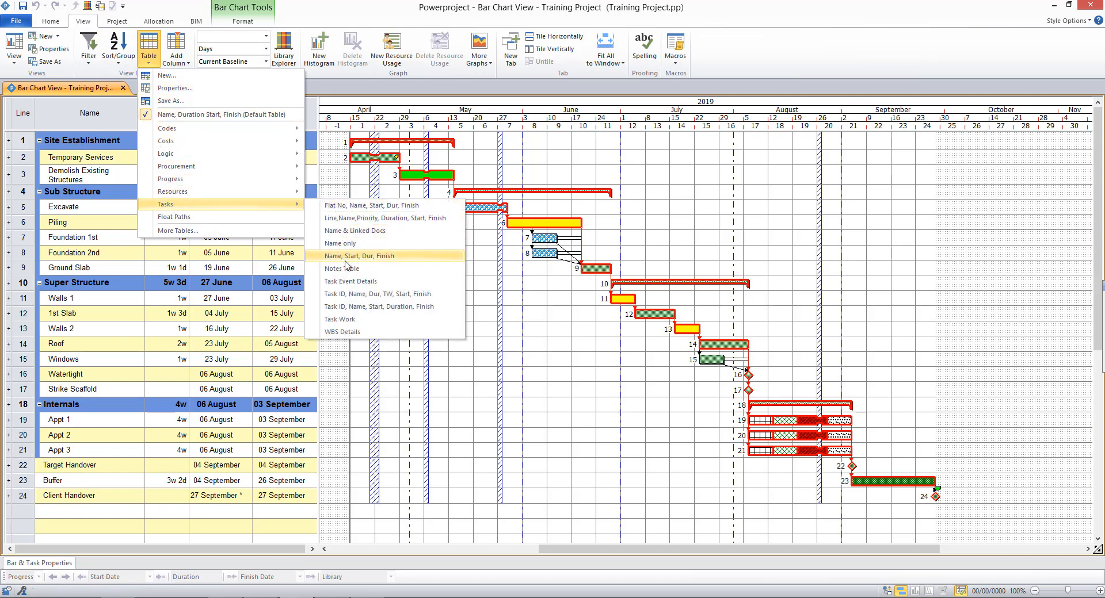
mouse_move(348, 322)
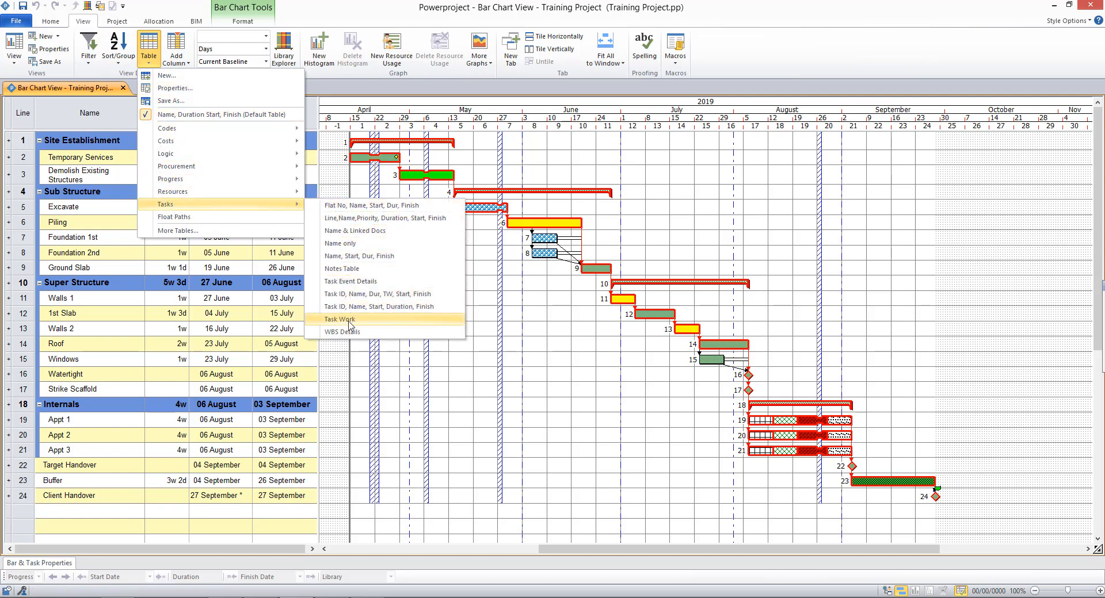
left_click(340, 319)
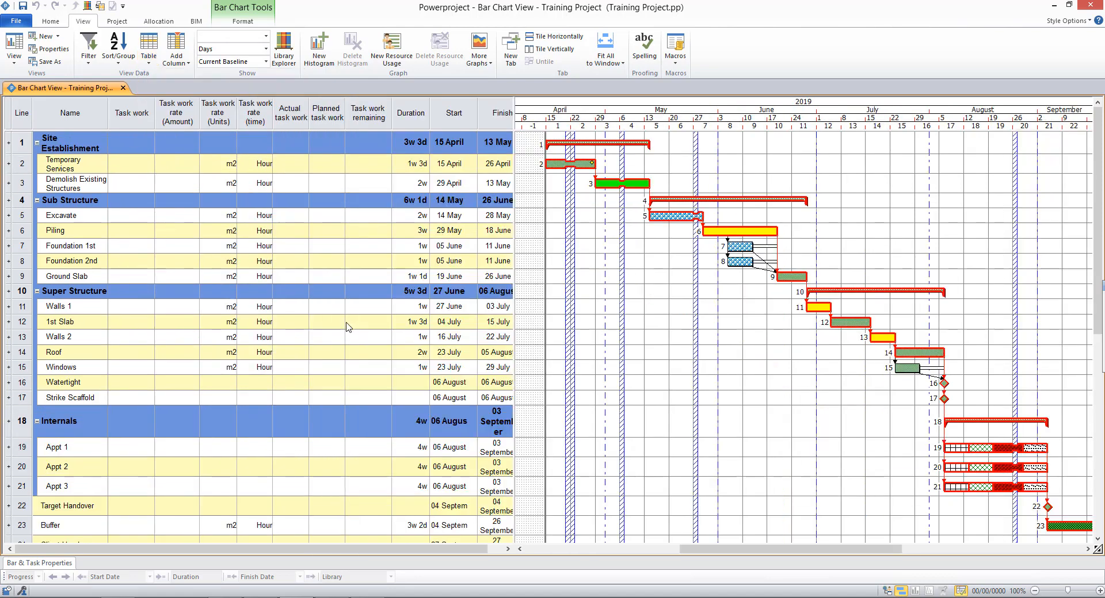
mouse_move(336, 294)
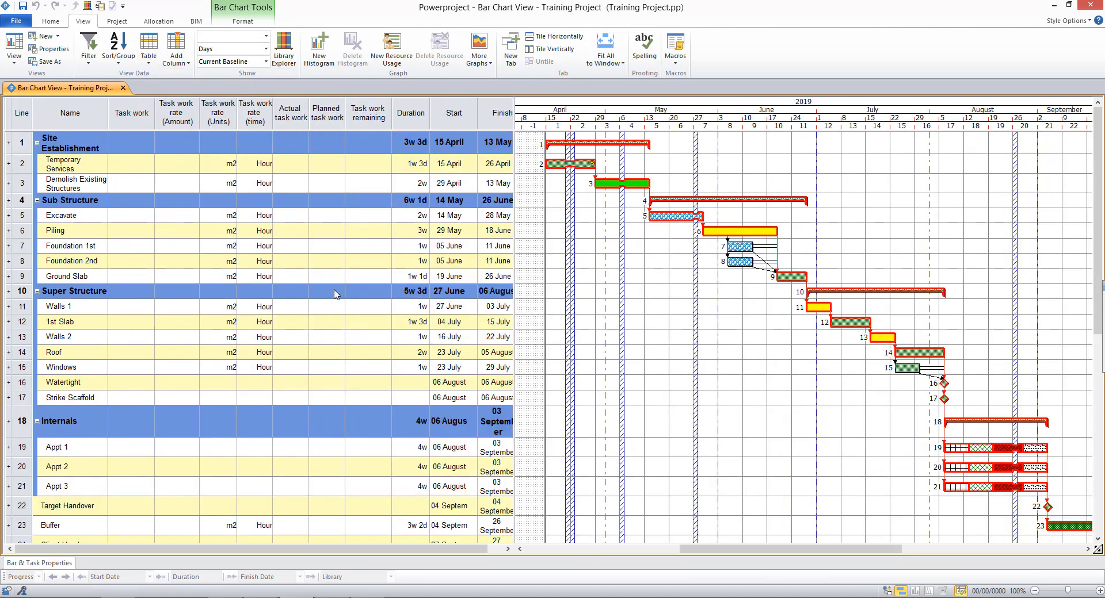
mouse_move(259, 248)
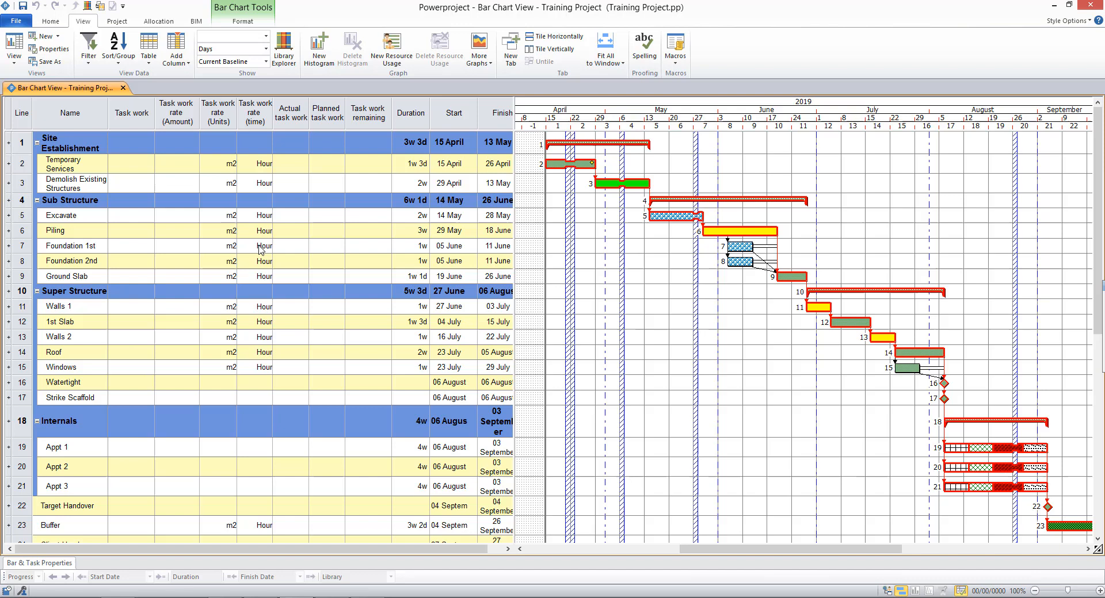
mouse_move(228, 138)
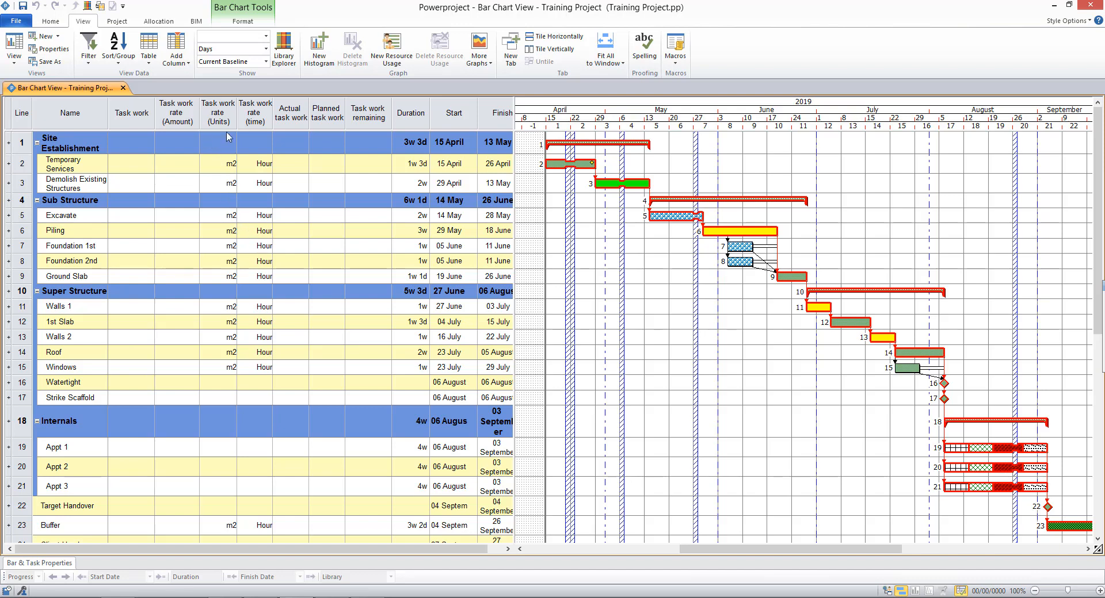
mouse_move(261, 222)
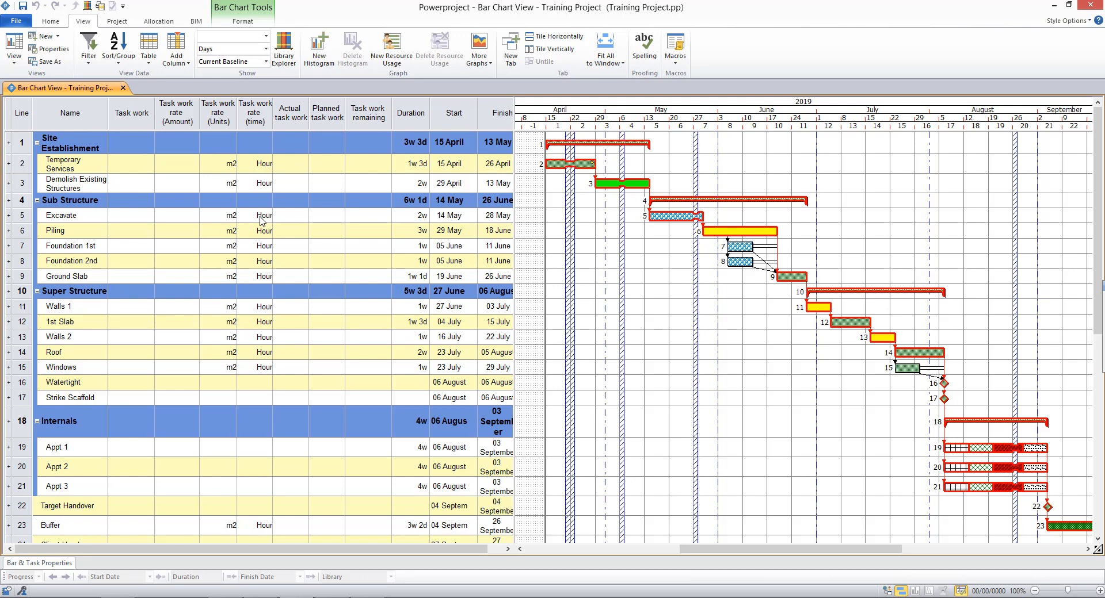
mouse_move(142, 170)
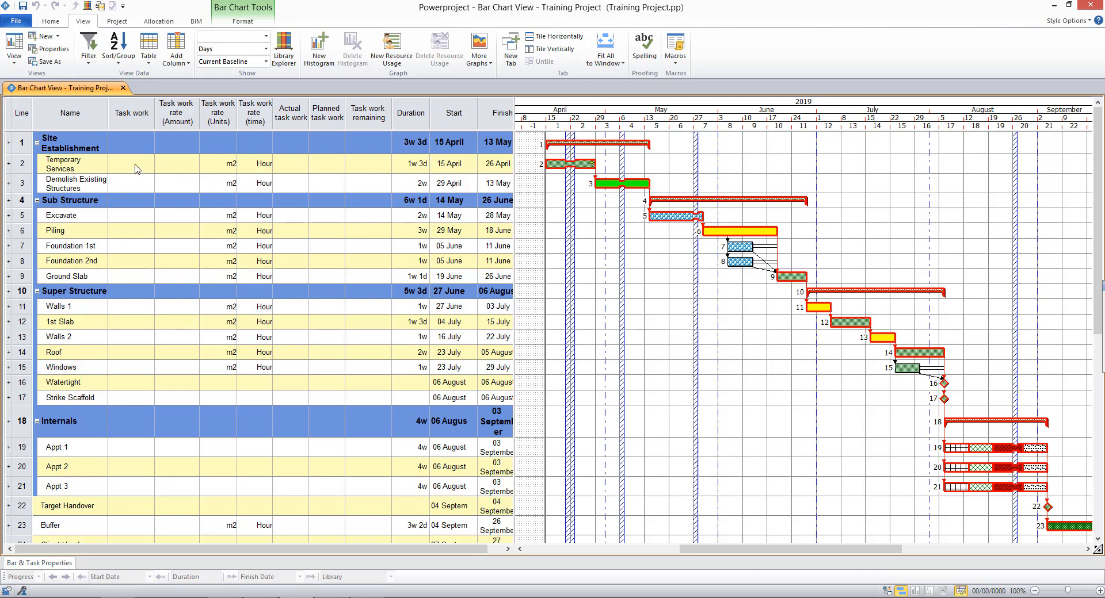
left_click(131, 163)
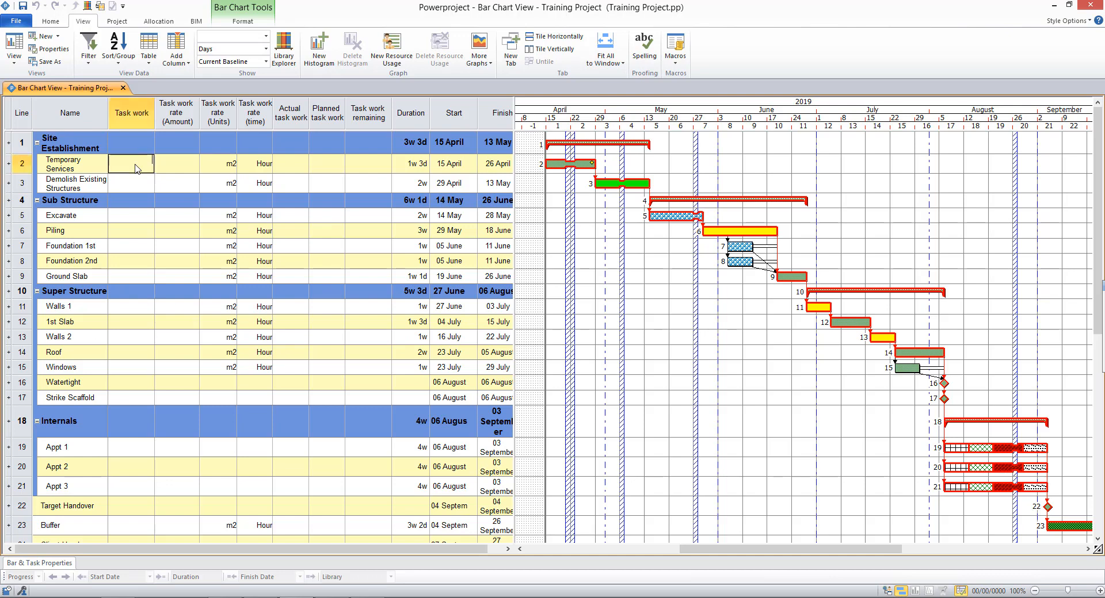
- Give Temporary Services 1,000 units of task work at 100 units per day
type("100")
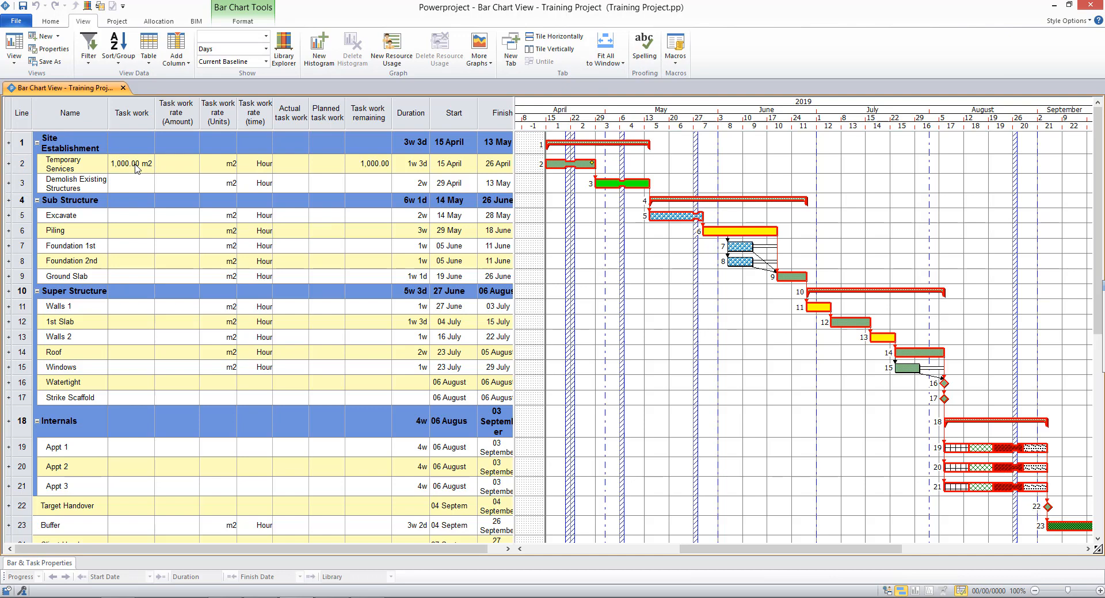
left_click(131, 183)
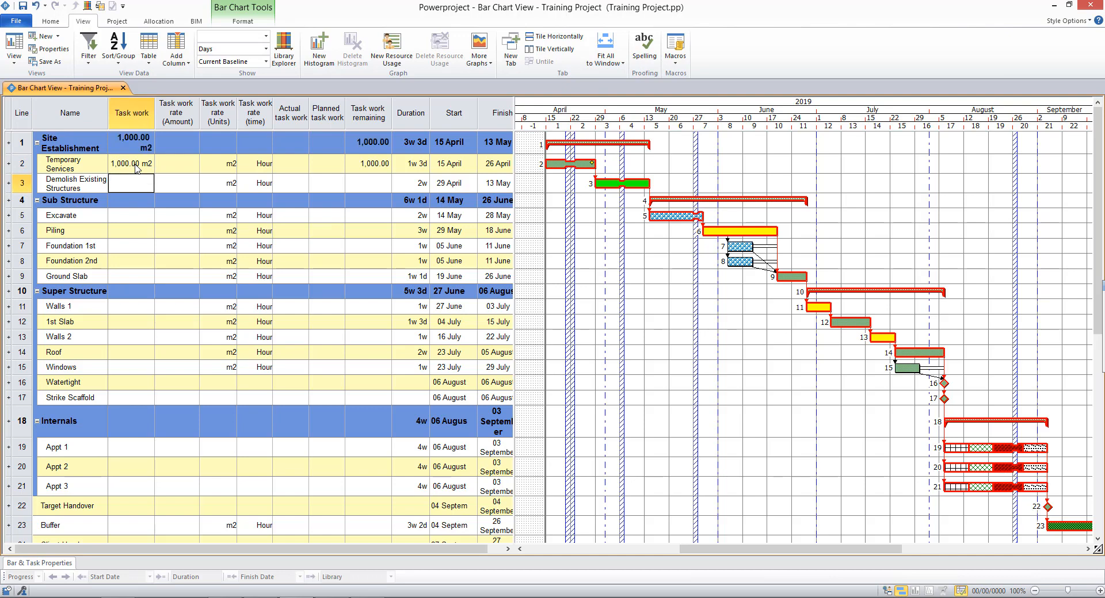
mouse_move(210, 172)
type("units")
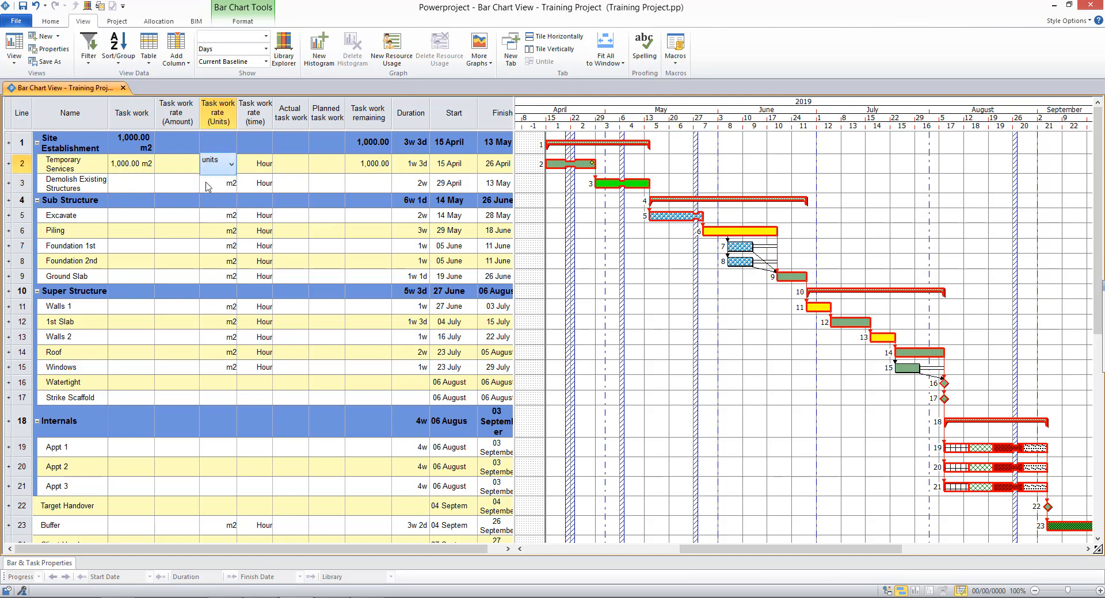
left_click(177, 164)
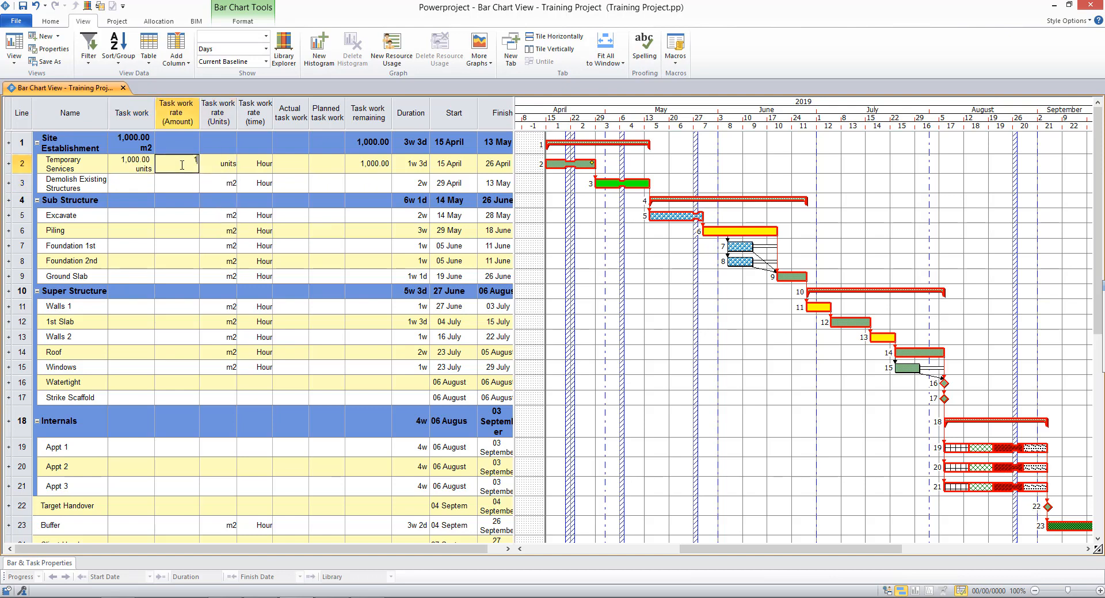
type("100")
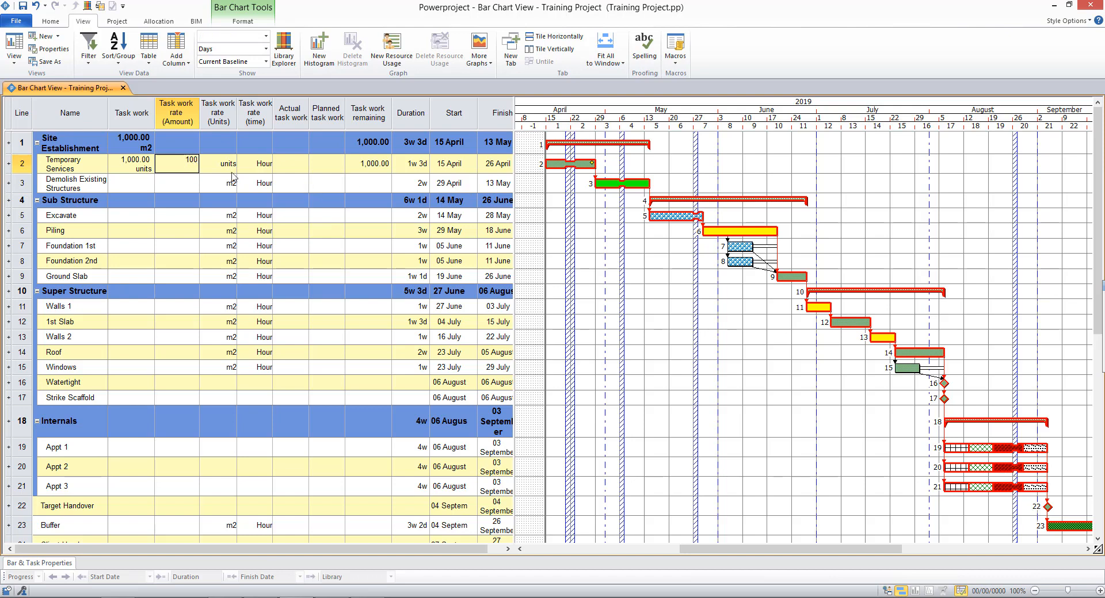
left_click(254, 164)
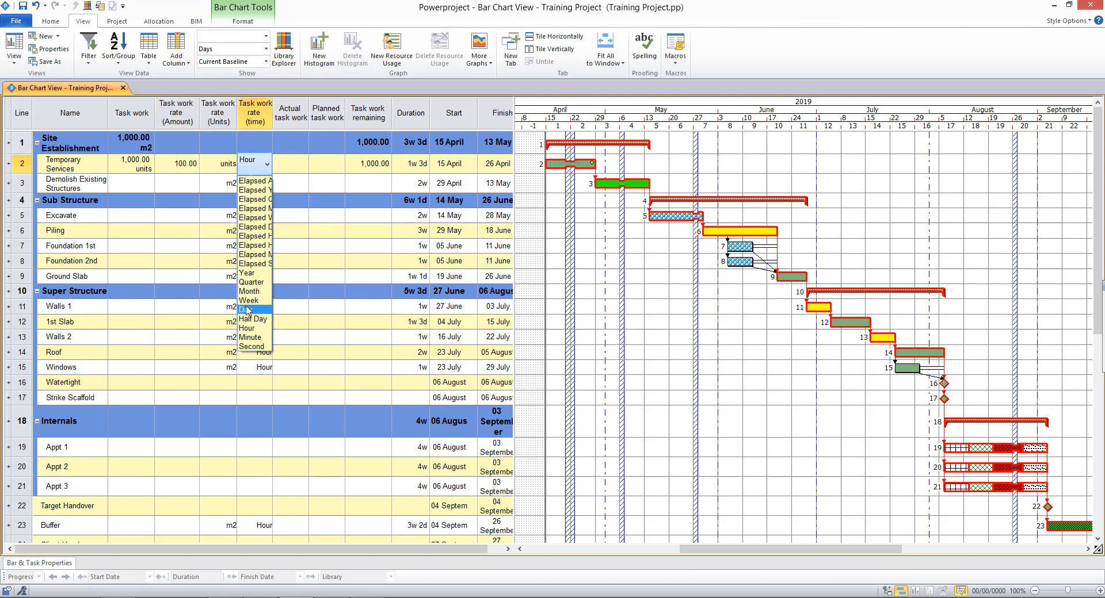
left_click(248, 310)
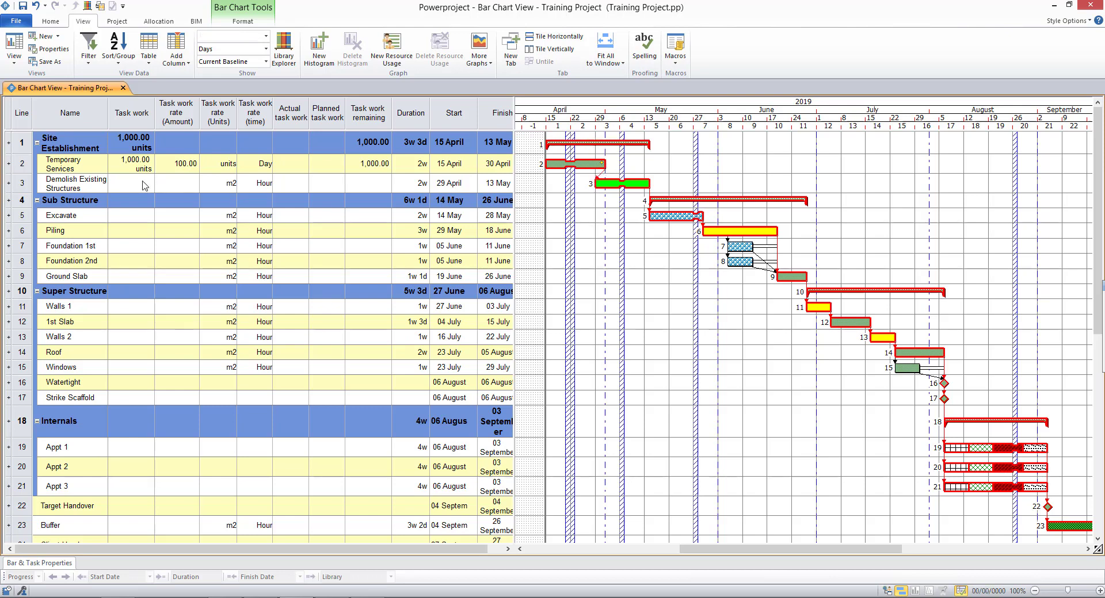
- Change Temporary Services' task work to 2,000 units, stretching it to 4w
double_click(131, 163)
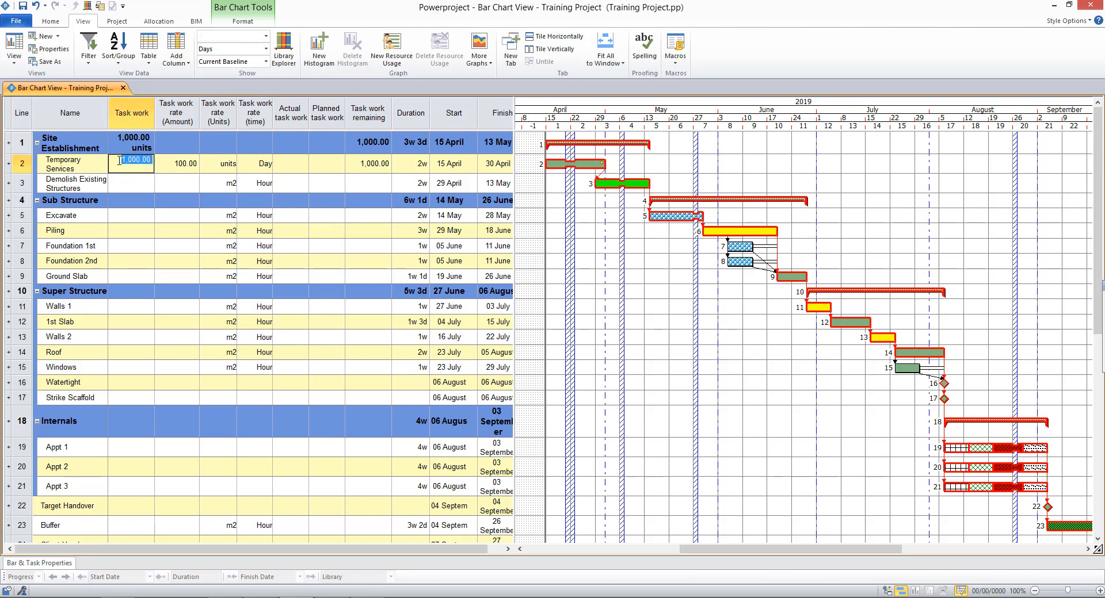
type("2000")
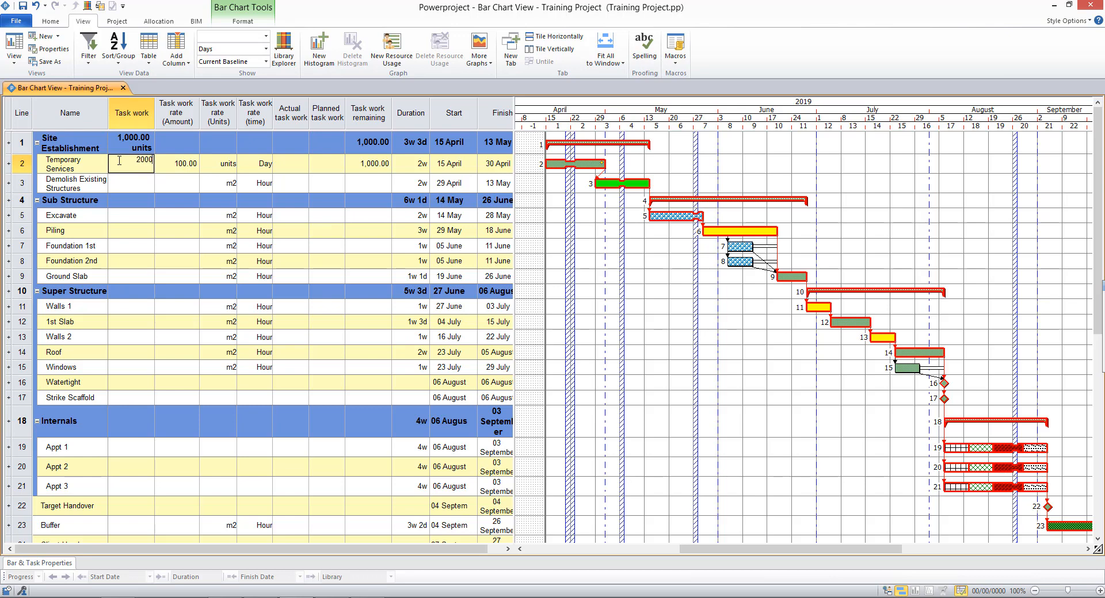
key("Return")
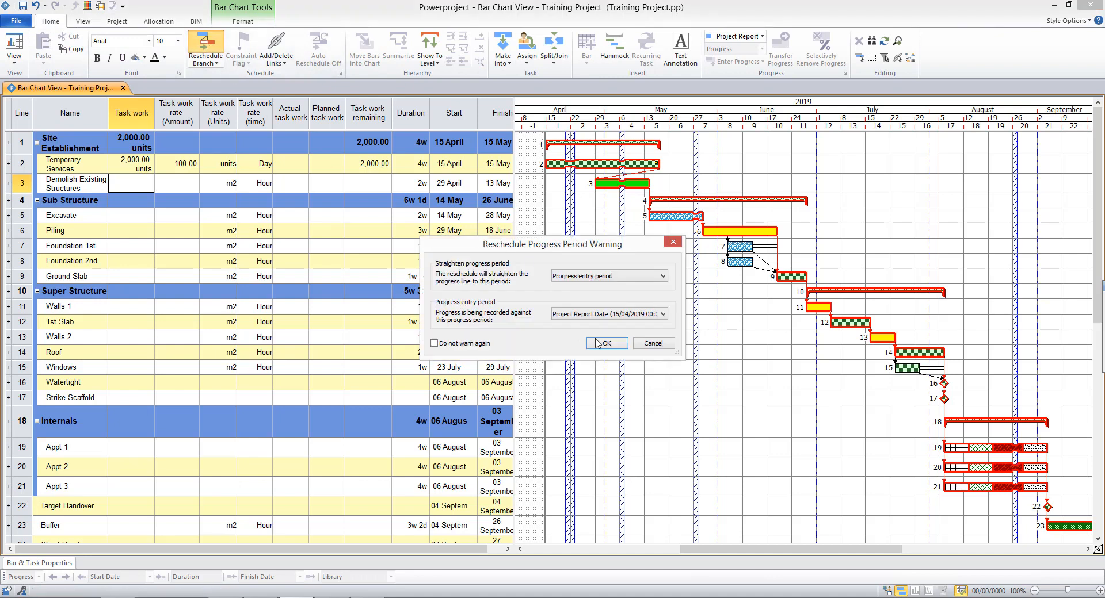
- Confirm the reschedule warning and select the Actual task work column
left_click(604, 343)
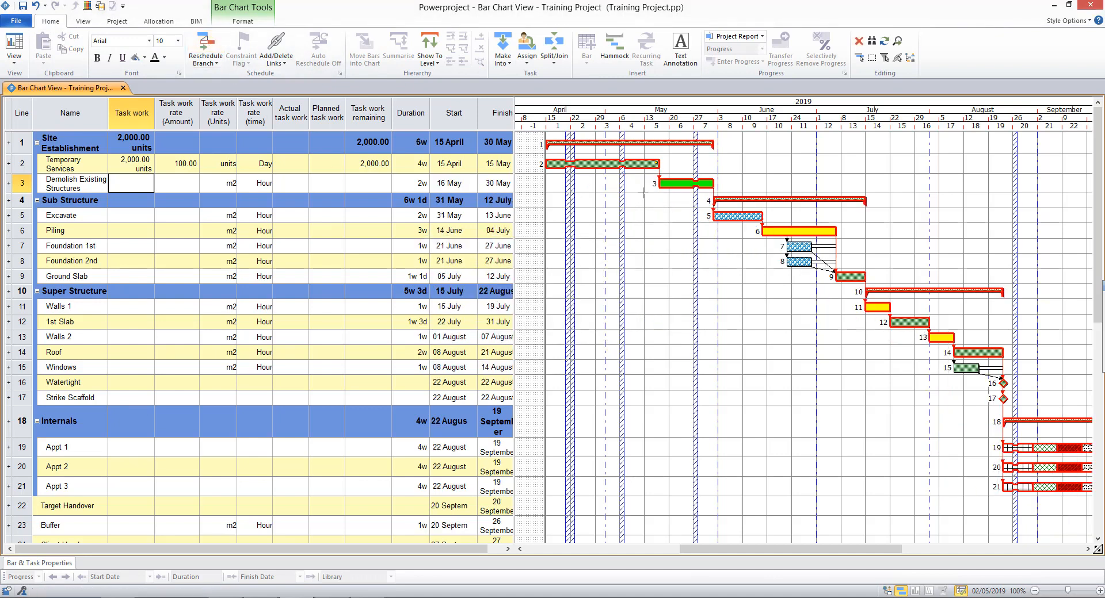
mouse_move(900, 389)
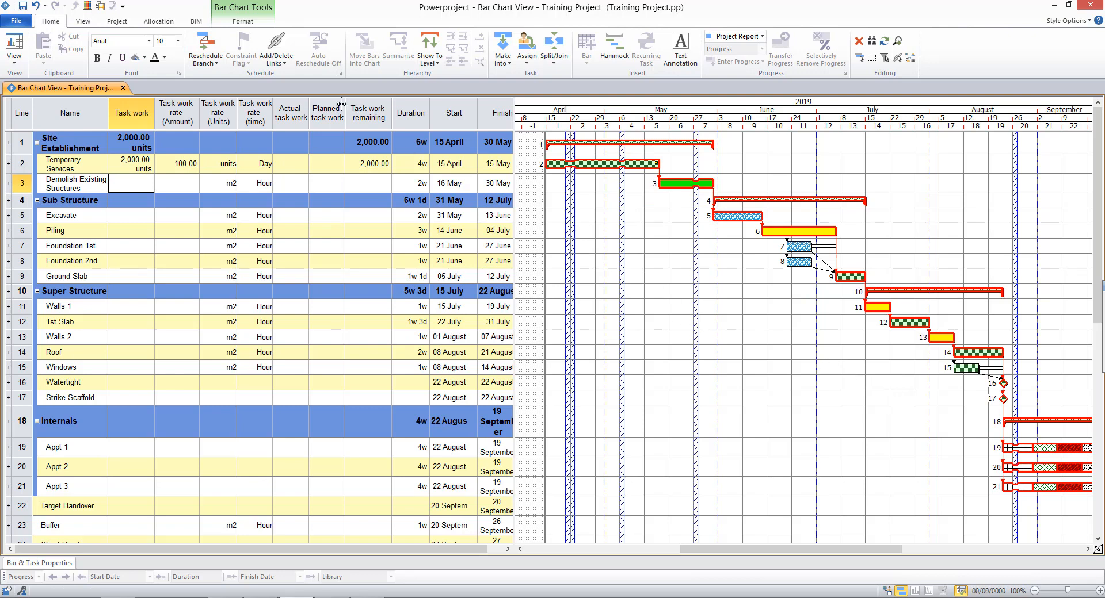
left_click(290, 113)
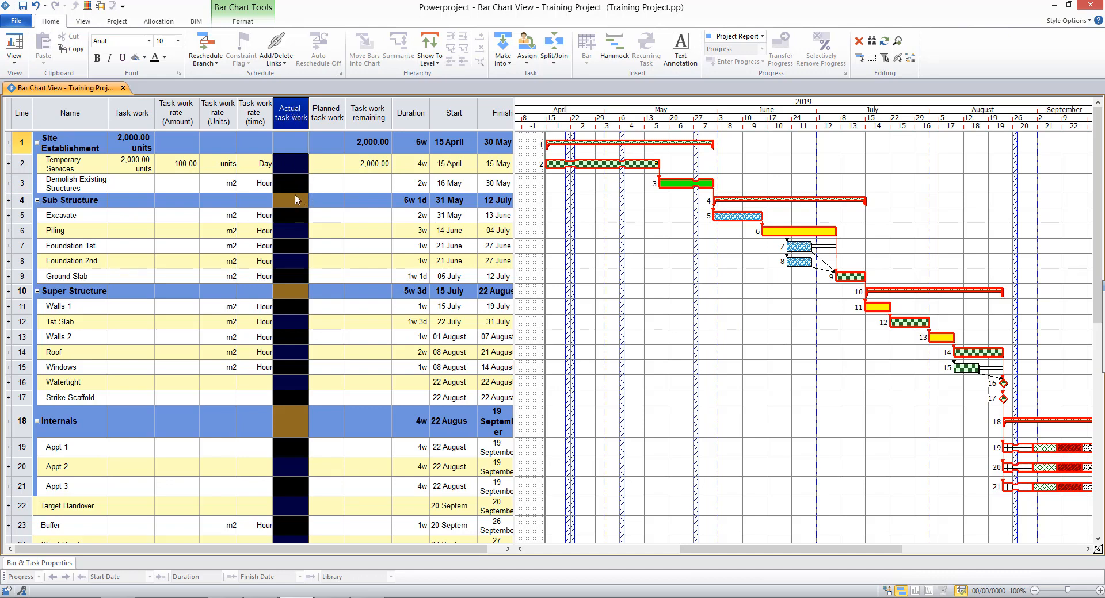
mouse_move(602, 231)
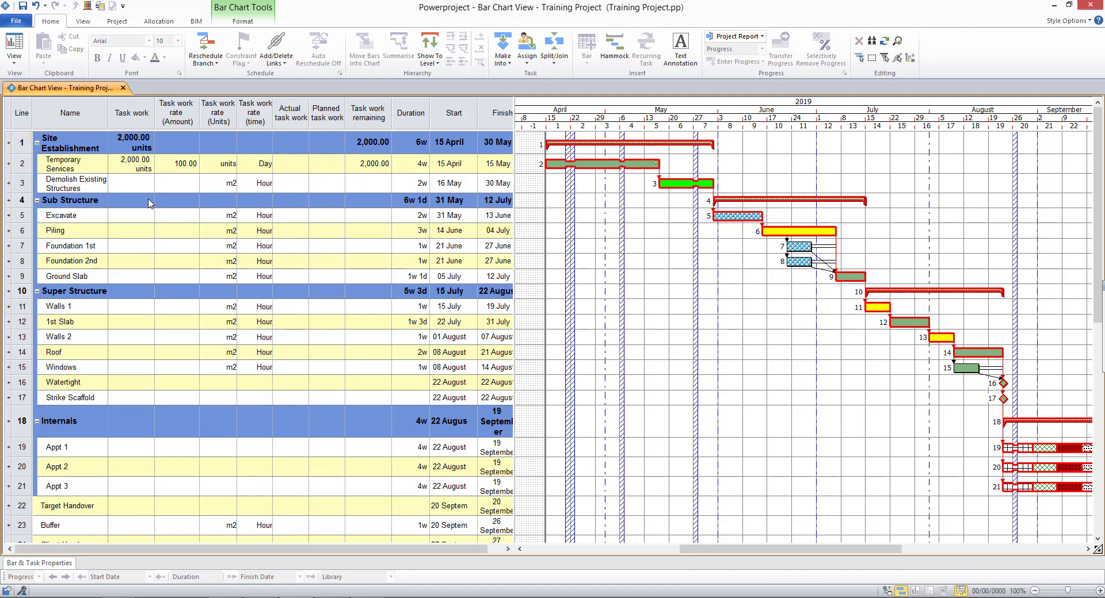
mouse_move(143, 170)
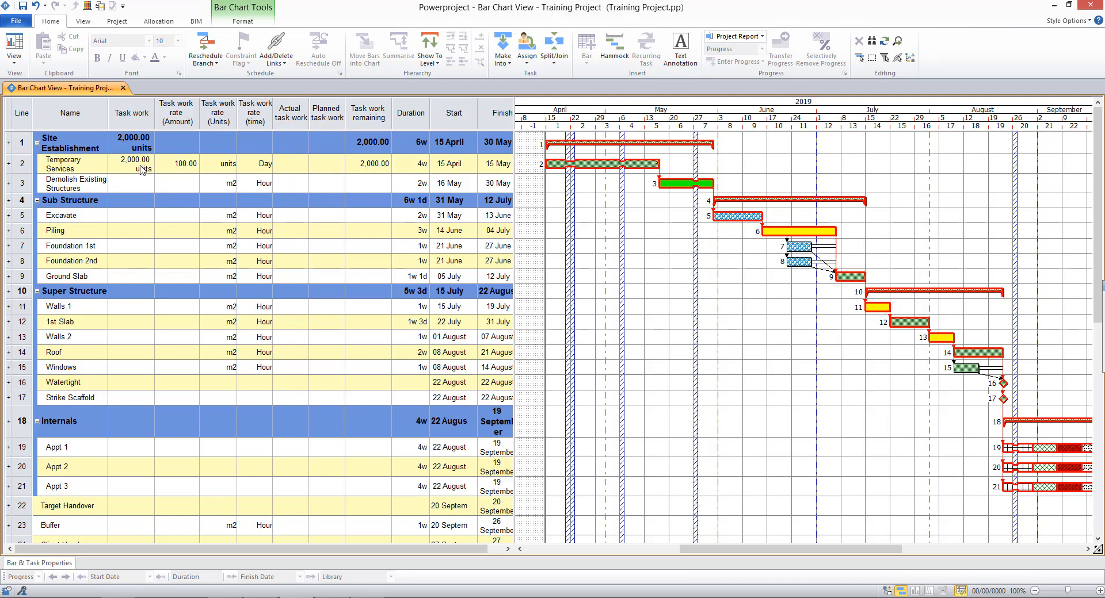
mouse_move(172, 328)
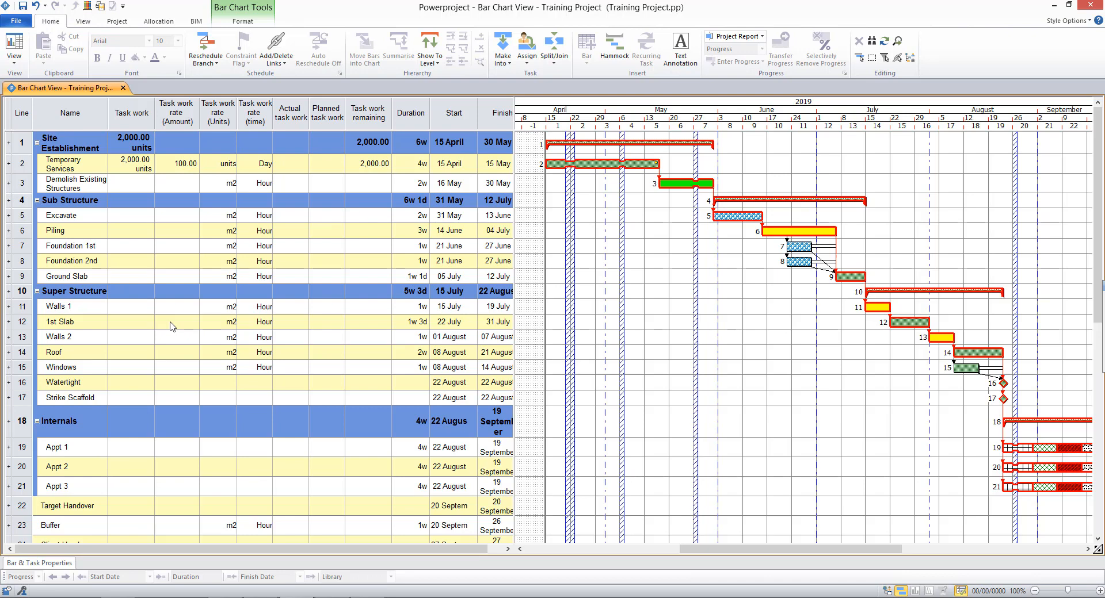
mouse_move(478, 209)
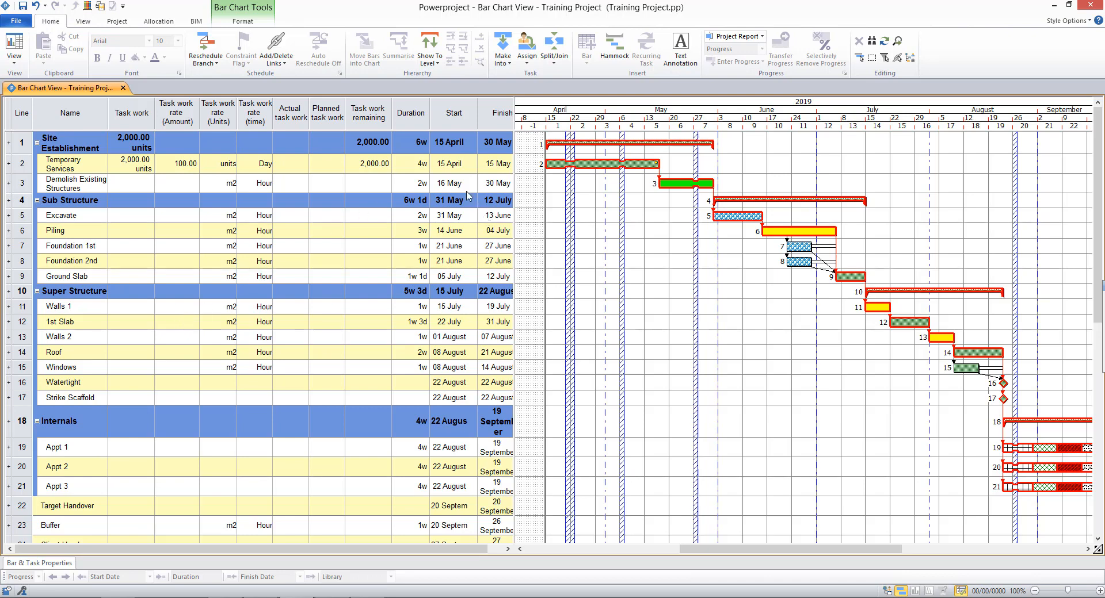
mouse_move(326, 166)
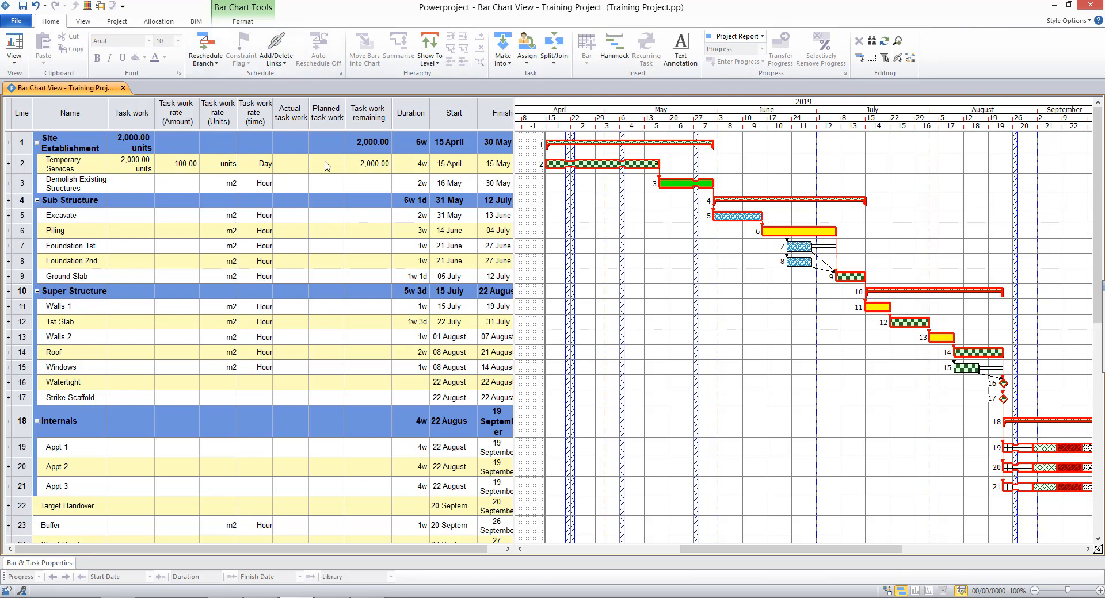
- Switch the task table back to the default Name, Duration, Start, Finish layout
left_click(82, 21)
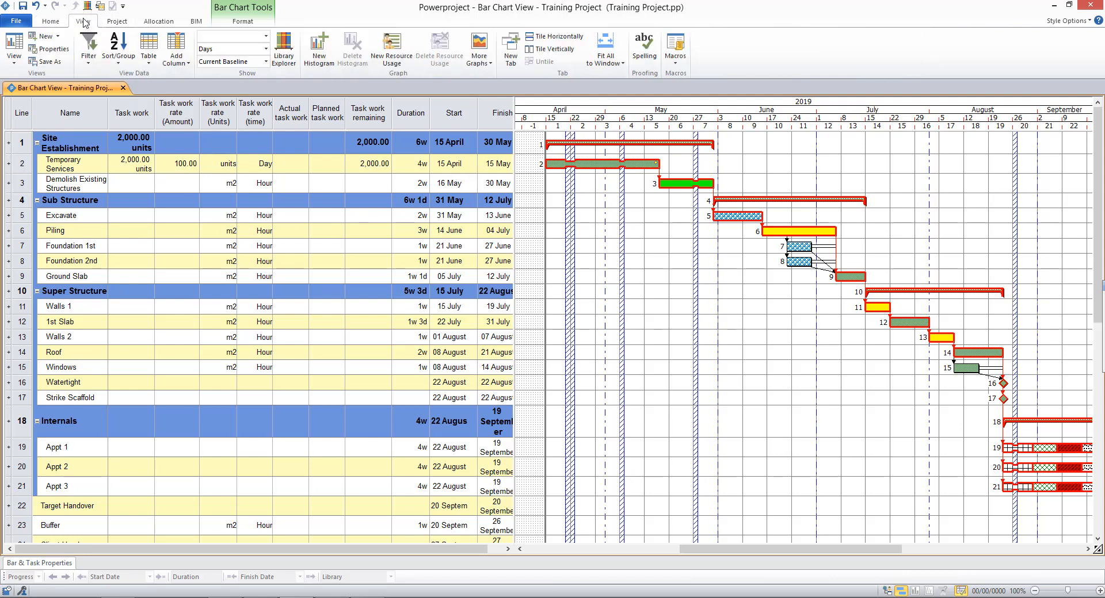
left_click(148, 47)
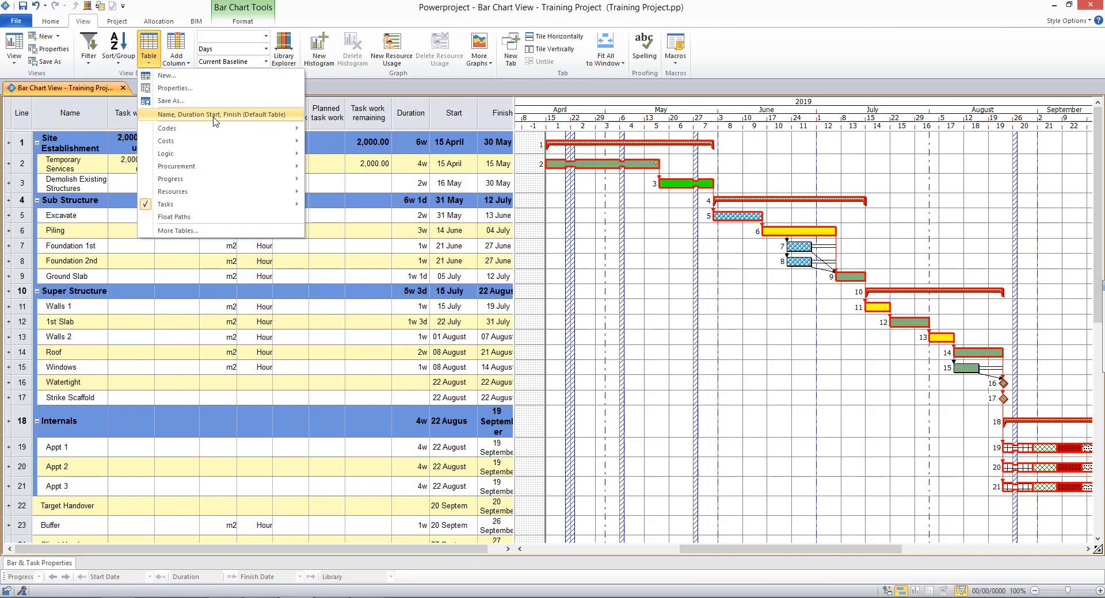
left_click(217, 114)
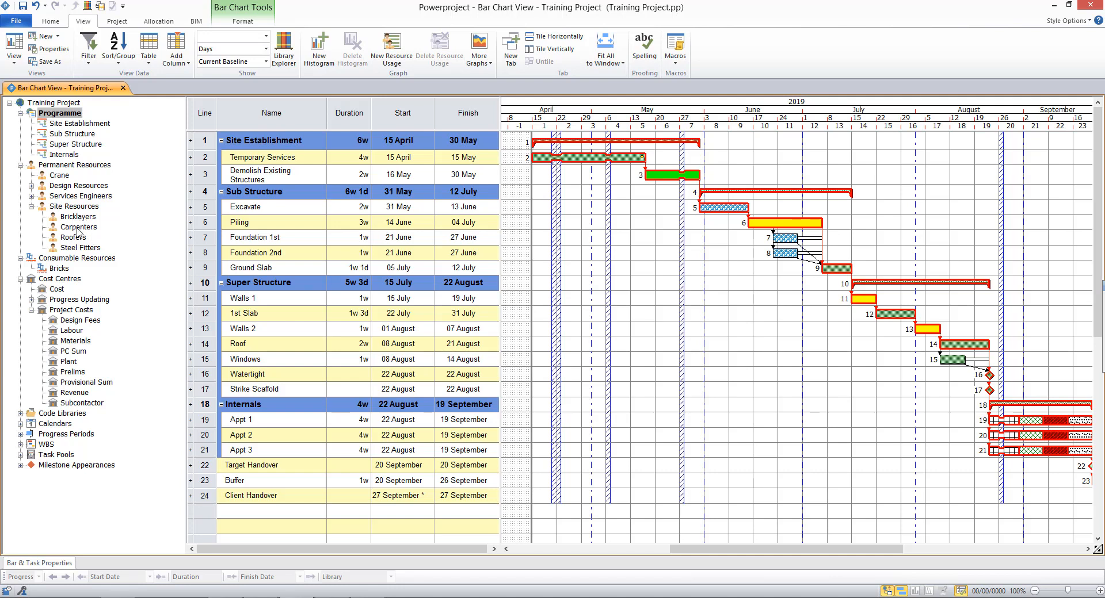
mouse_move(187, 123)
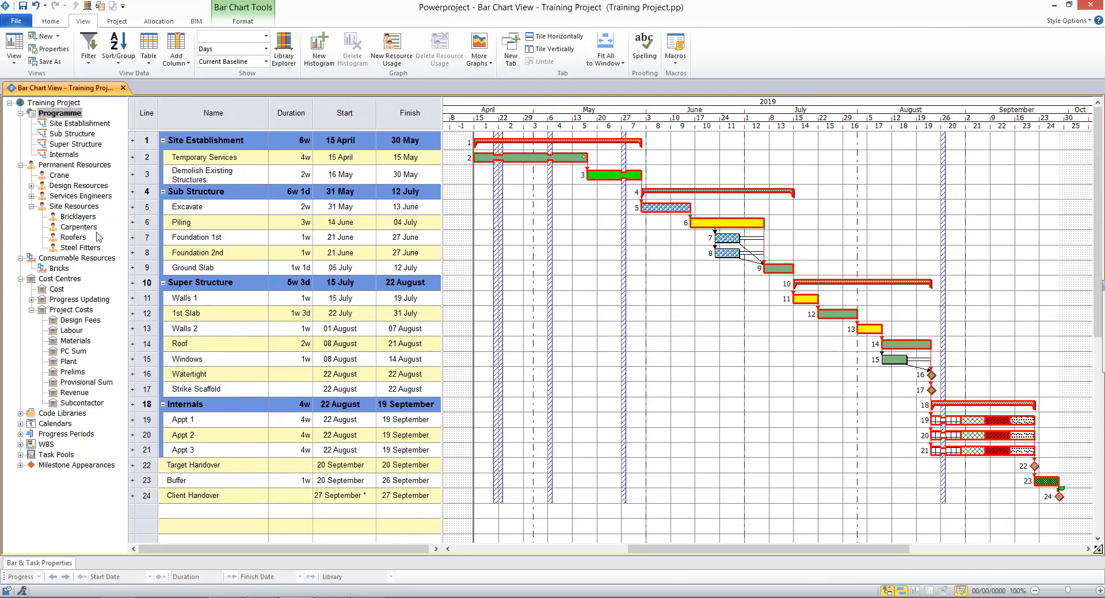
mouse_move(78, 217)
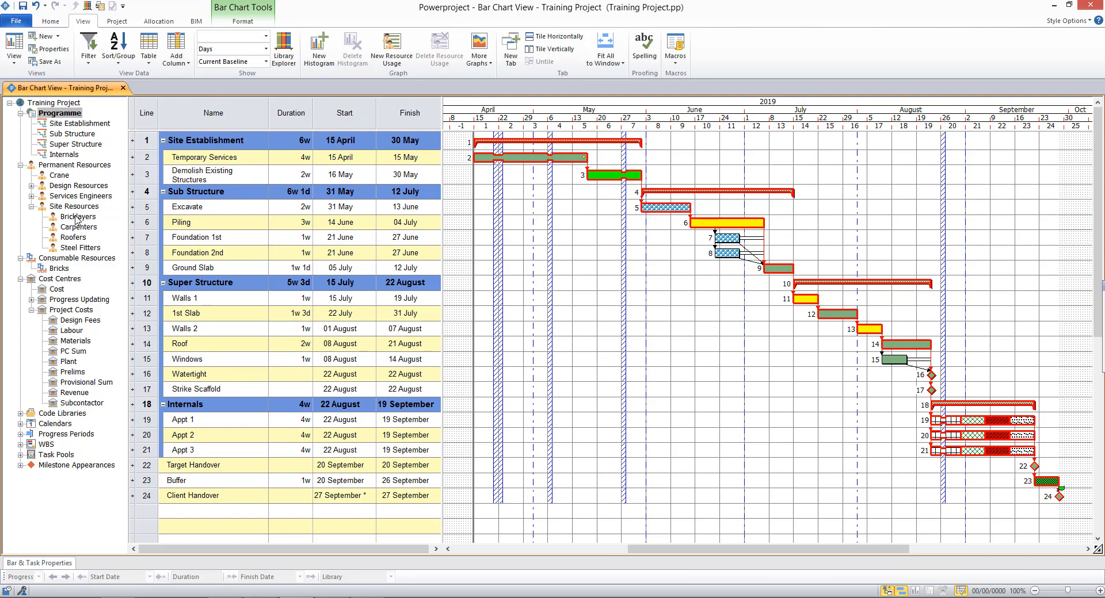
- Select Bricklayers under Site Resources for allocation onto the foundation and wall bars
left_click(77, 216)
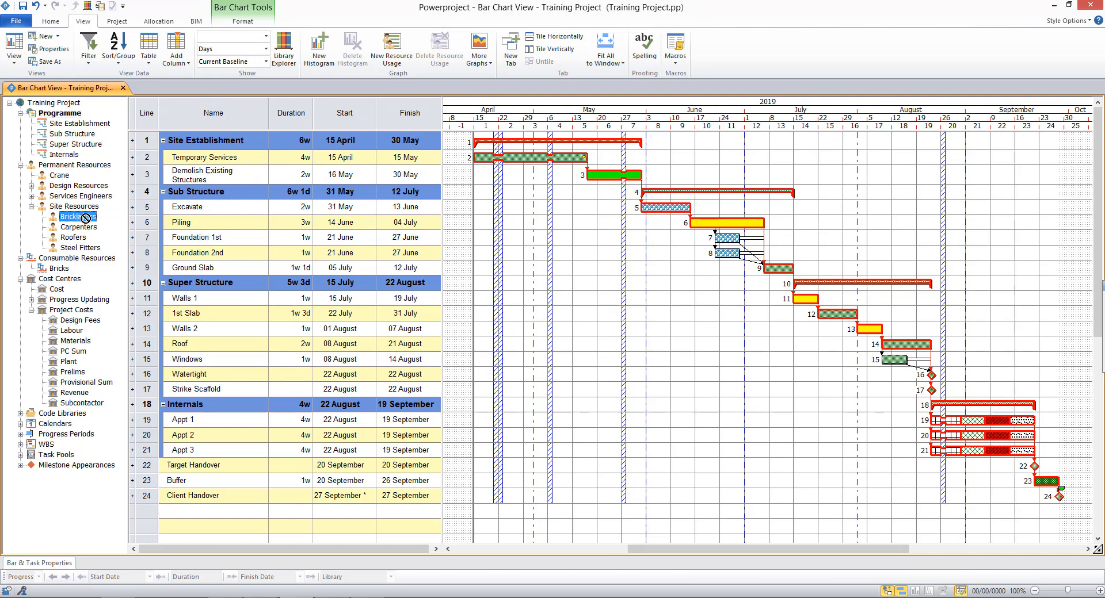
mouse_move(440, 291)
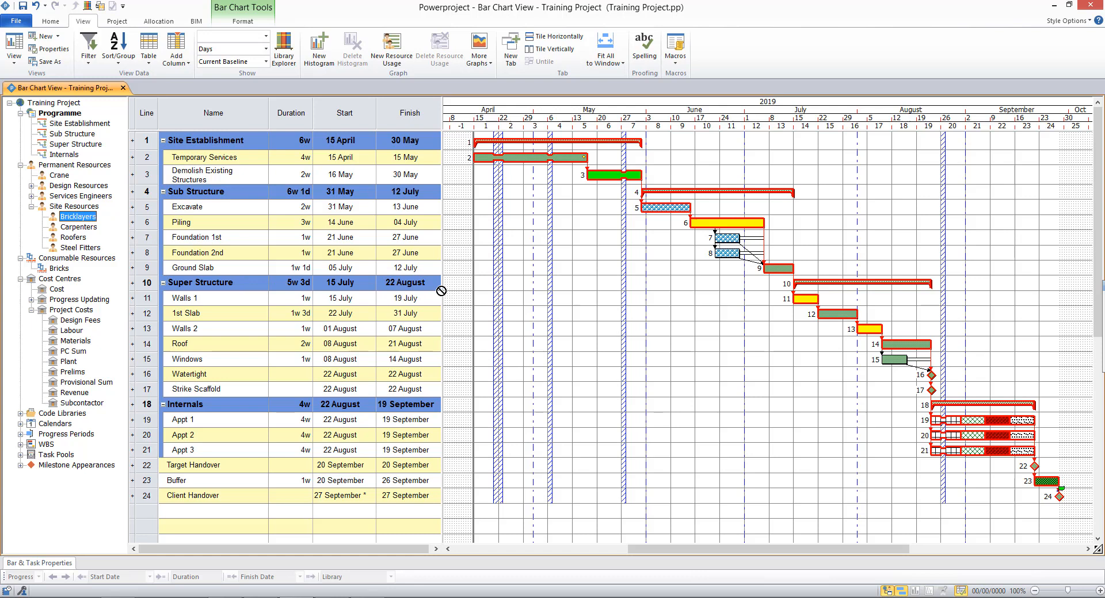
mouse_move(808, 300)
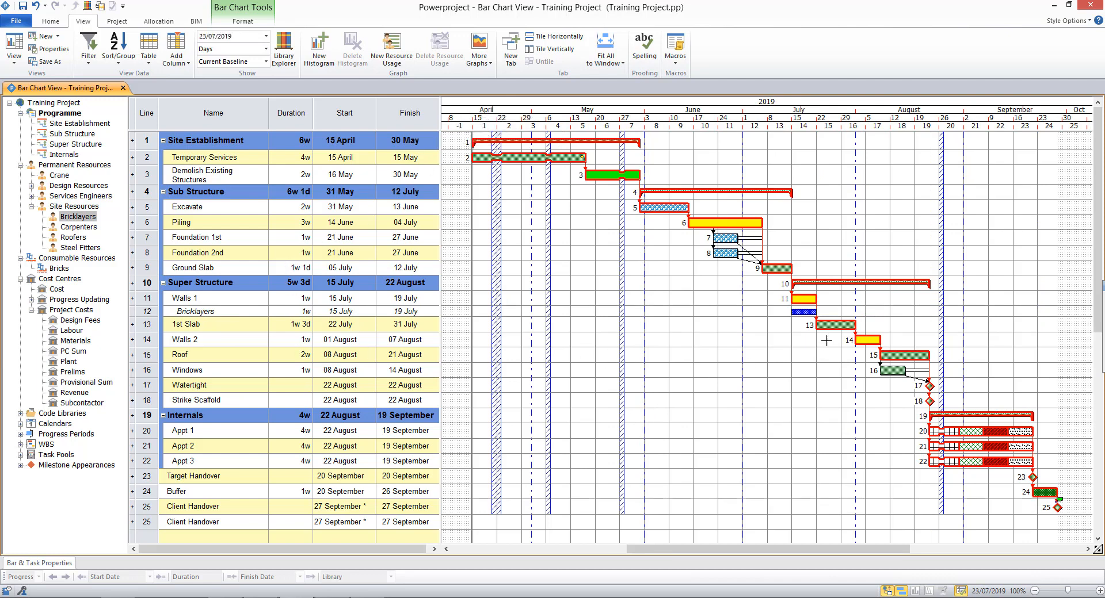
mouse_move(659, 352)
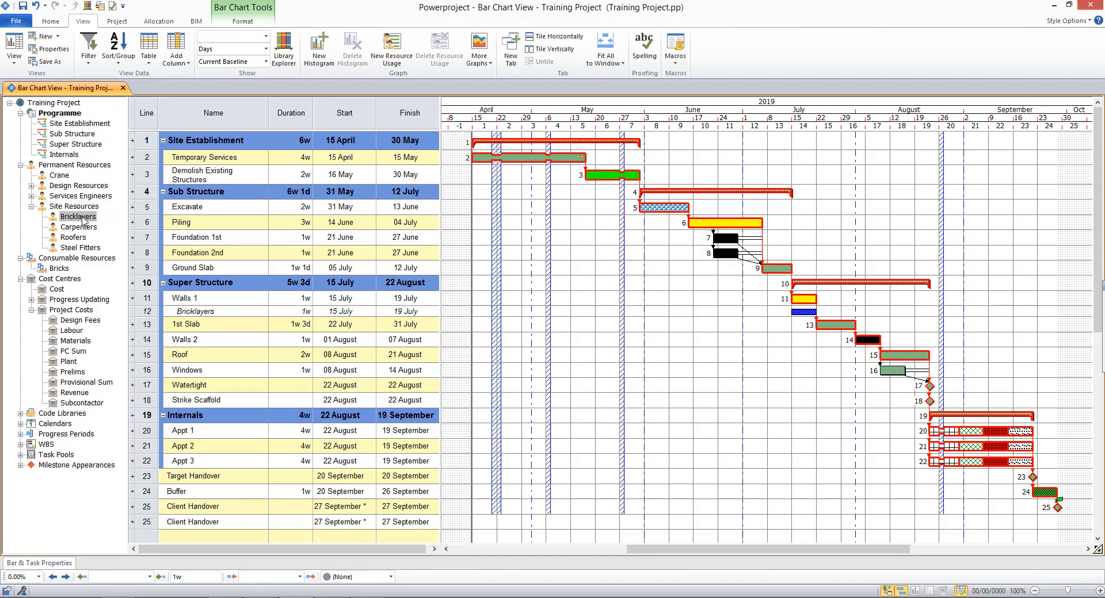
mouse_move(721, 238)
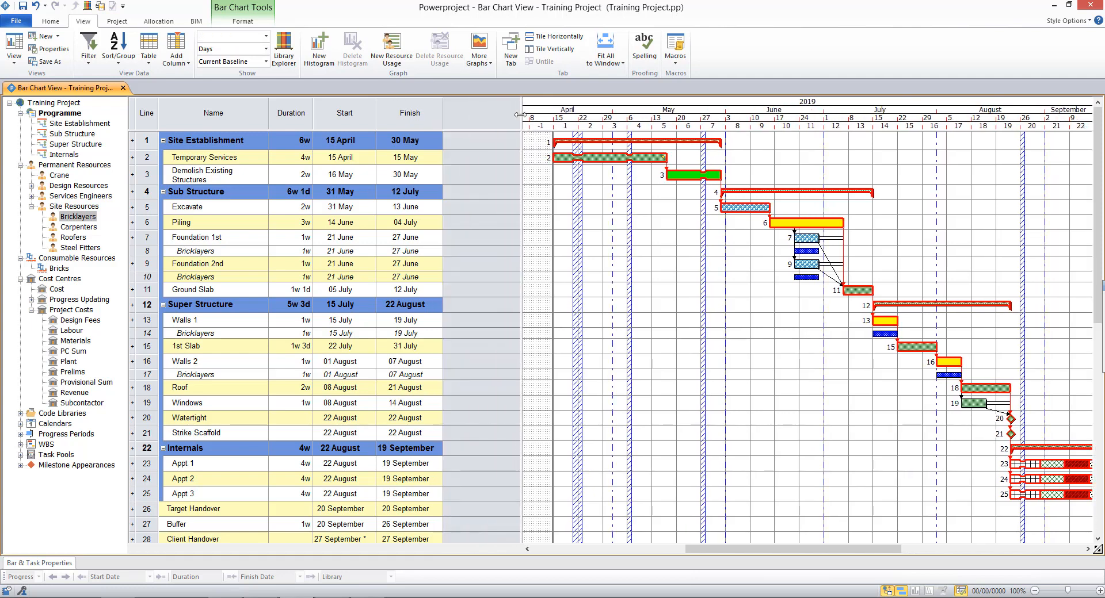
- Add an Allocation column to the task table via Add Column > Allocations
right_click(409, 113)
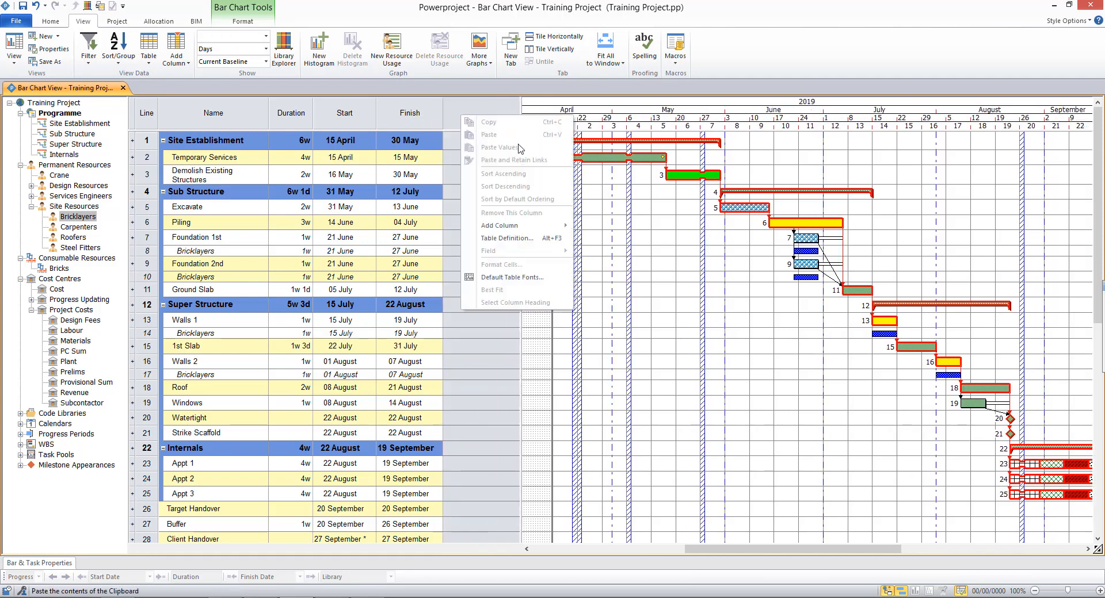
left_click(499, 225)
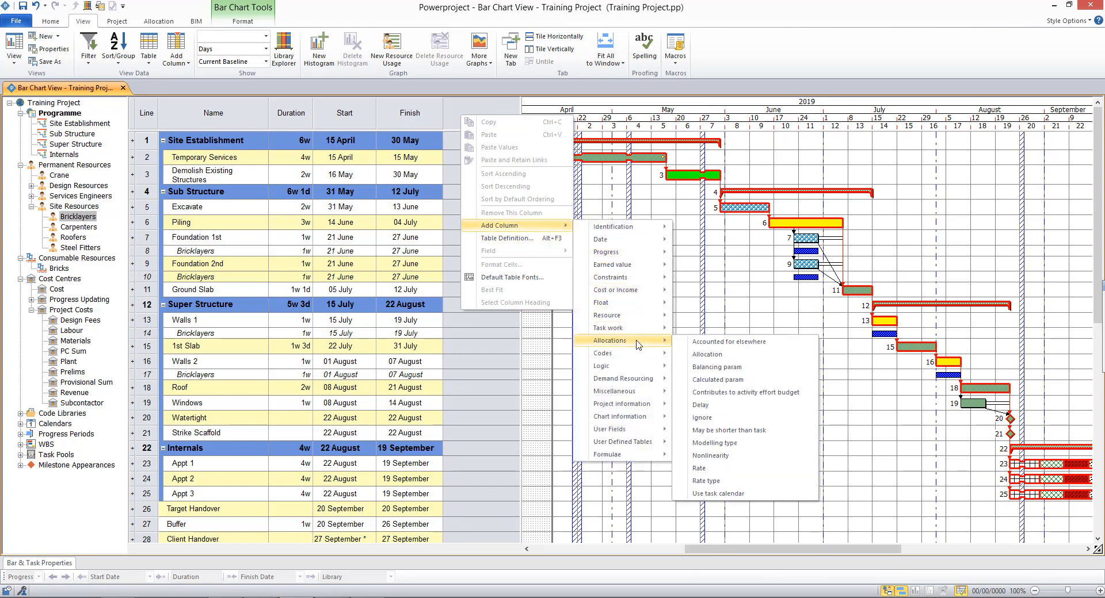
mouse_move(706, 355)
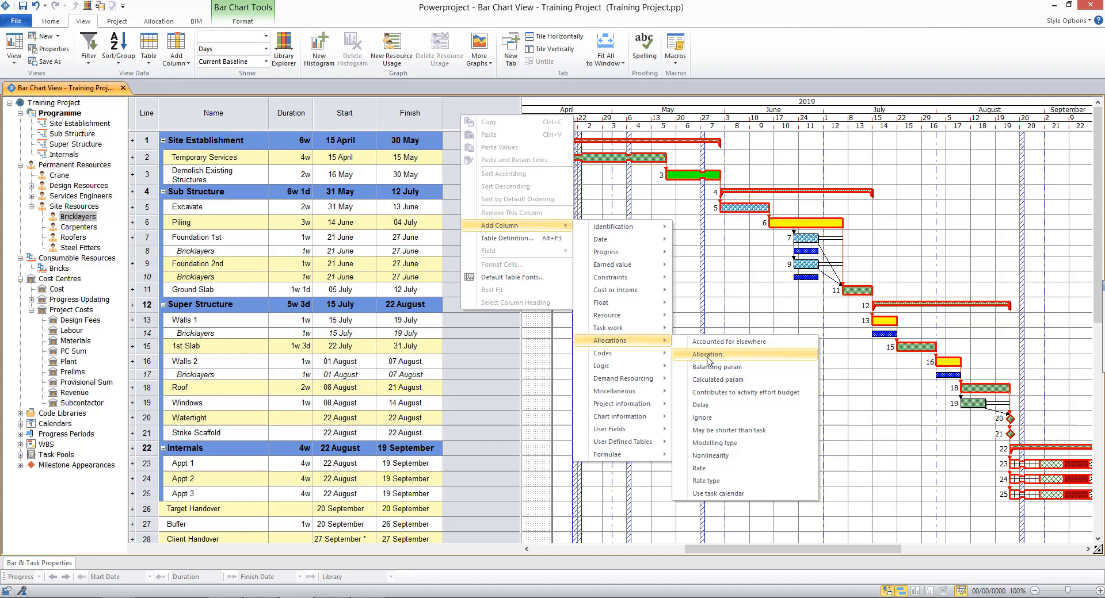
left_click(706, 353)
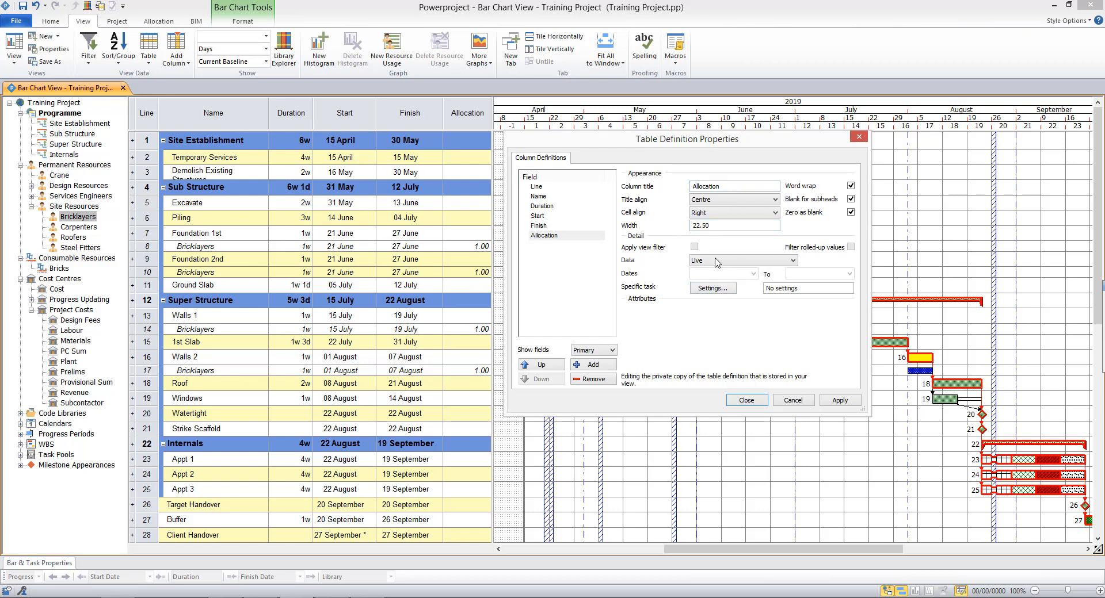
left_click(745, 401)
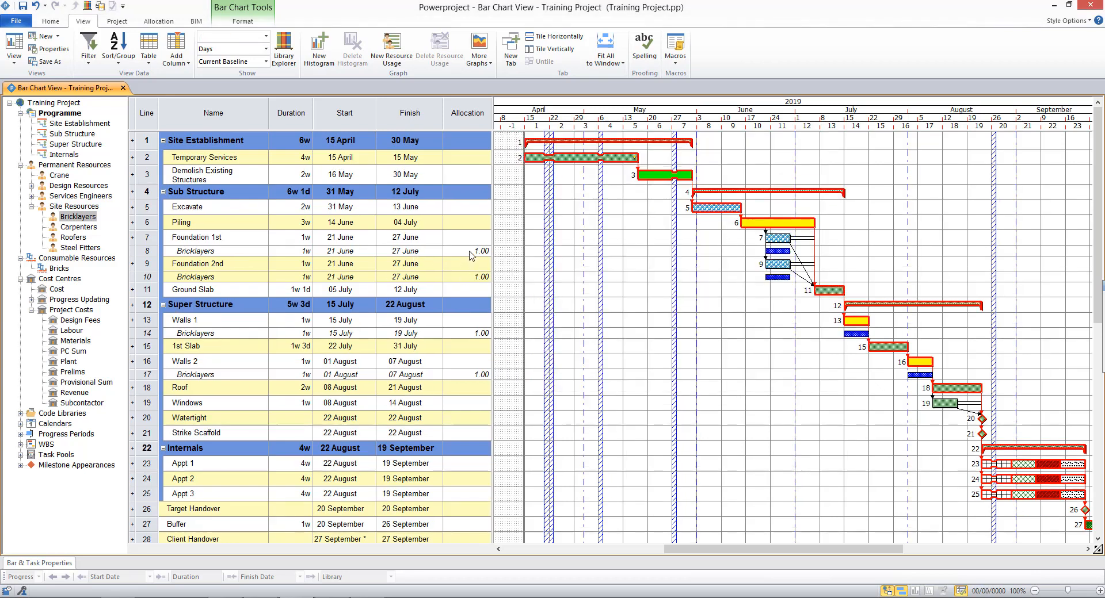
- Set Bricklayers allocations to 3.00 on Foundation 1st, Foundation 2nd and Walls 1, and 2.00 on Walls 2
left_click(467, 251)
type("3")
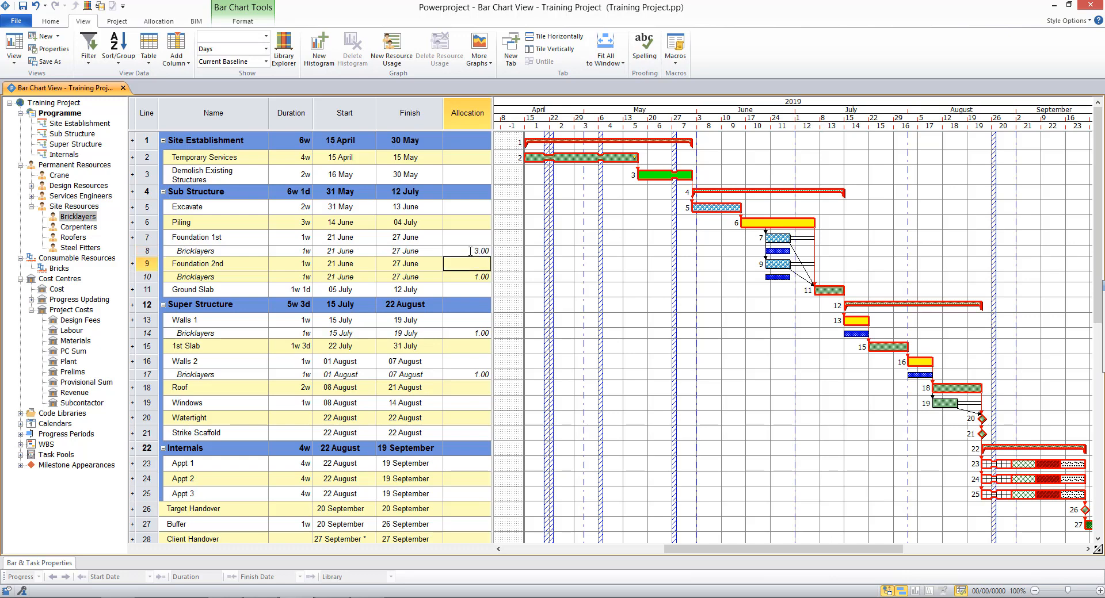
left_click(467, 289)
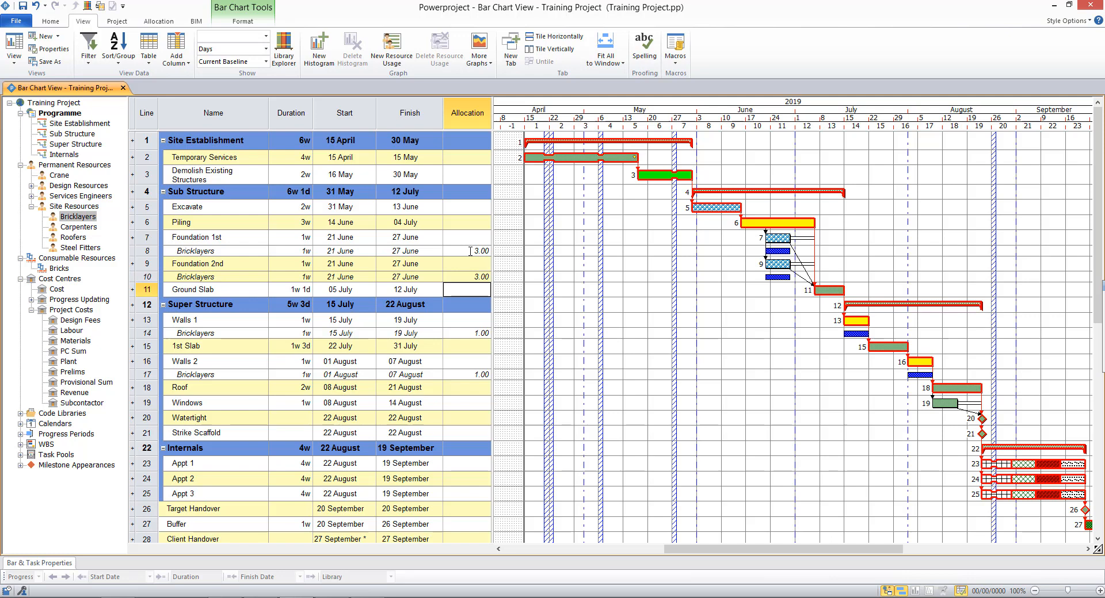
left_click(465, 333)
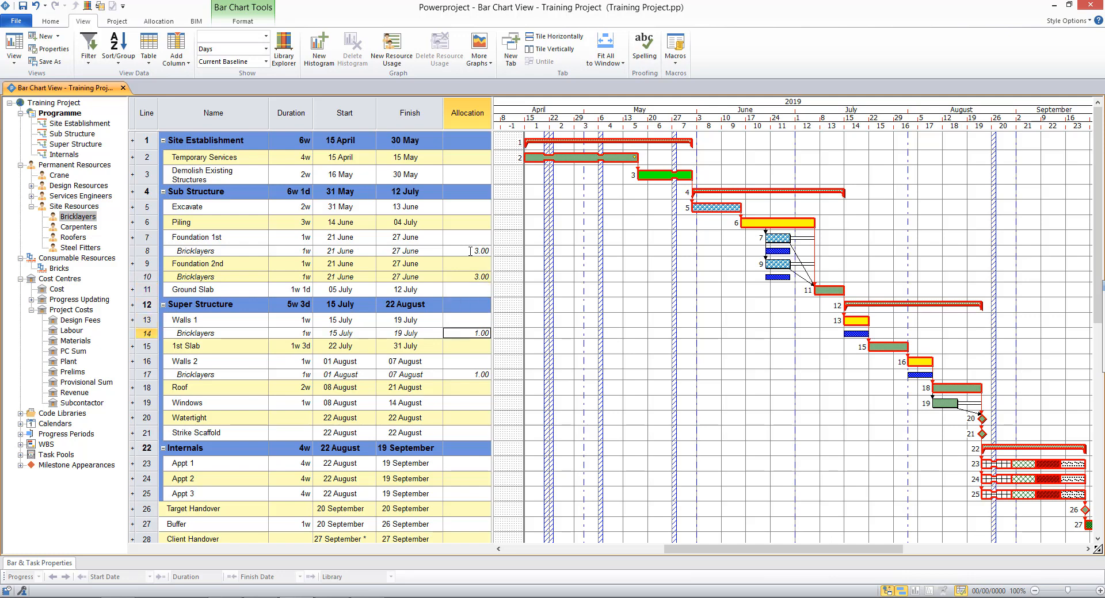
left_click(465, 345)
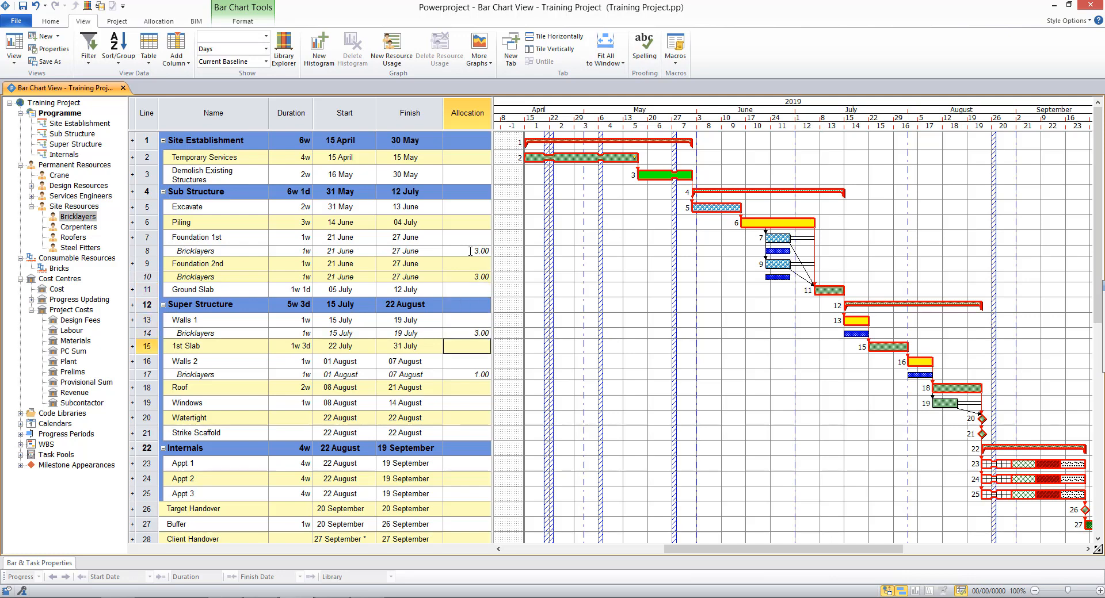
left_click(467, 374)
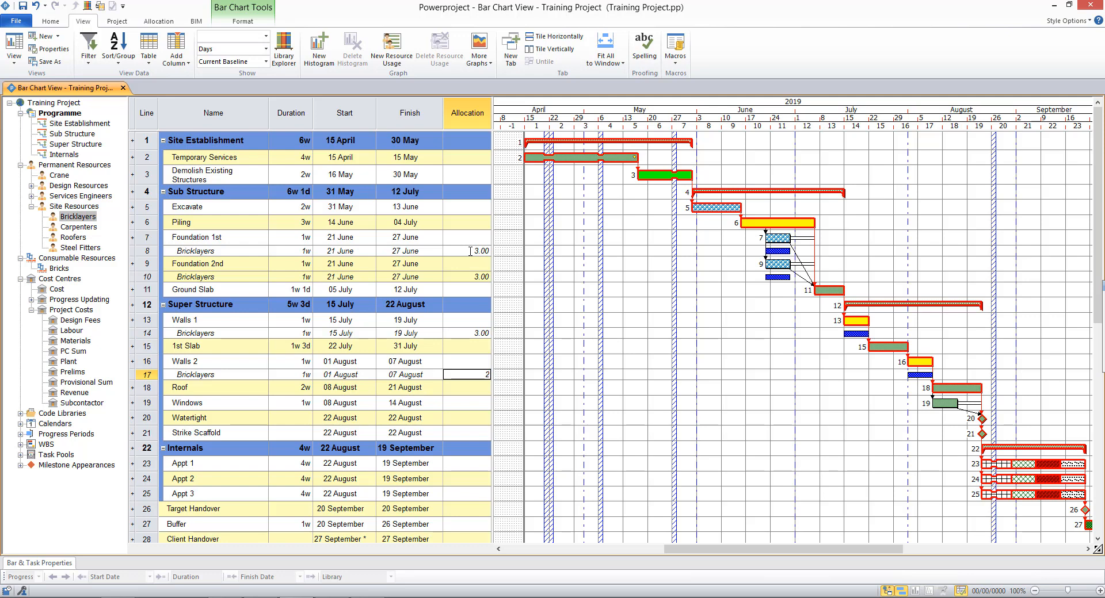
left_click(466, 388)
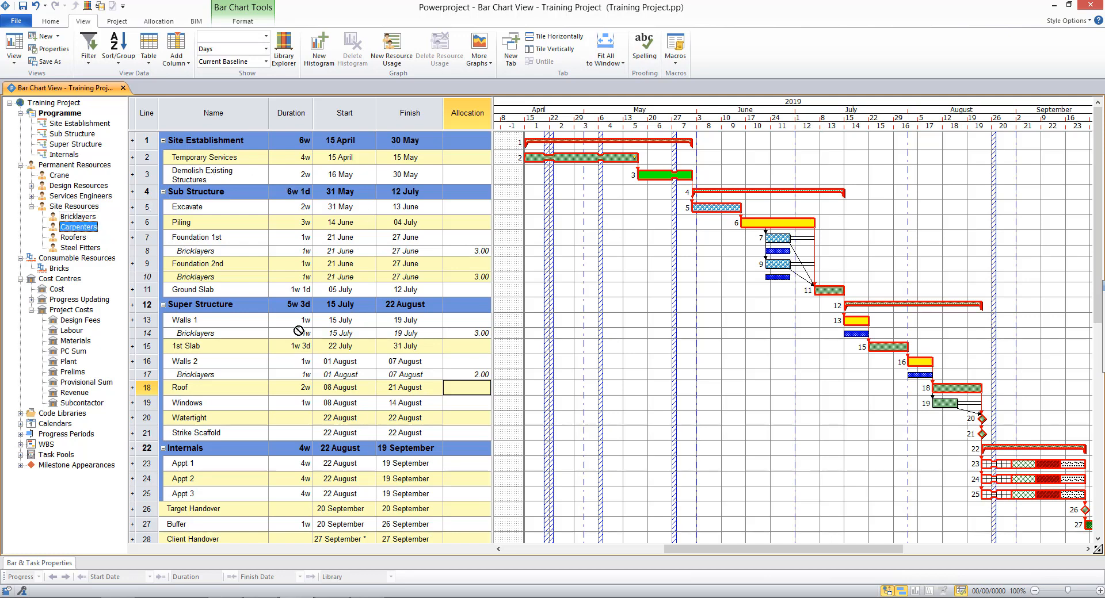
mouse_move(918, 364)
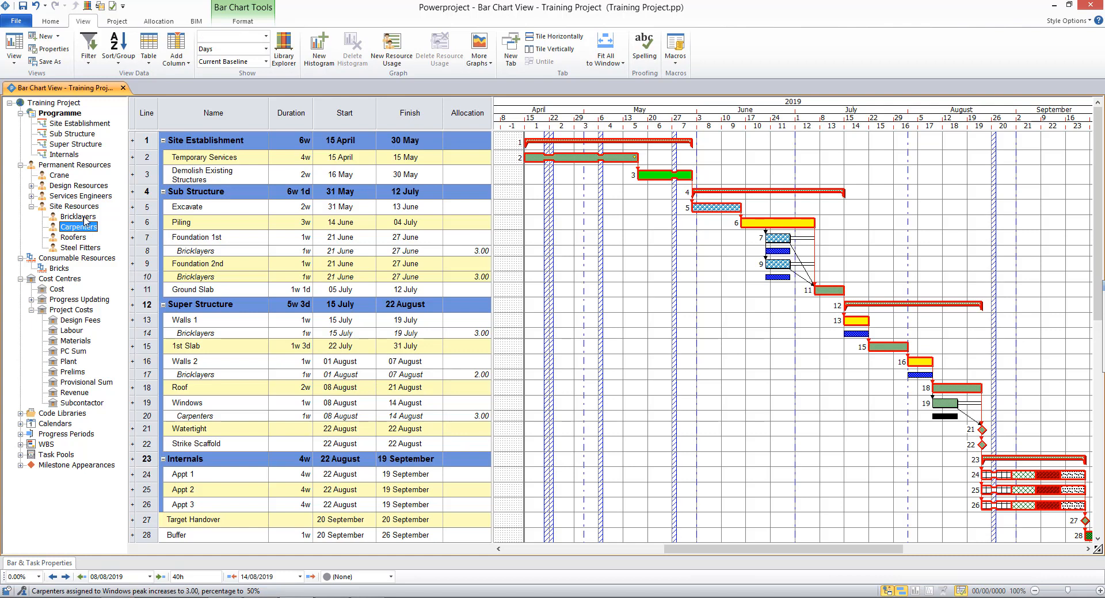
mouse_move(745, 416)
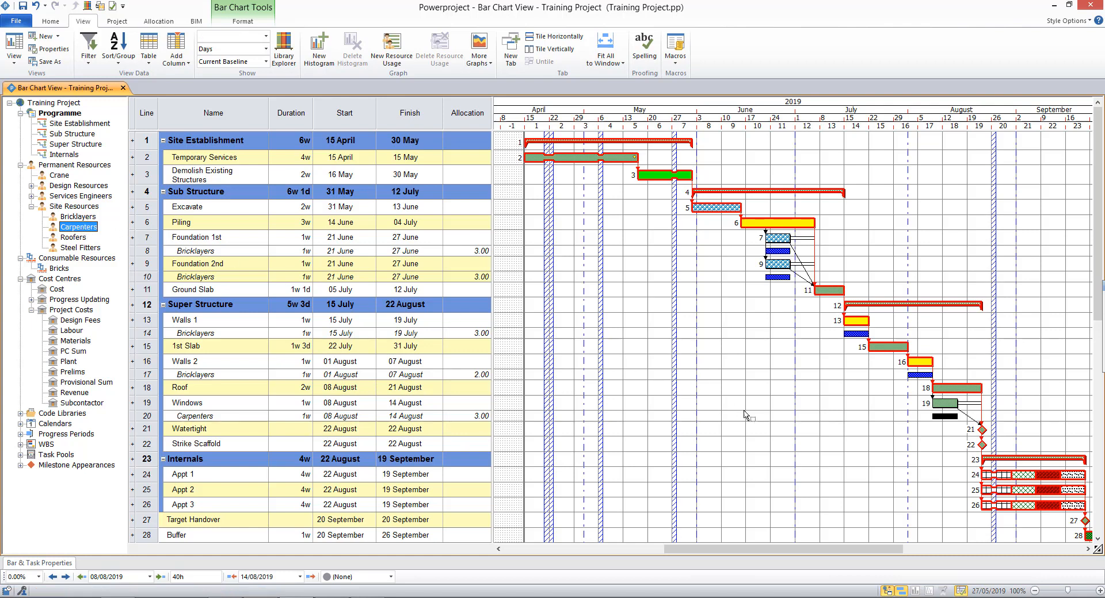
mouse_move(947, 392)
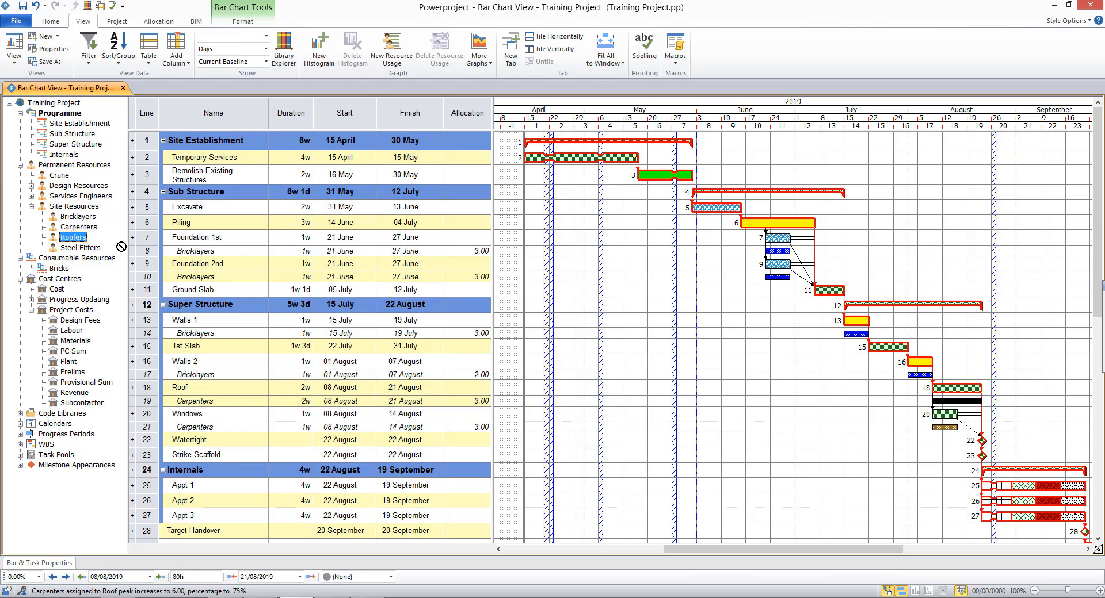
mouse_move(942, 393)
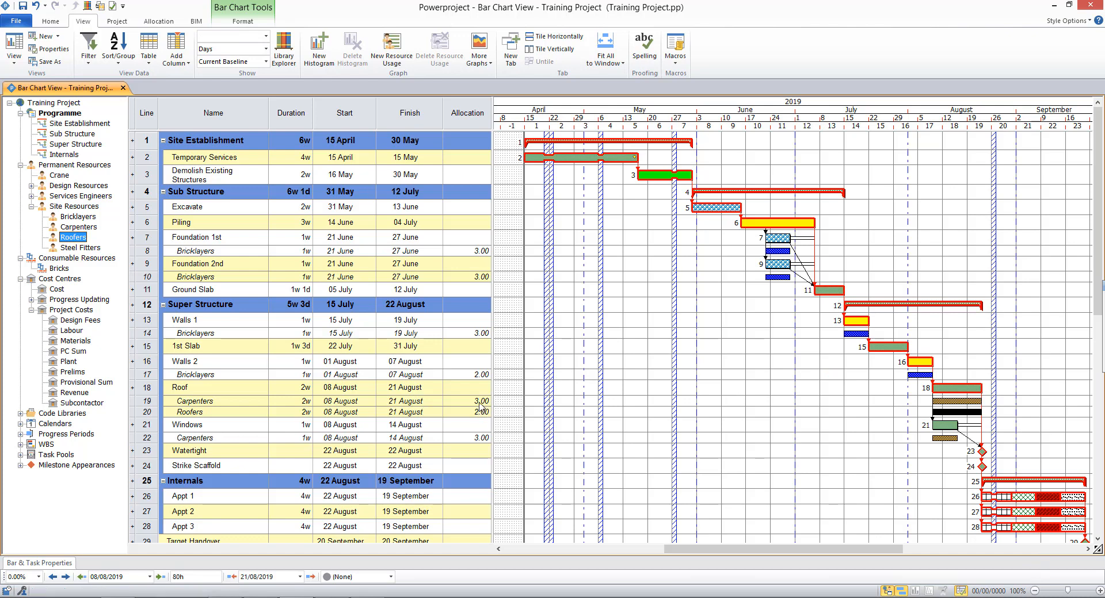
mouse_move(467, 435)
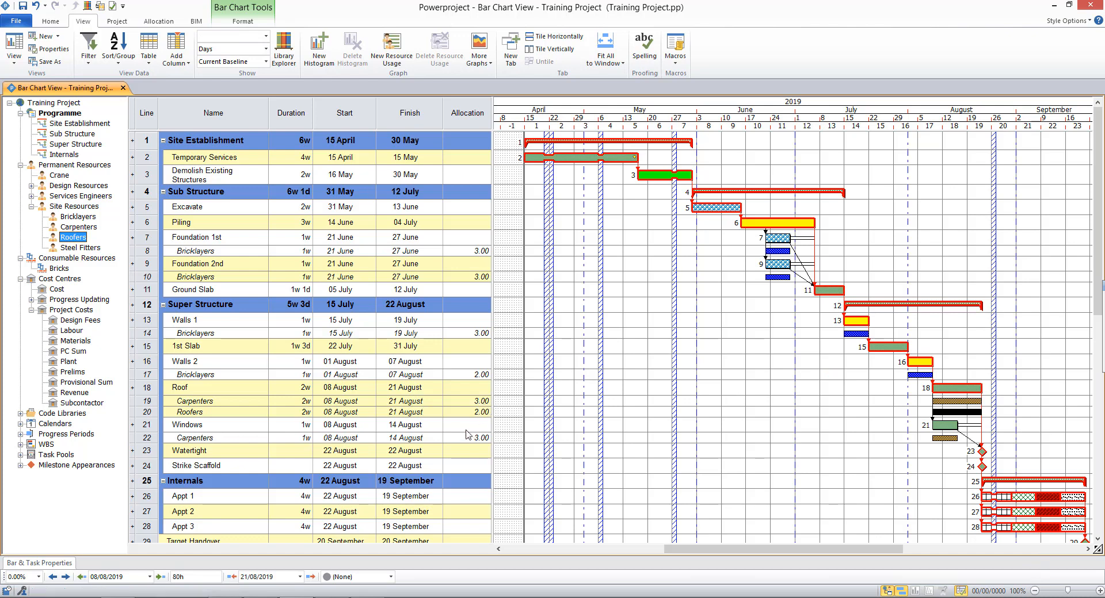
- Confirm the 2.00 Roofers allocation on Roof
left_click(467, 426)
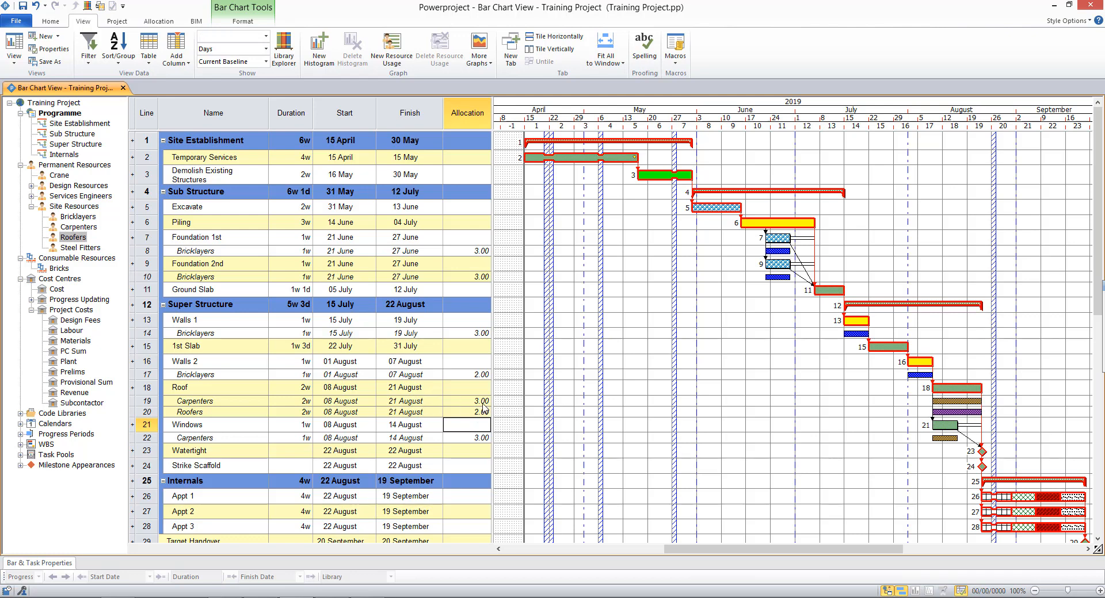
mouse_move(473, 420)
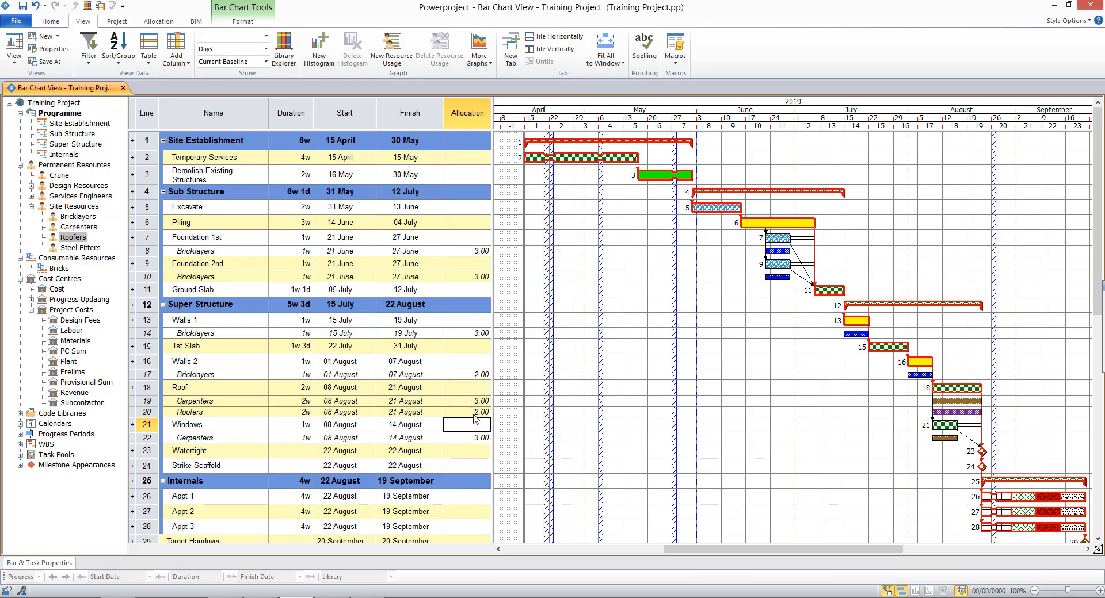
mouse_move(493, 422)
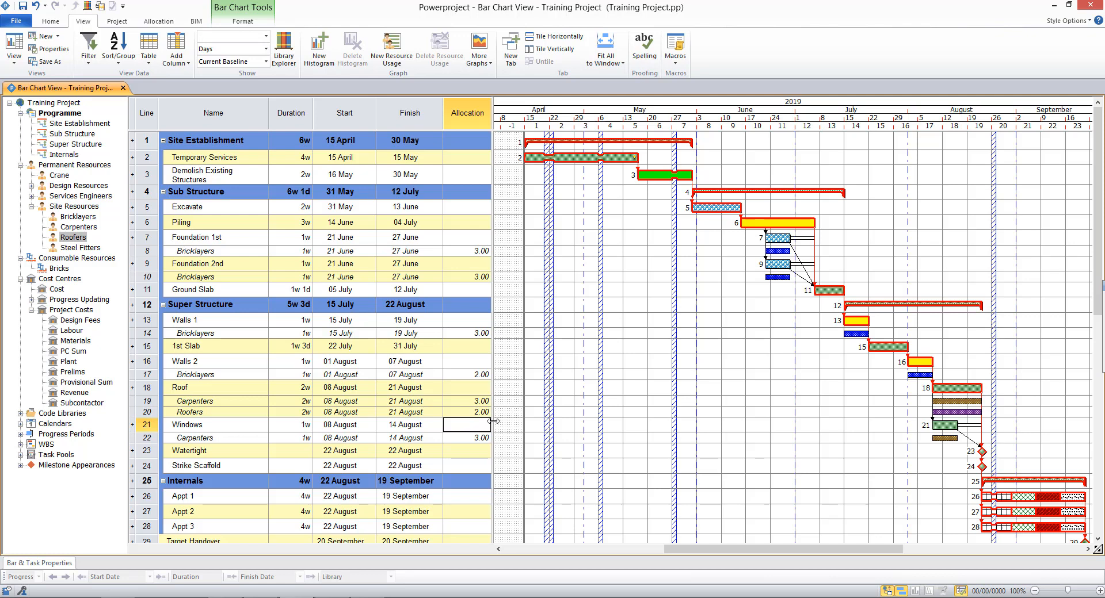
mouse_move(319, 48)
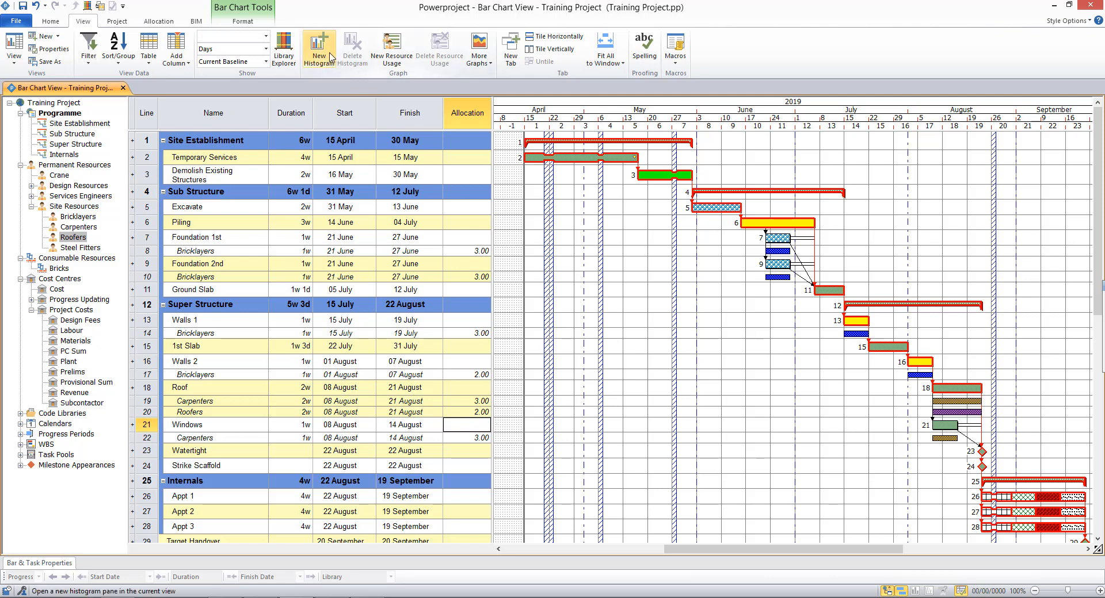
- Add a histogram of Bricklayers showing the Allocation, Availability and Over Allocation report
left_click(318, 49)
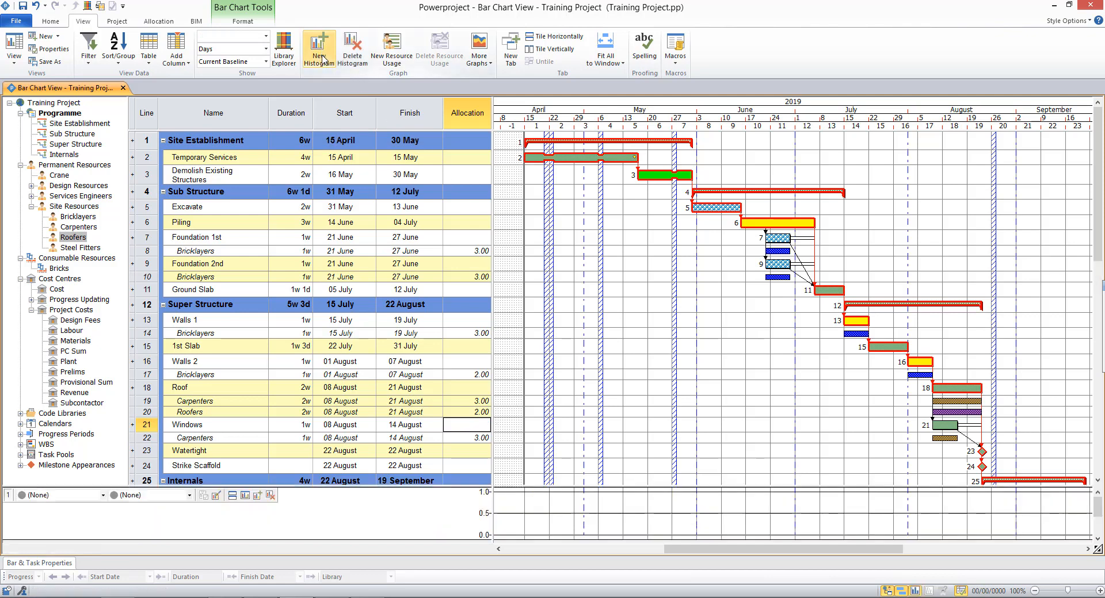
mouse_move(352, 73)
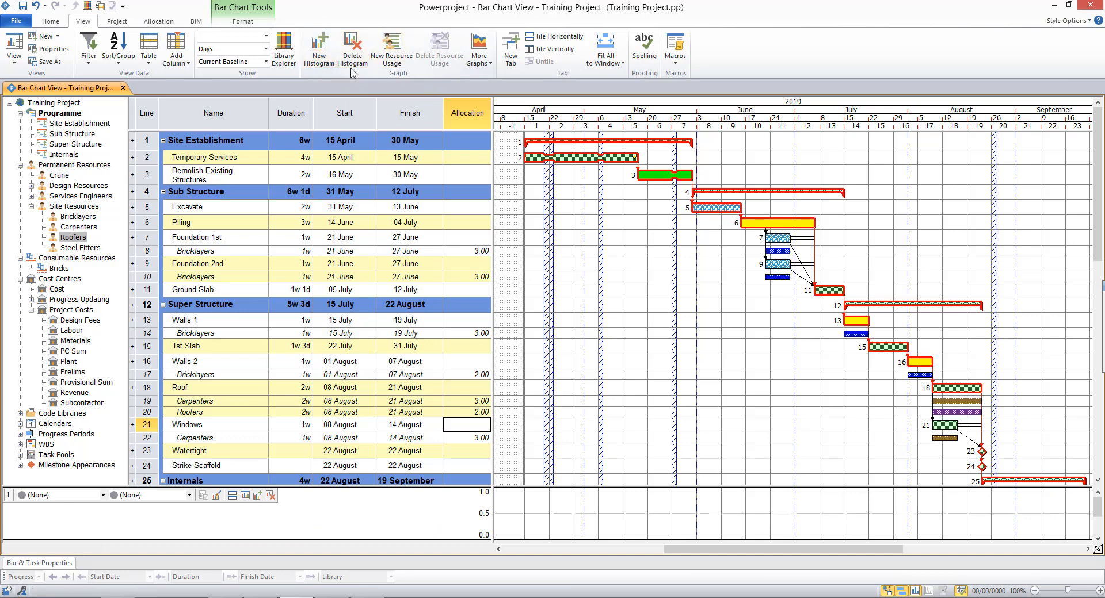
mouse_move(391, 72)
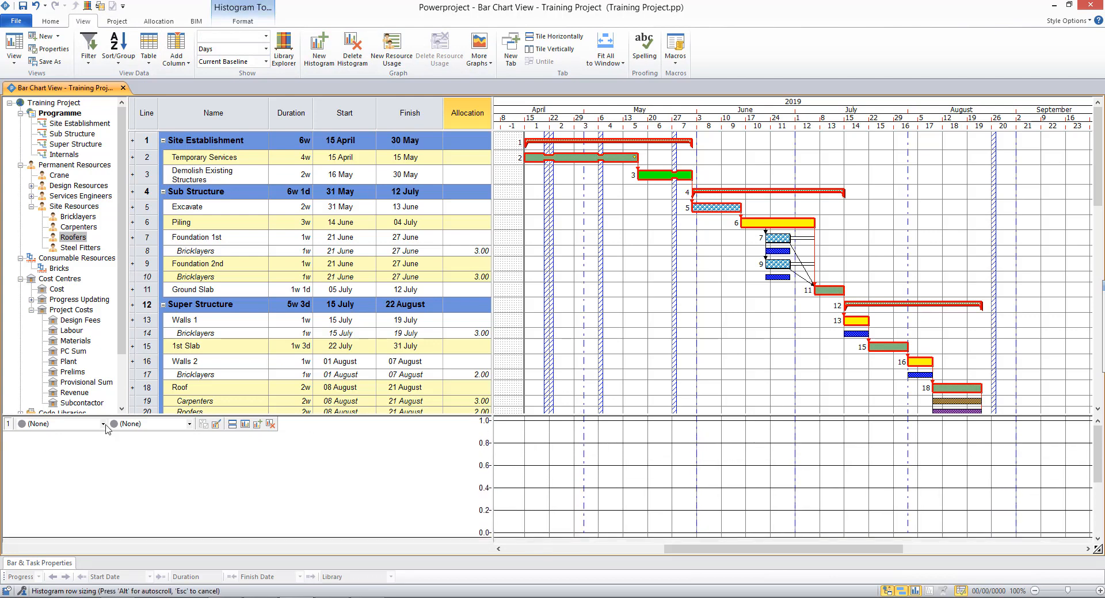
left_click(103, 424)
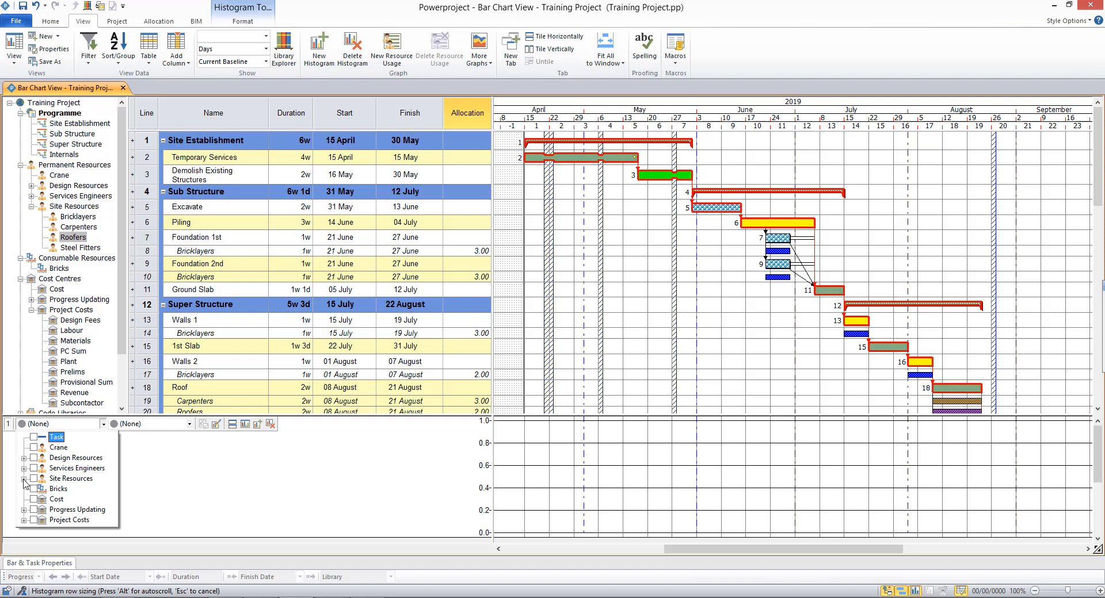
left_click(23, 479)
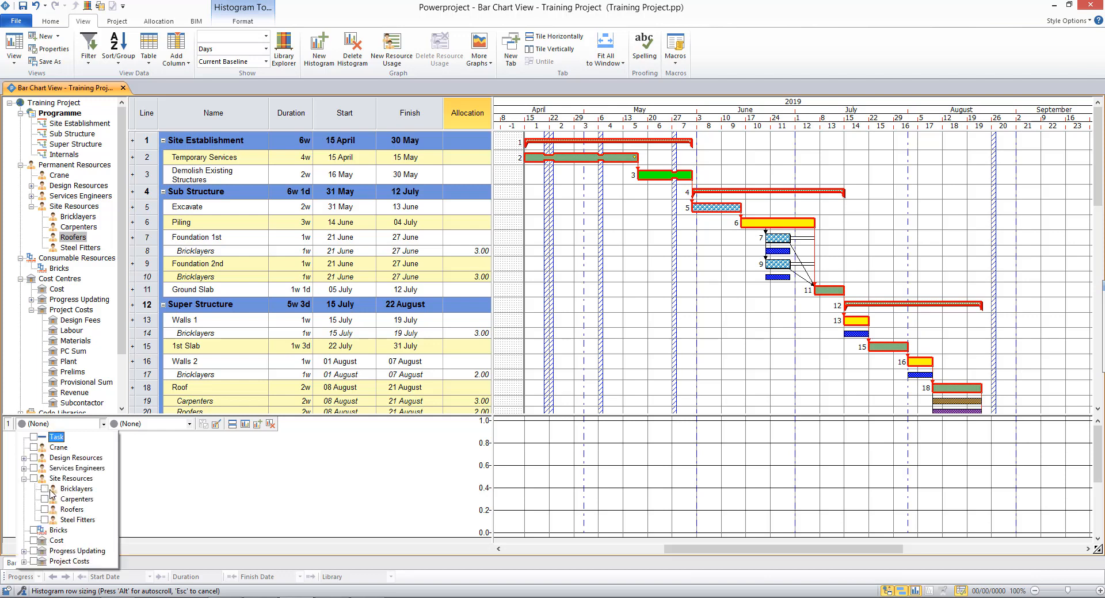
left_click(76, 488)
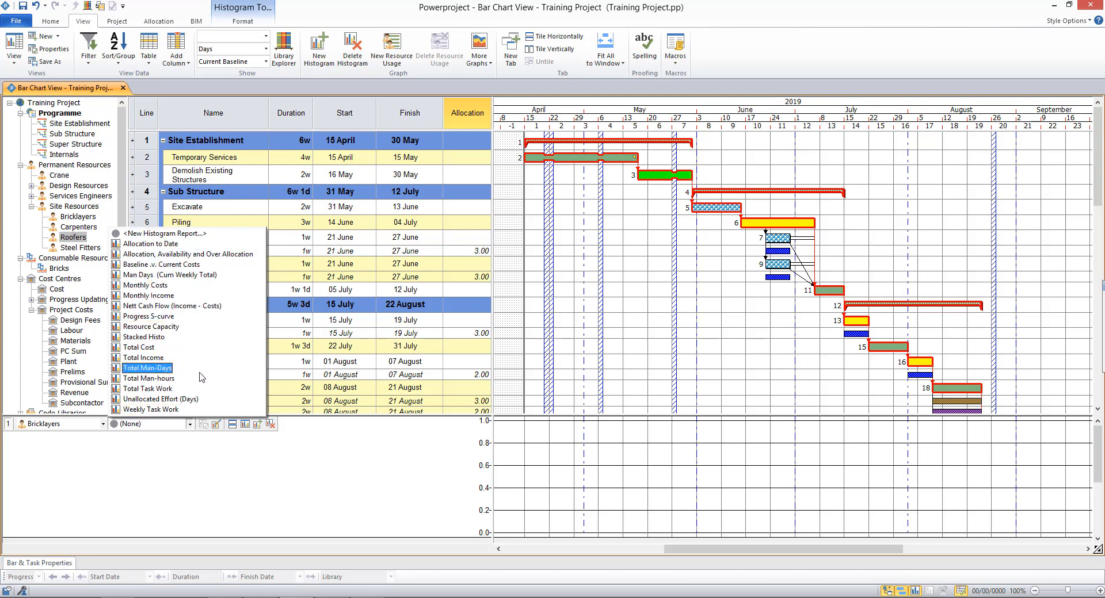
mouse_move(187, 254)
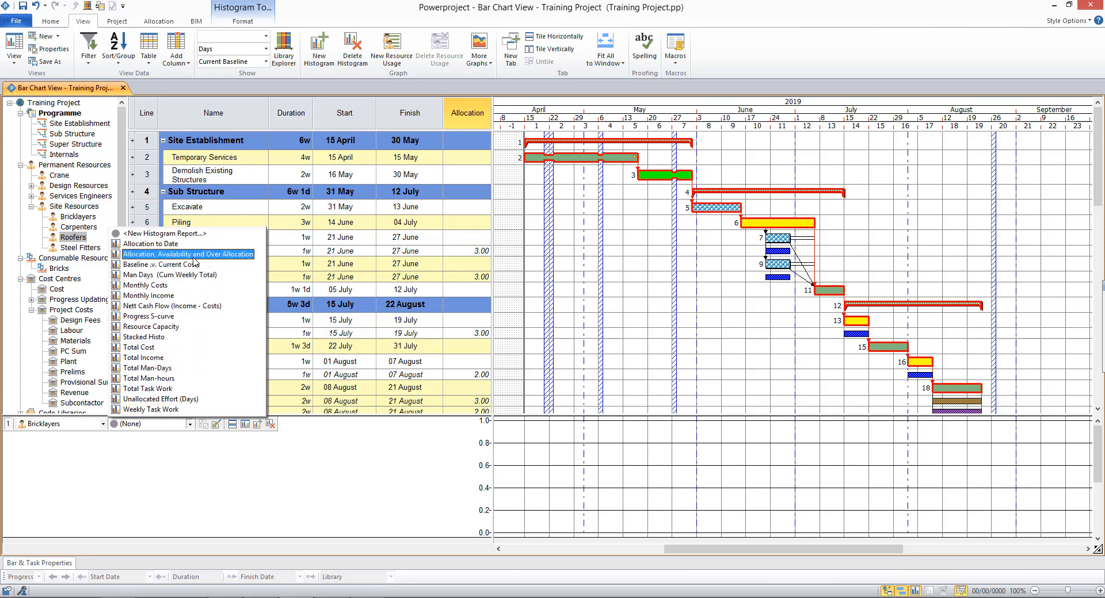
left_click(187, 254)
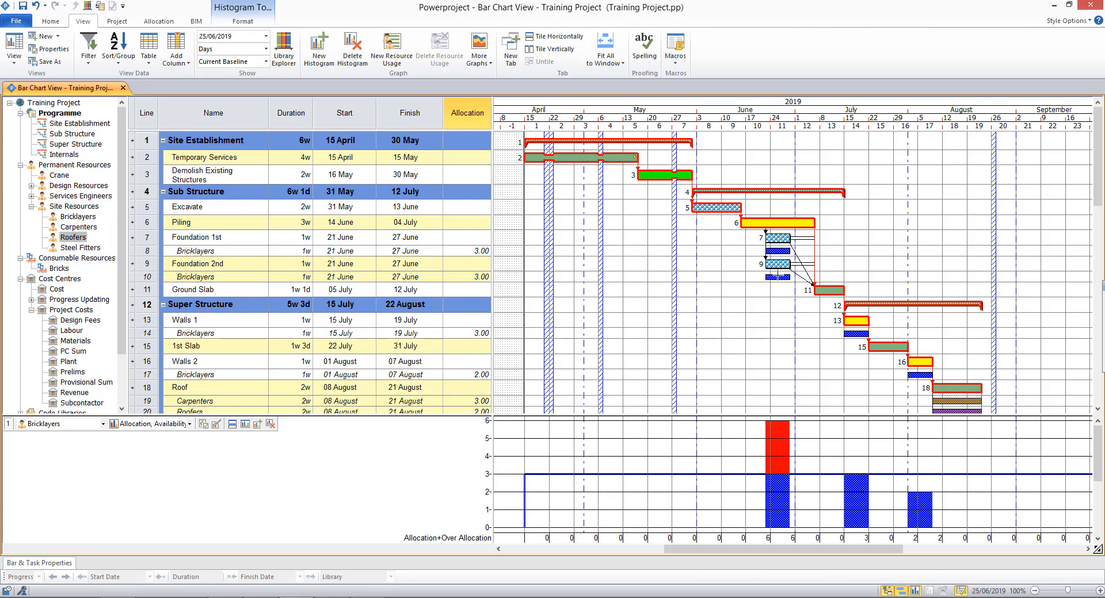
mouse_move(778, 462)
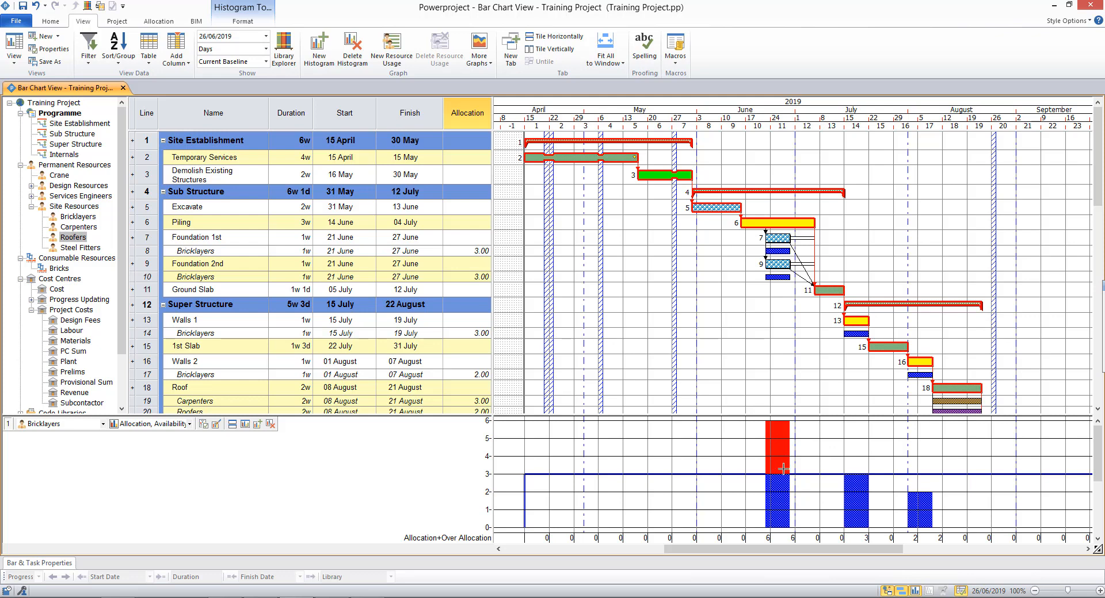
mouse_move(781, 467)
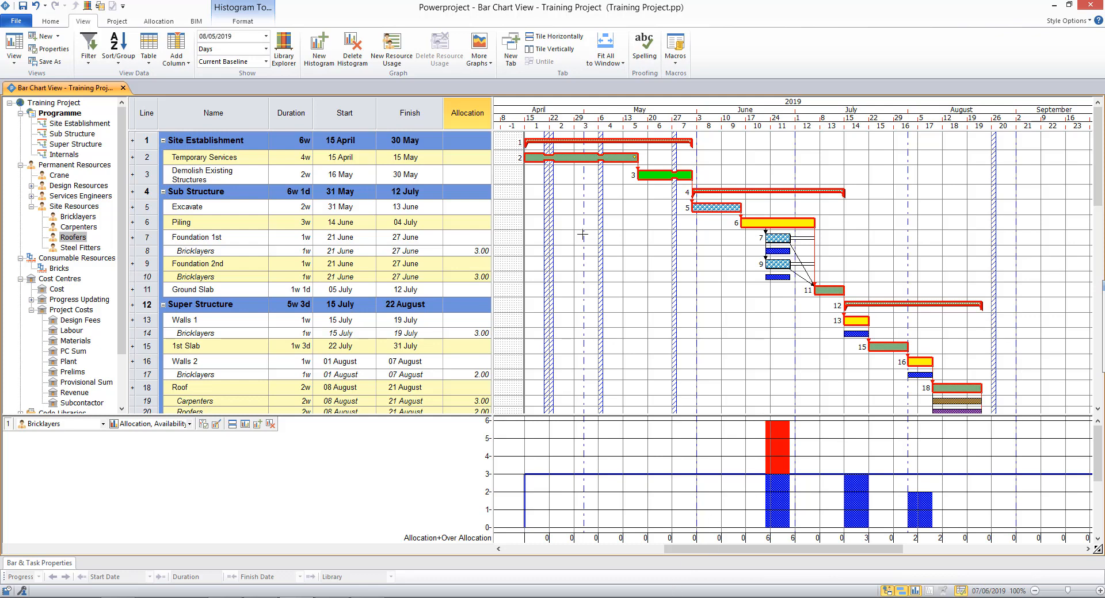
mouse_move(392, 49)
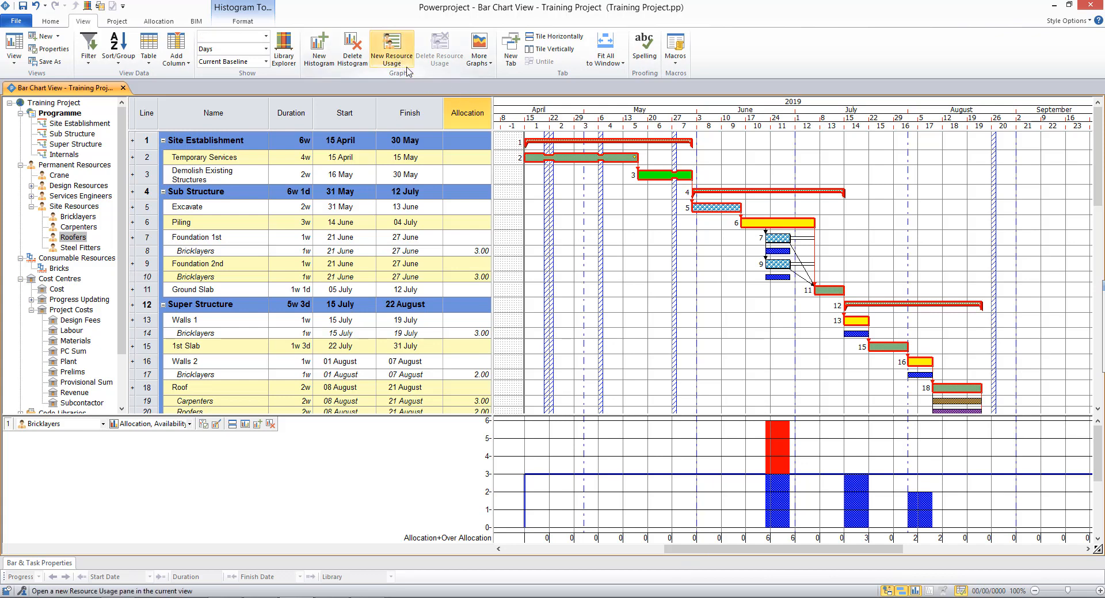
mouse_move(157, 22)
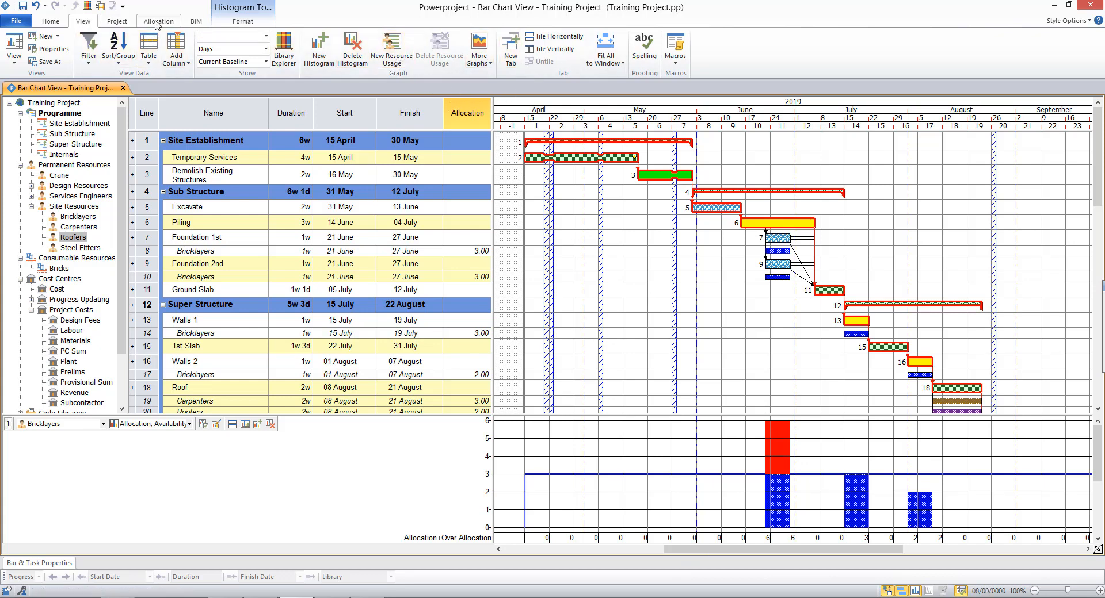
- Run the Resource Leveller on Site Resources > Bricklayers so Foundation 1st moves to 28 June–04 July
left_click(158, 21)
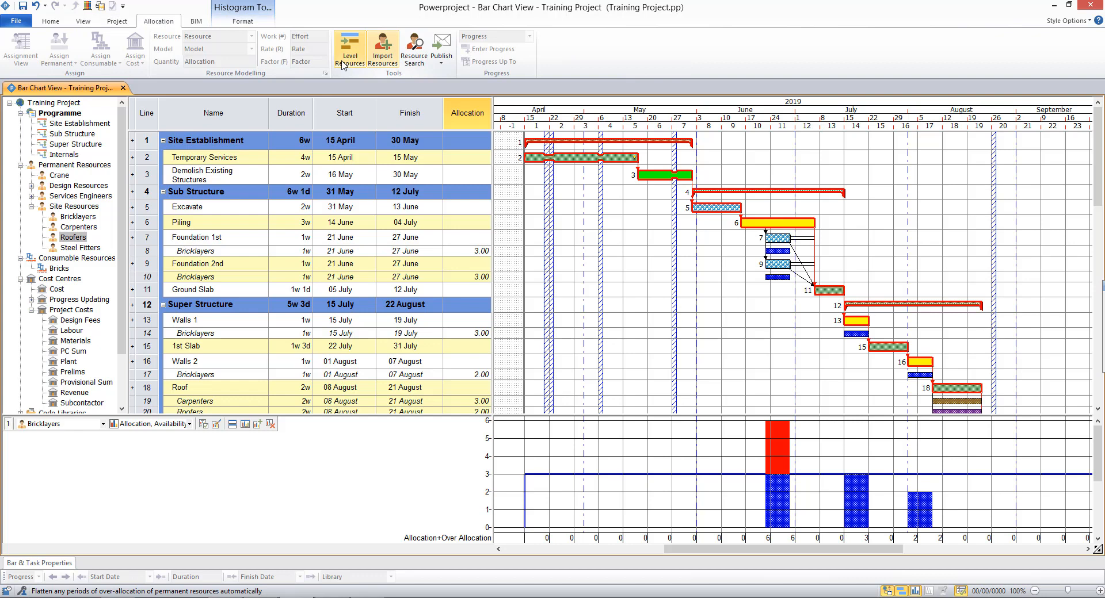
mouse_move(349, 46)
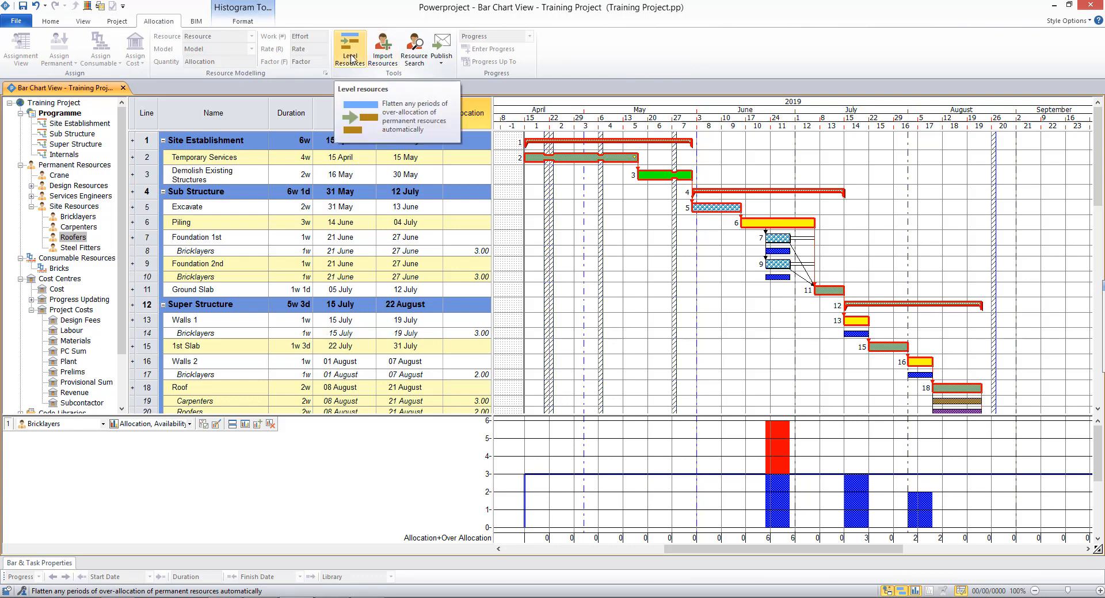
left_click(351, 48)
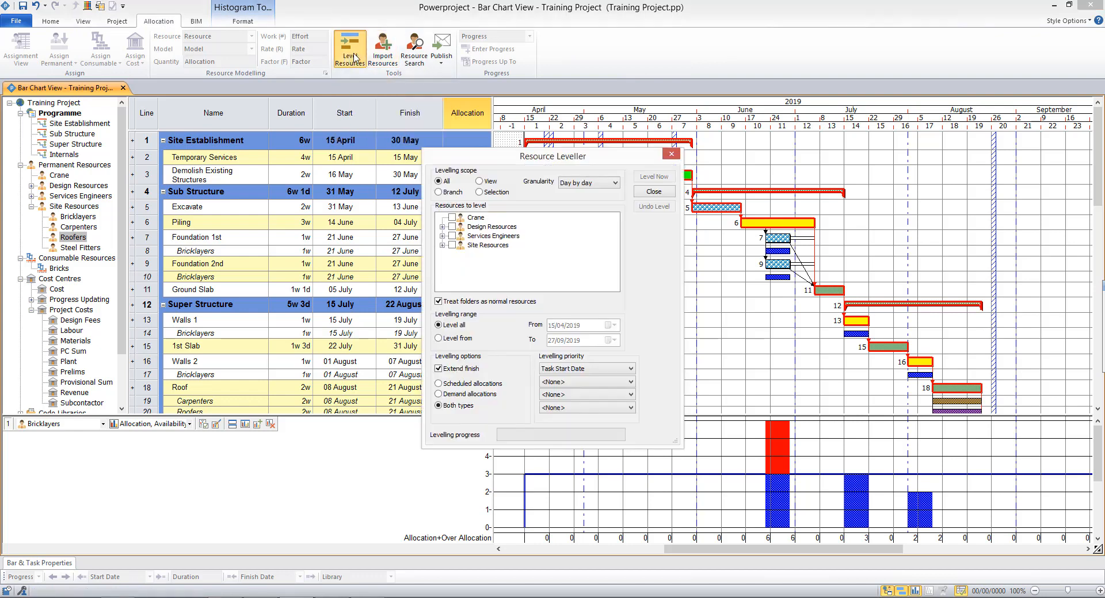
left_click(443, 244)
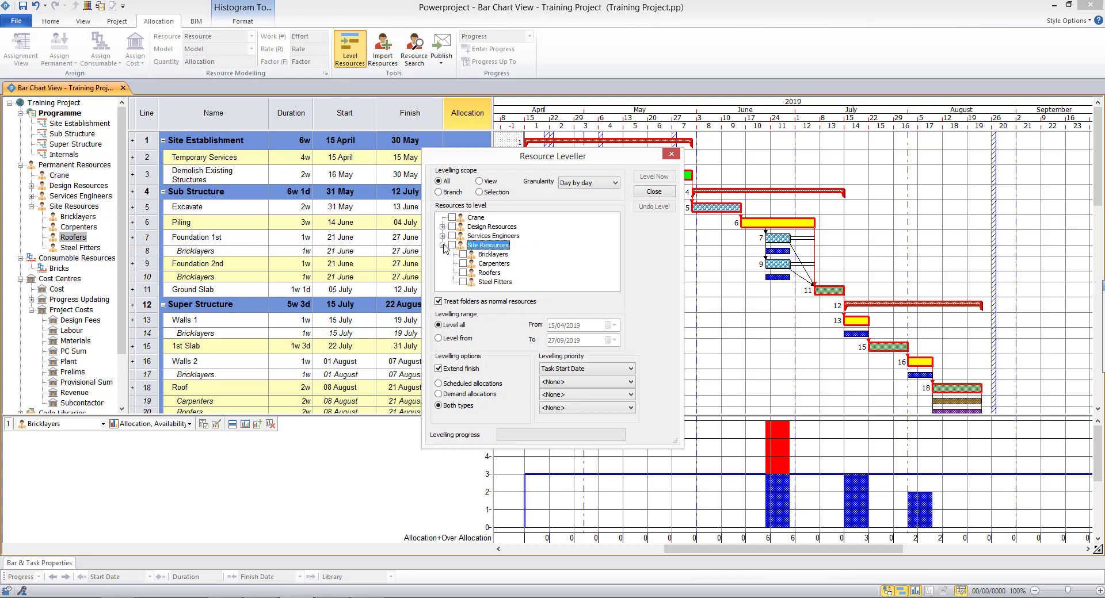
left_click(463, 254)
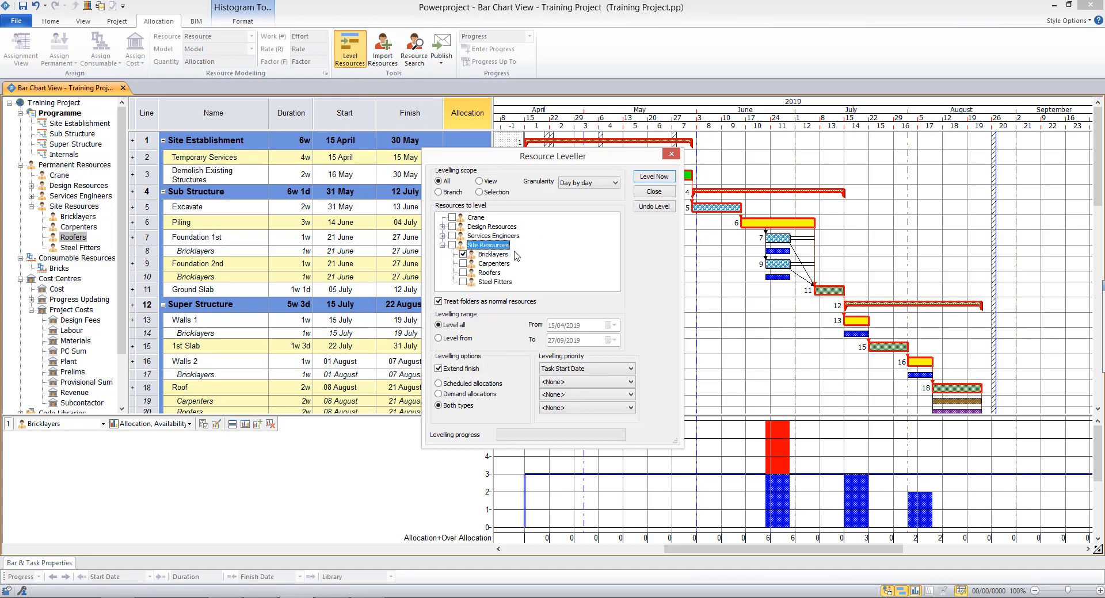
mouse_move(653, 176)
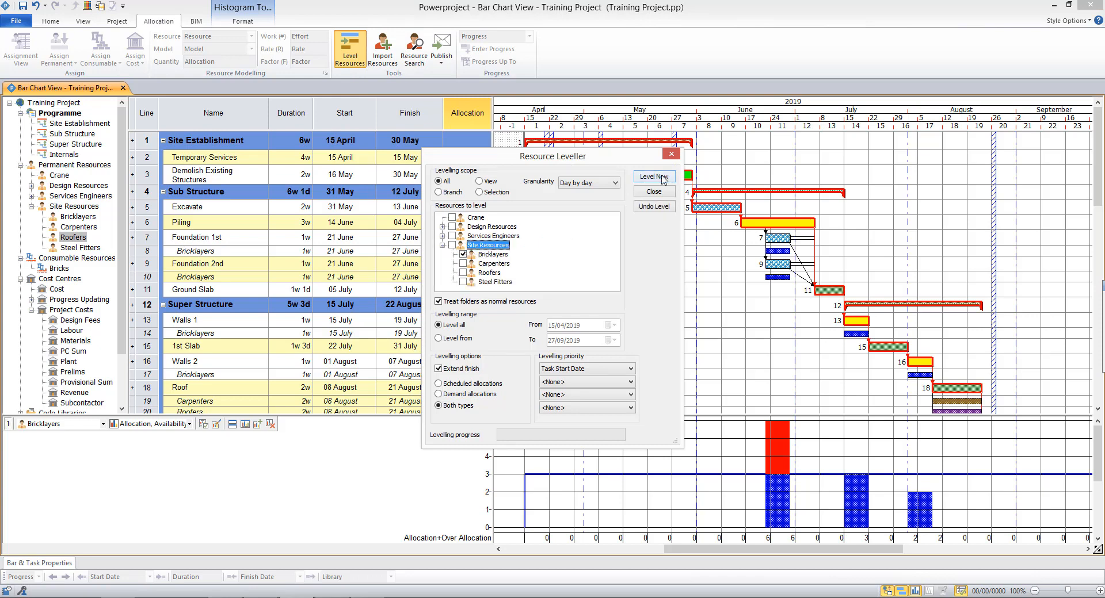
left_click(652, 176)
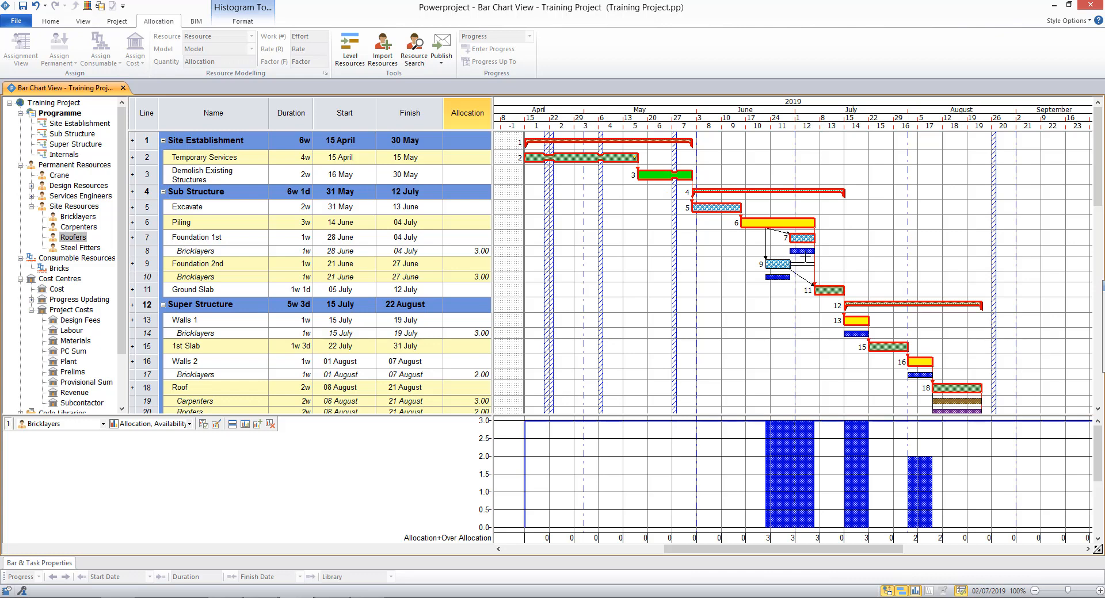
mouse_move(798, 252)
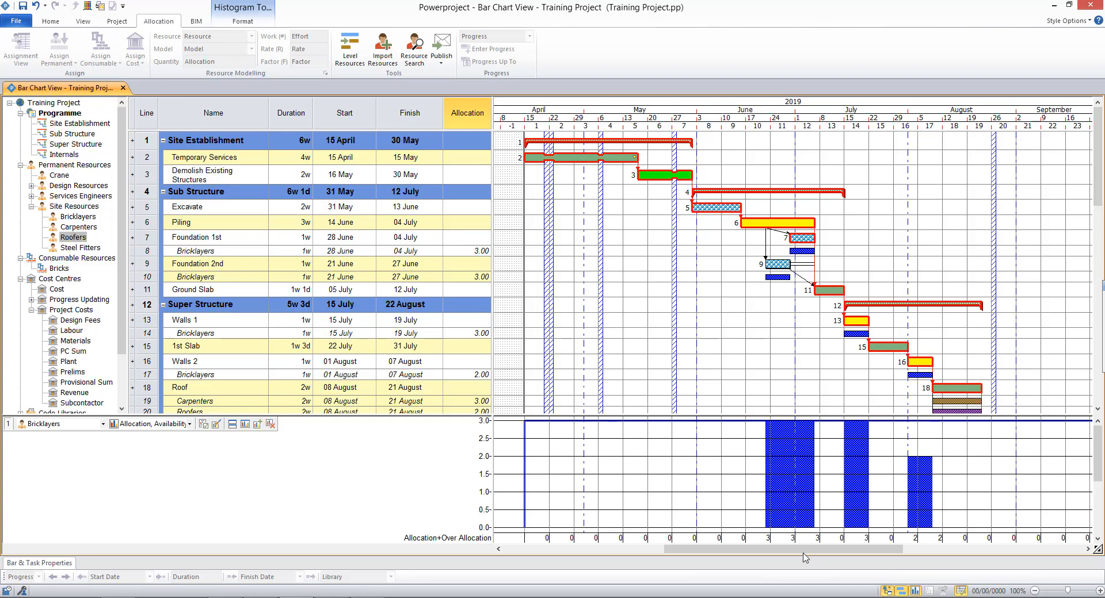
scroll("right", 3)
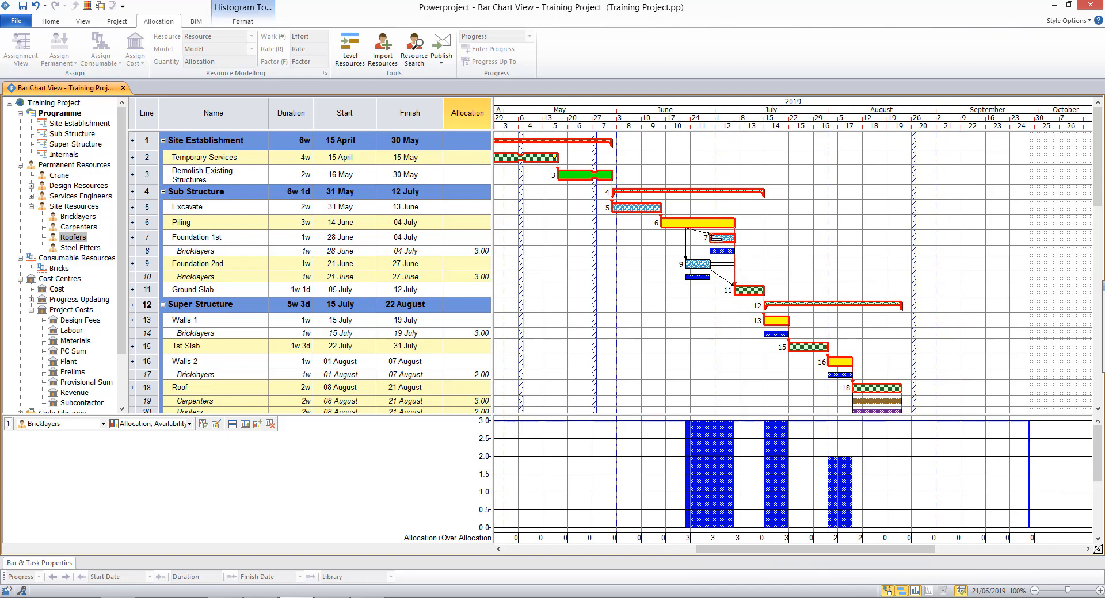
mouse_move(670, 324)
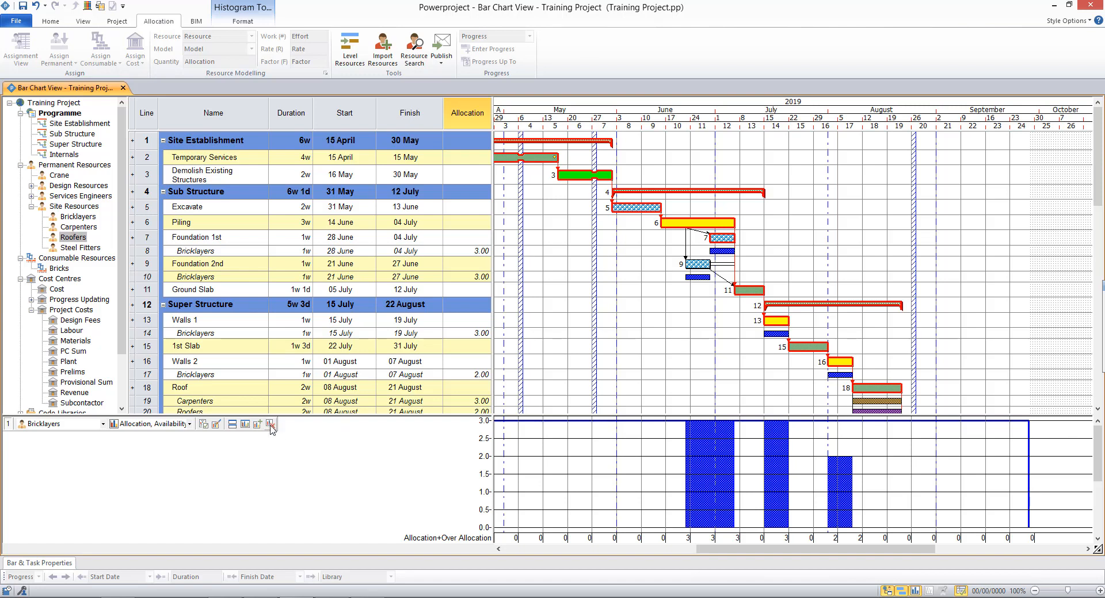
- Close the histogram pane and add a Cost (Cost or Income) column in place of Allocation
left_click(271, 424)
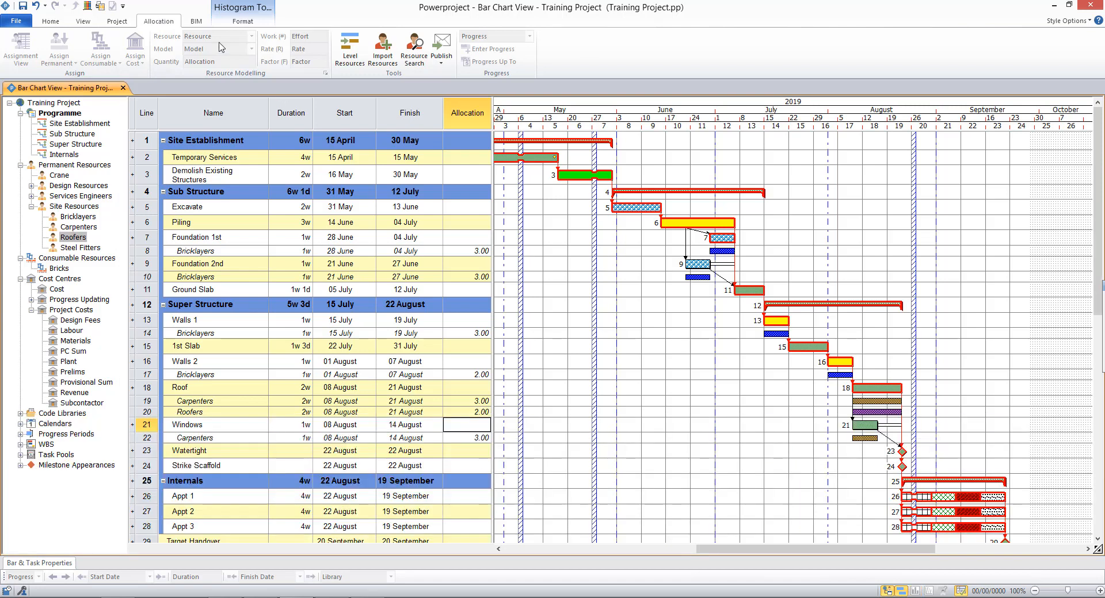
left_click(148, 47)
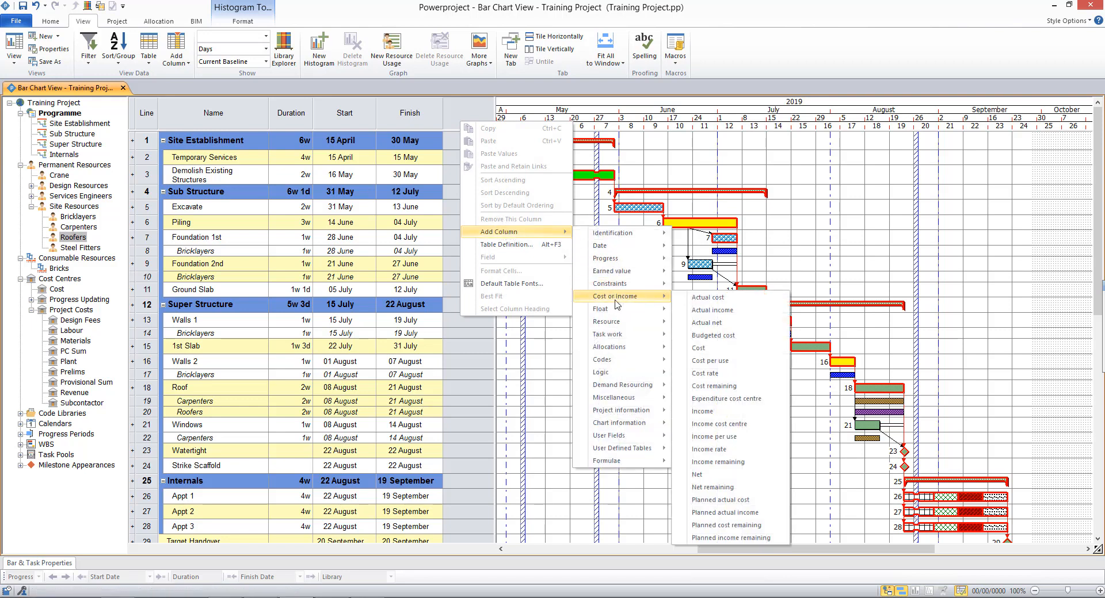
mouse_move(699, 348)
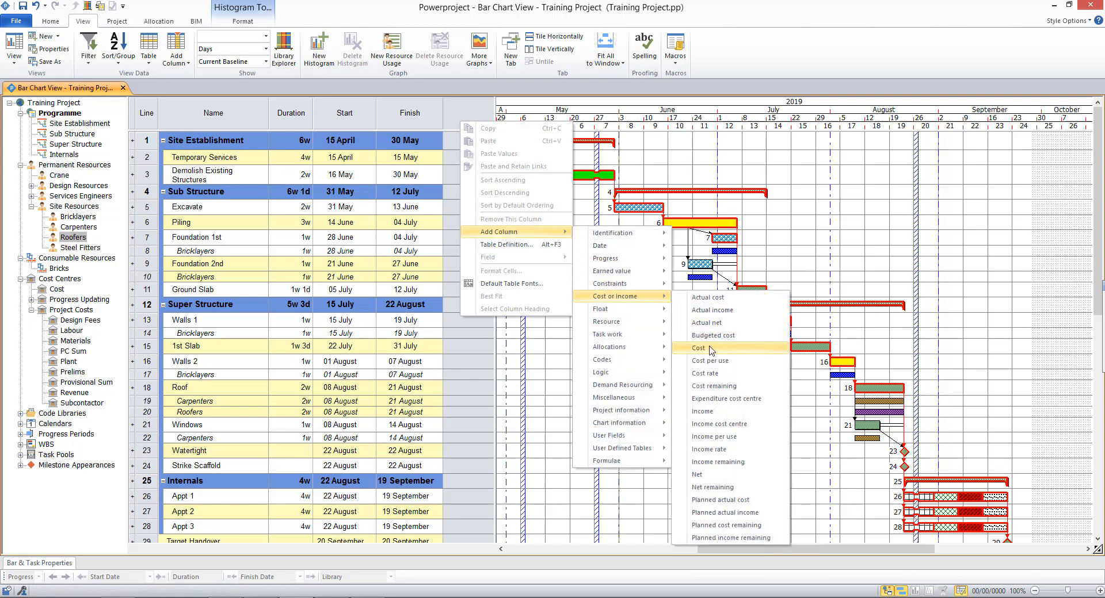
left_click(699, 348)
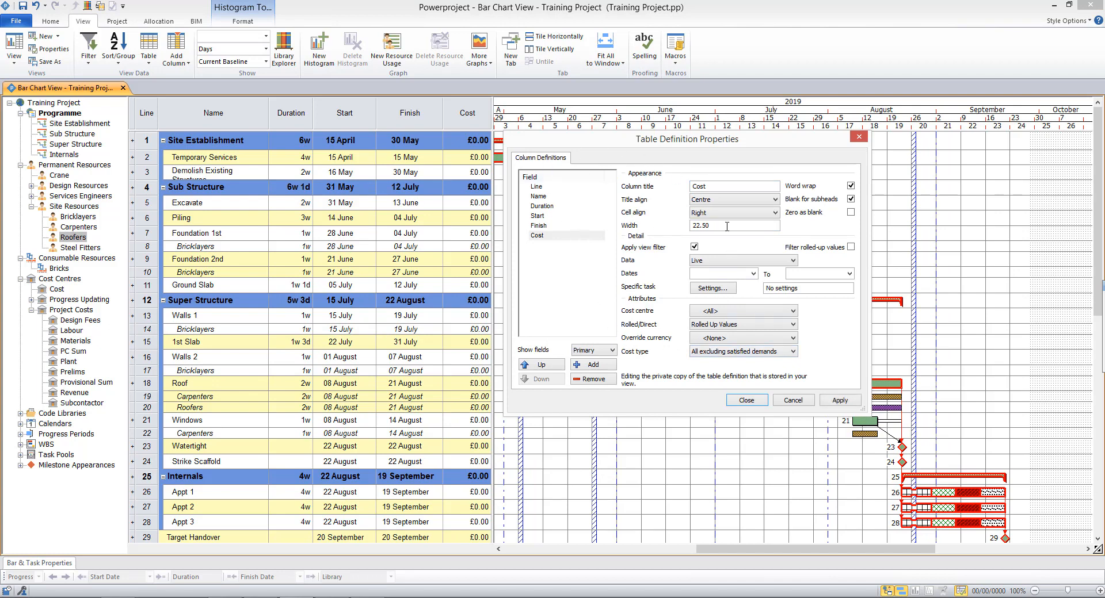
left_click(851, 213)
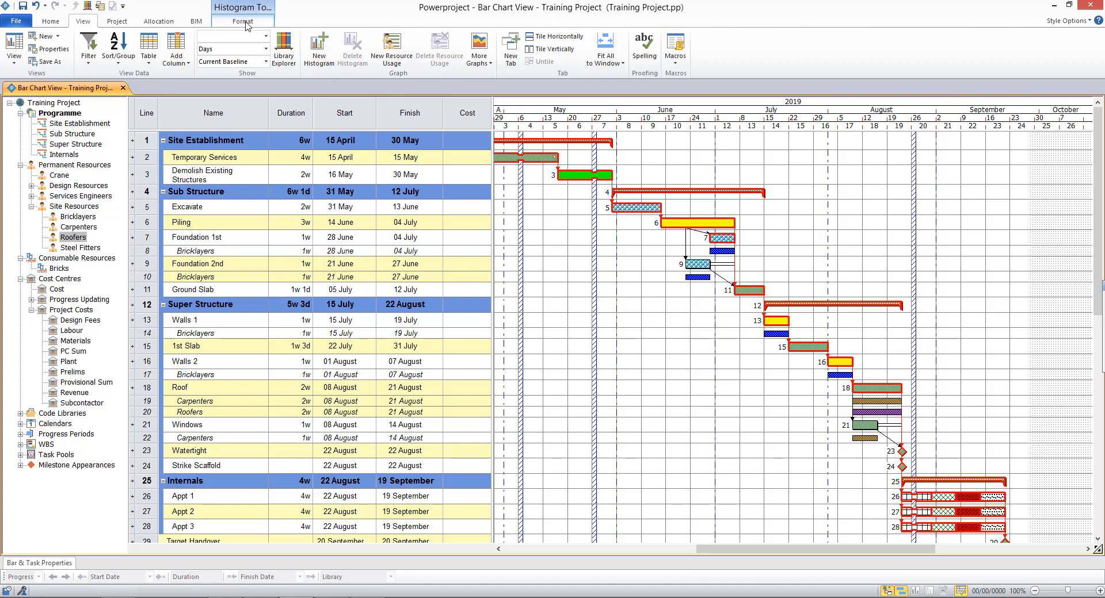
- Hide resource rows via Format, collapse Permanent Resources and select the Labour cost centre
left_click(243, 21)
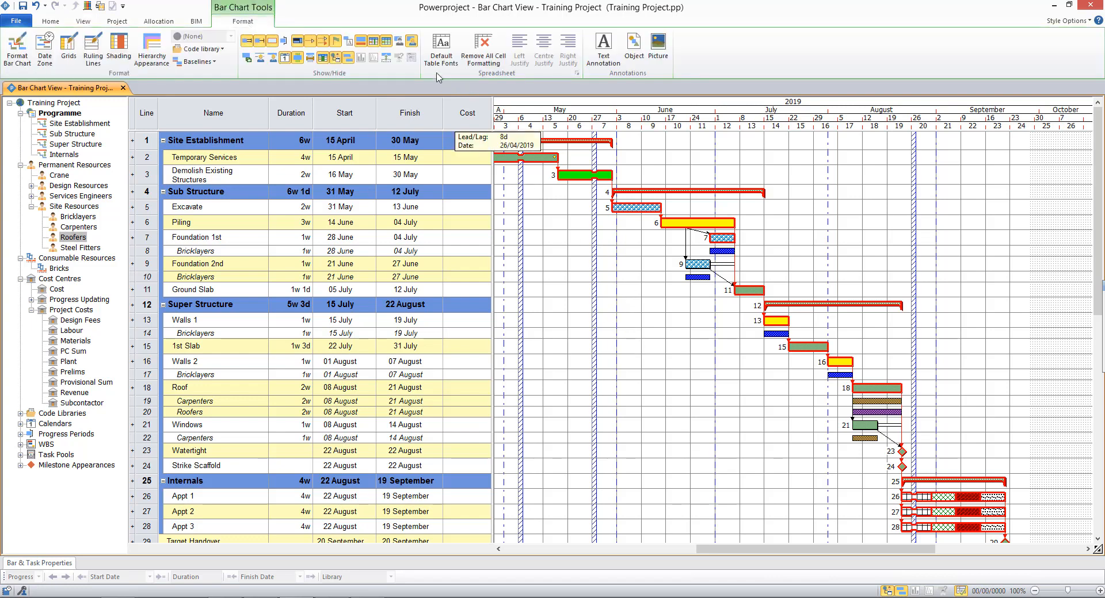
mouse_move(411, 41)
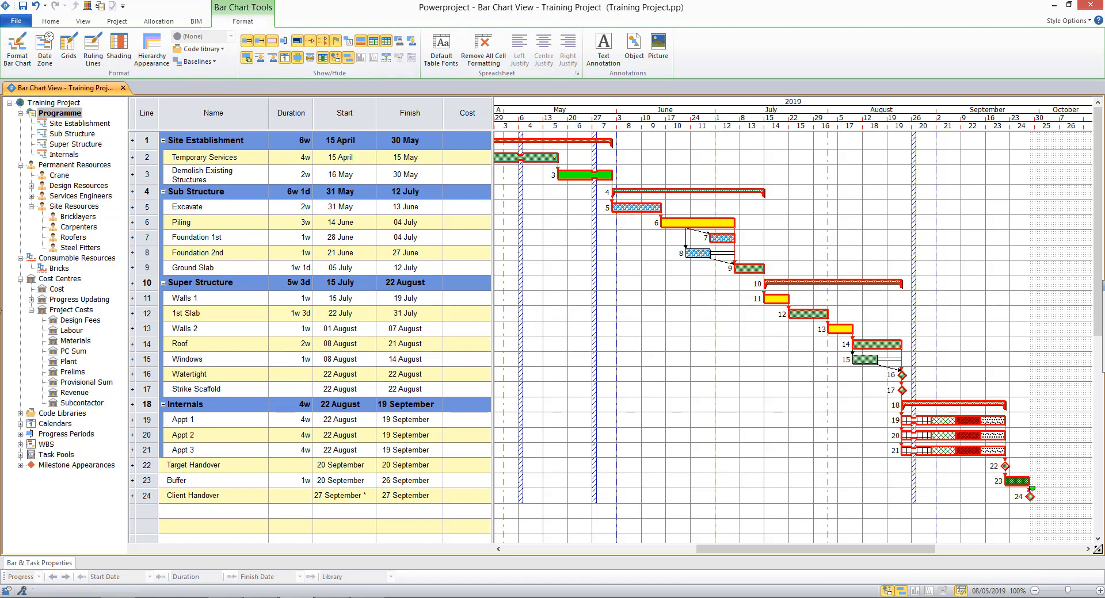
left_click(26, 164)
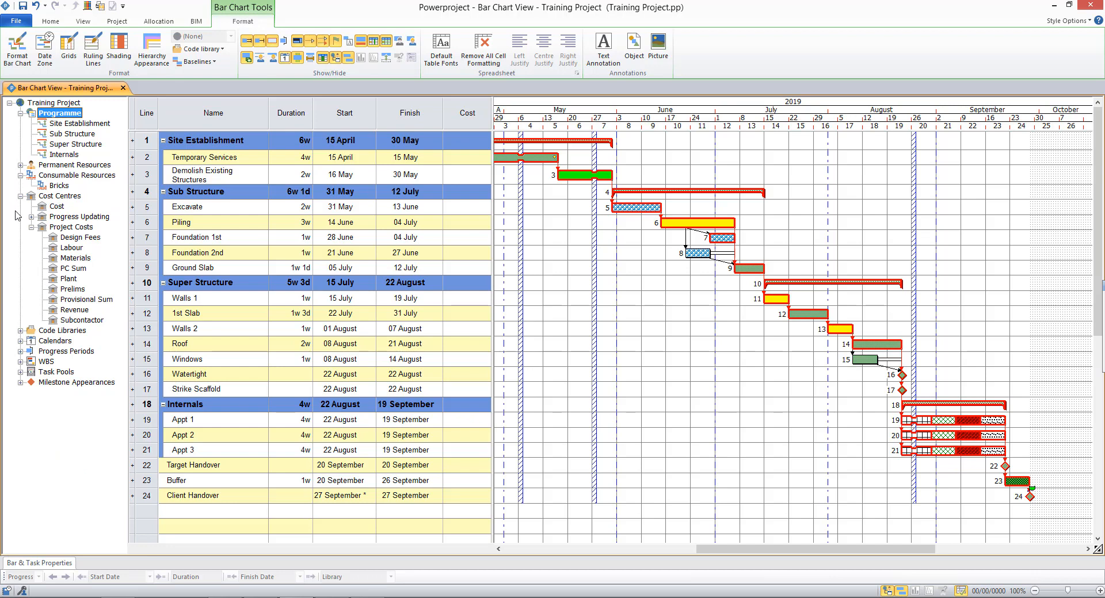
mouse_move(84, 258)
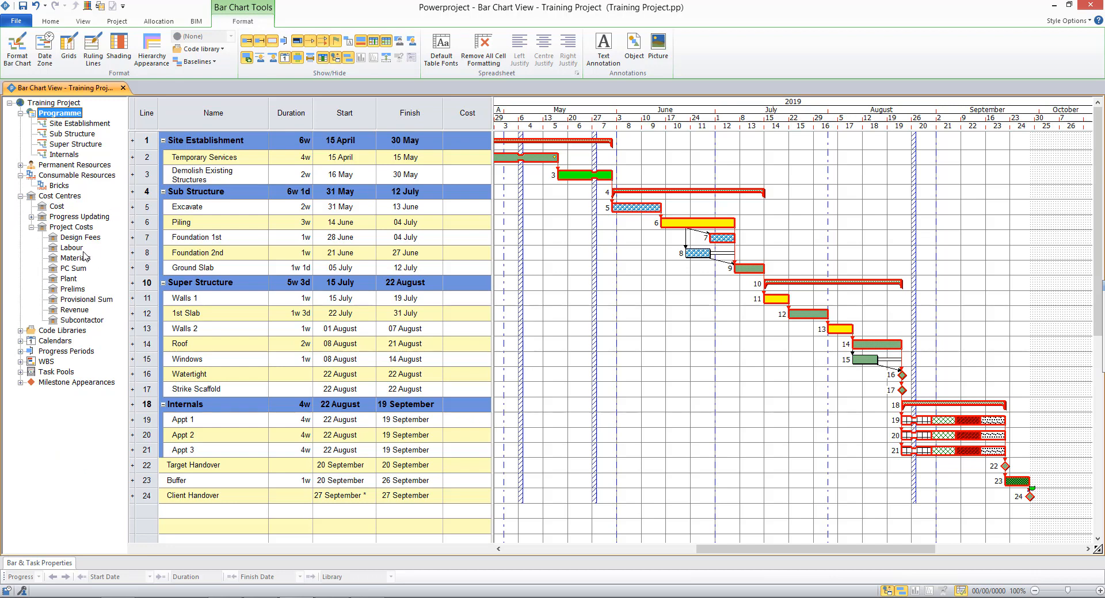
left_click(70, 248)
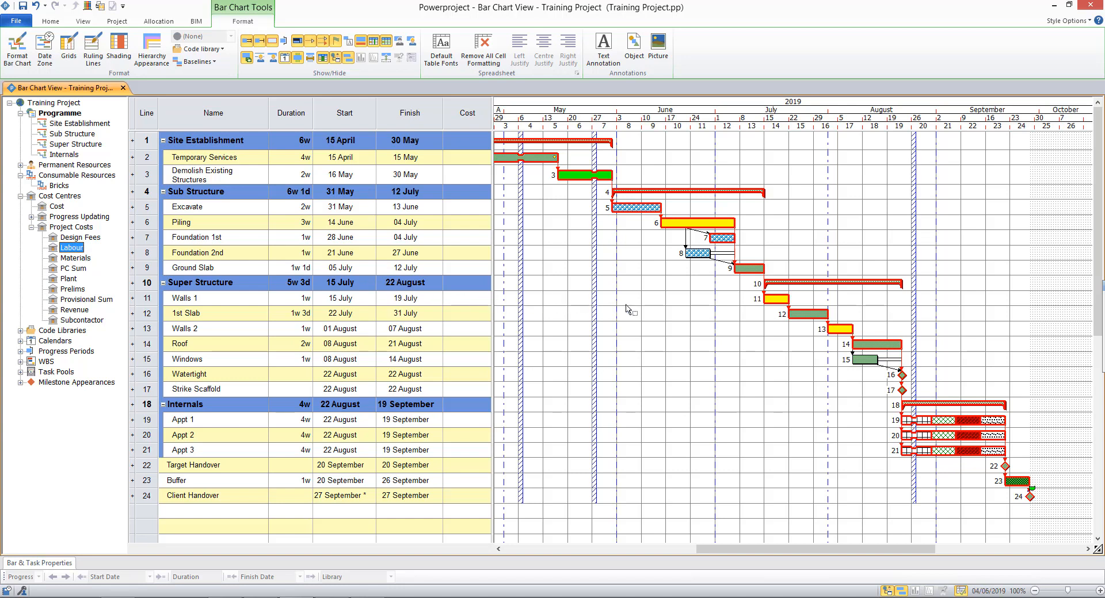
mouse_move(750, 275)
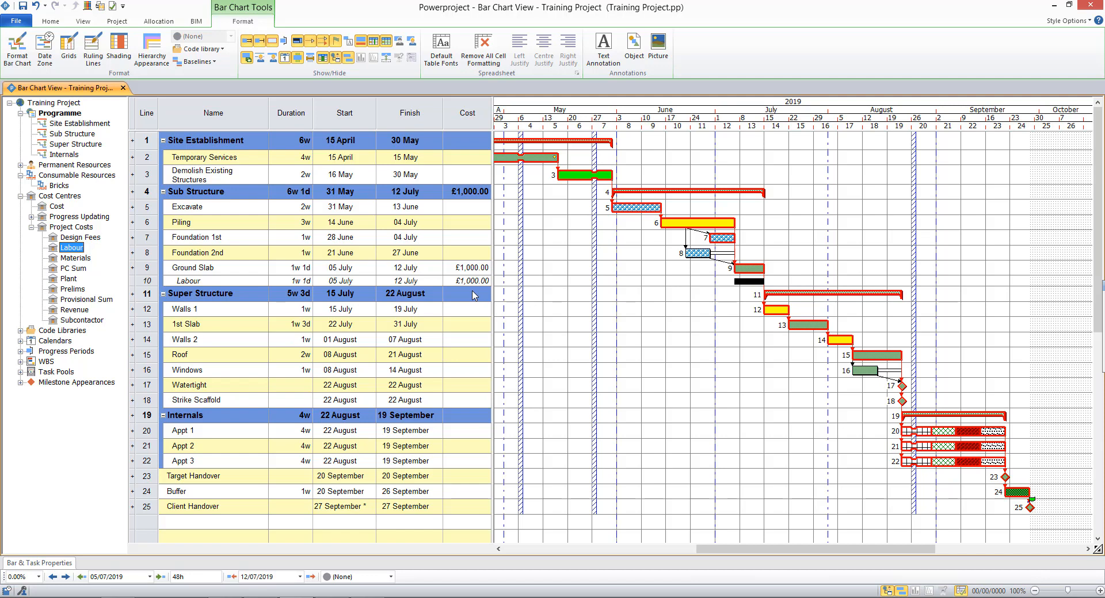
mouse_move(457, 279)
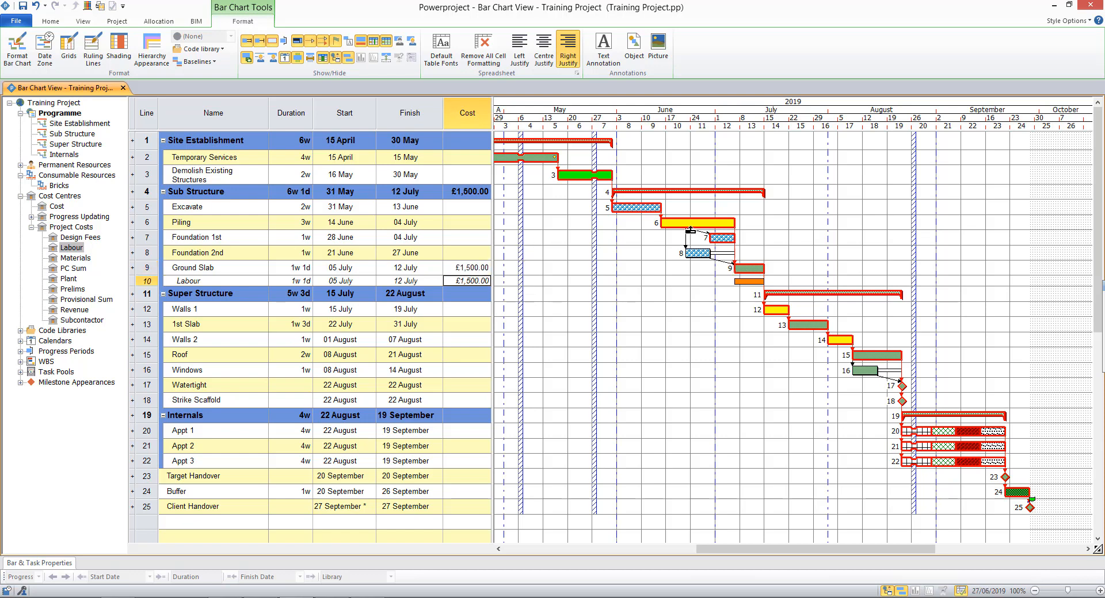
- Set Labour costs to Ground Slab £1,500, 1st Slab £2,000 and Roof £1,200
left_click(690, 223)
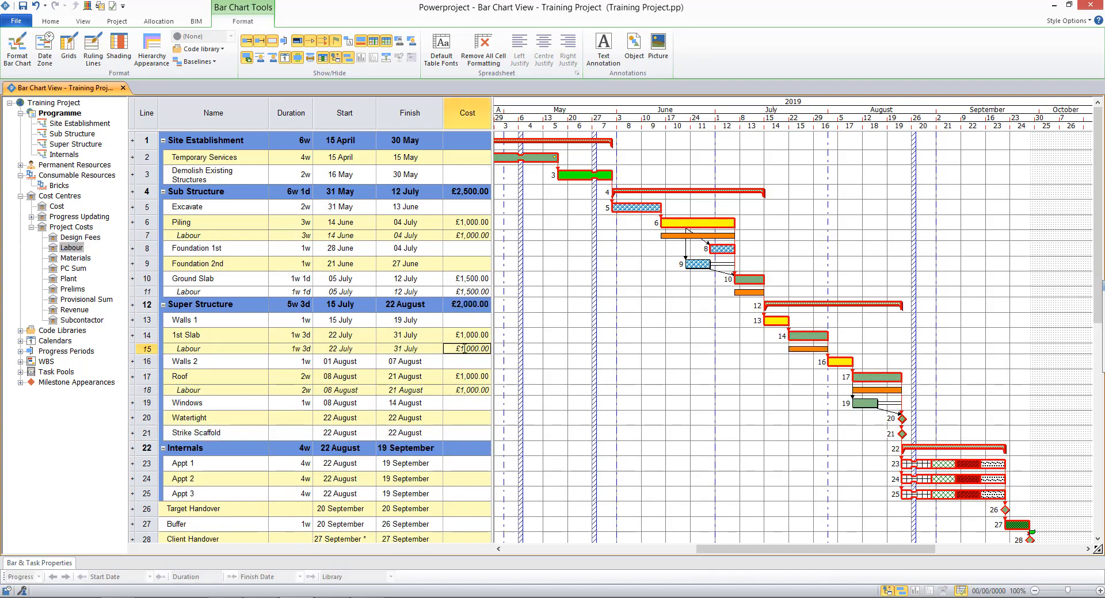
left_click(568, 48)
type("2")
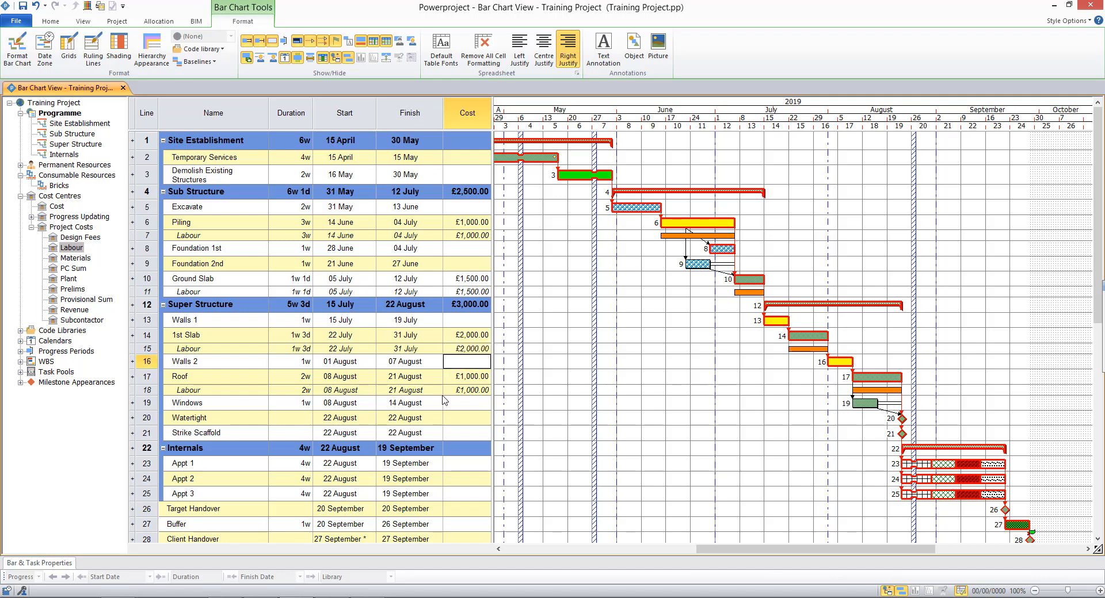
left_click(467, 390)
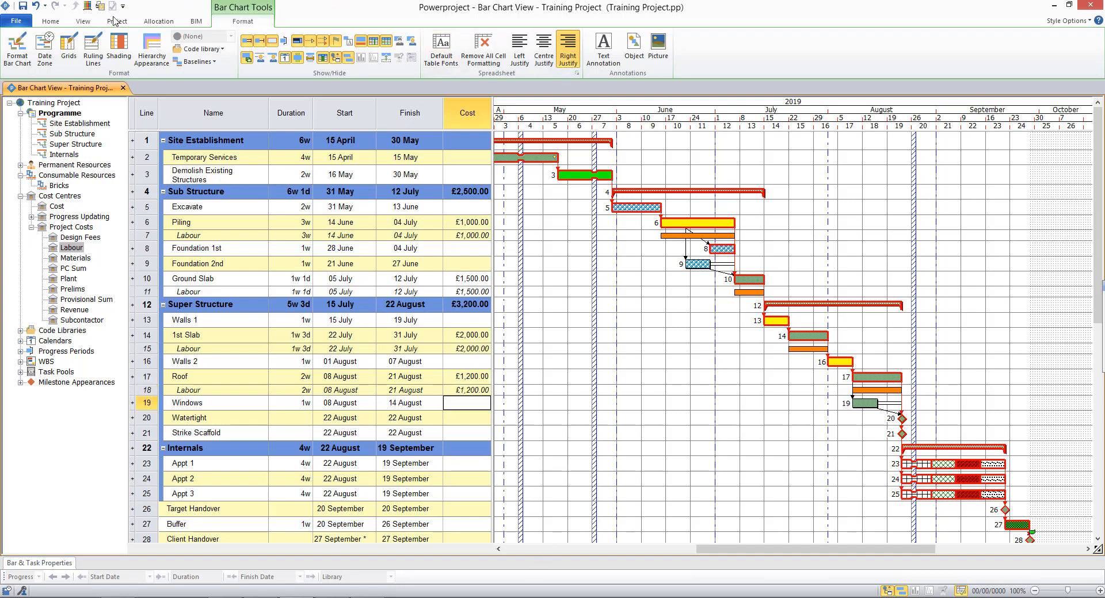
- Add a new histogram pane below the bar chart charting Labour Total Cost
left_click(83, 21)
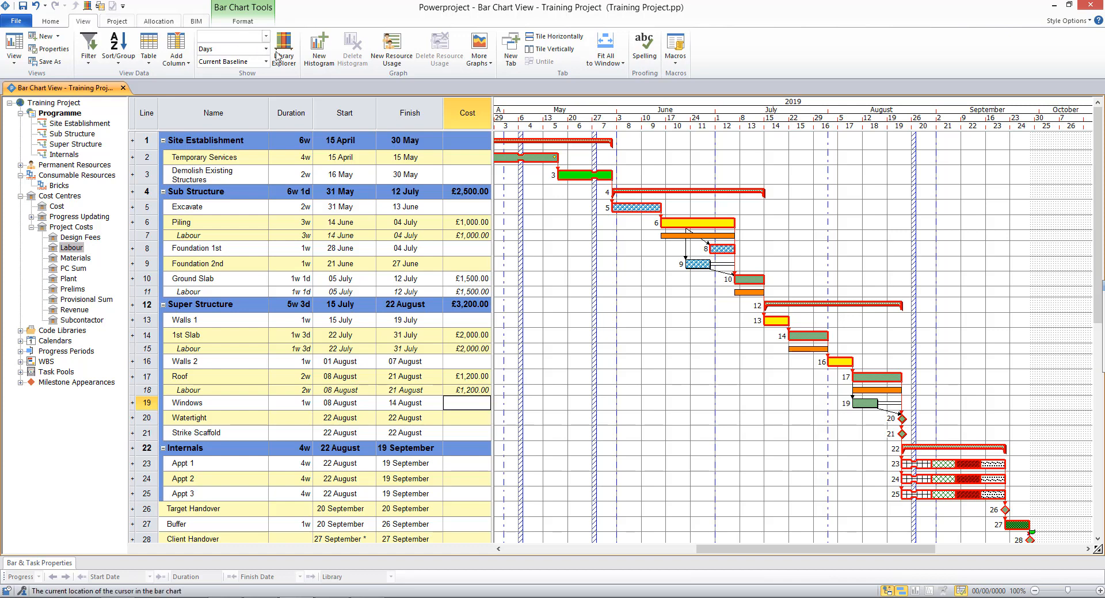
left_click(318, 49)
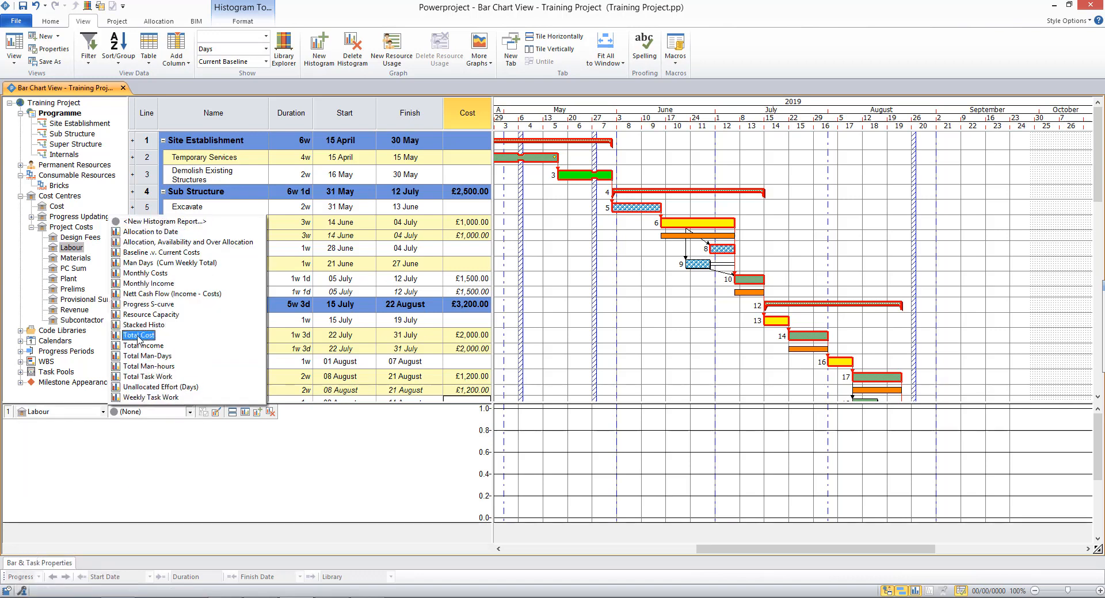
left_click(138, 335)
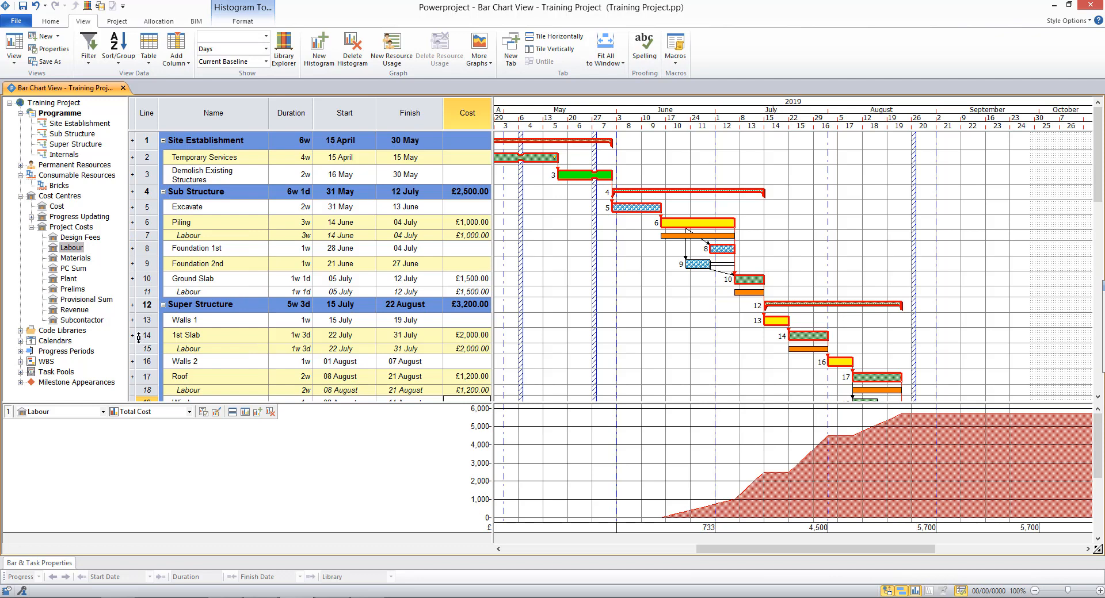